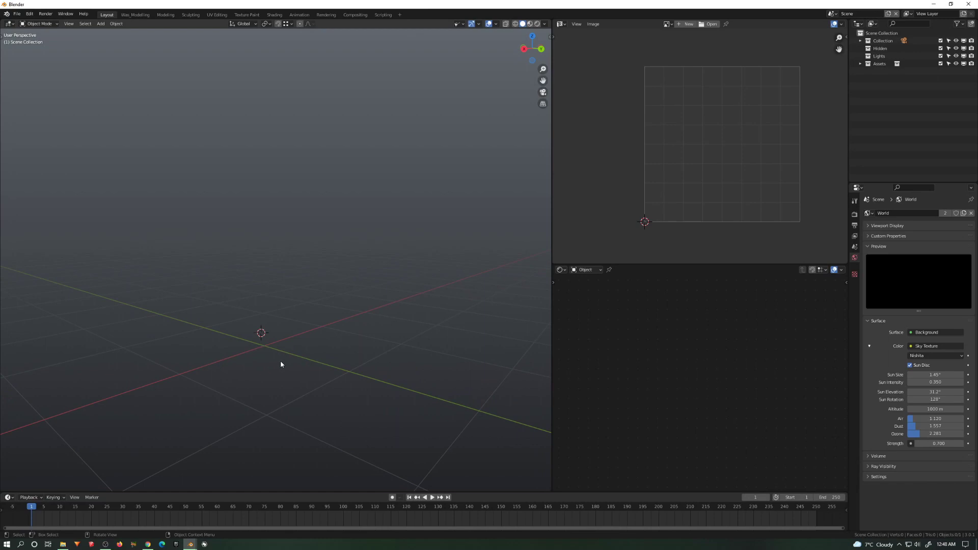
mouse_move(265, 347)
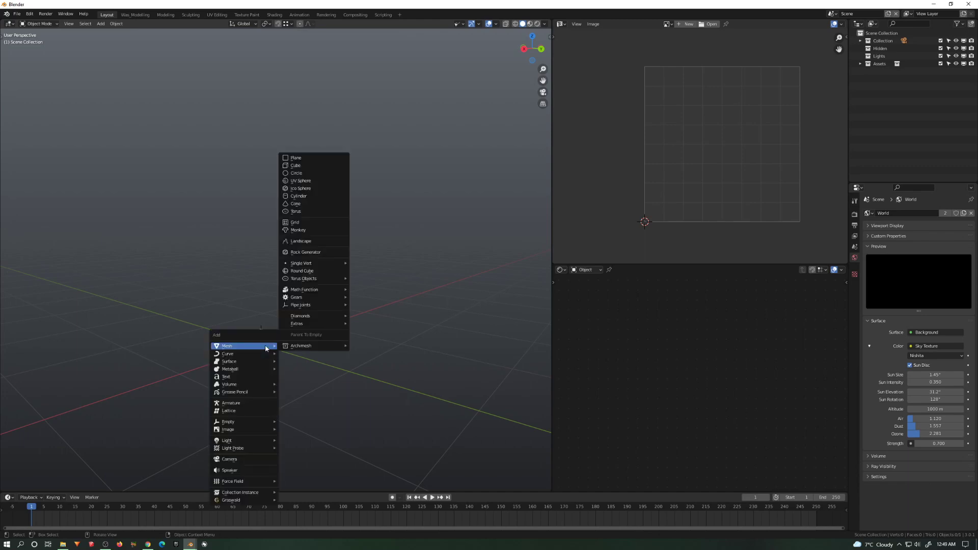
mouse_move(296, 165)
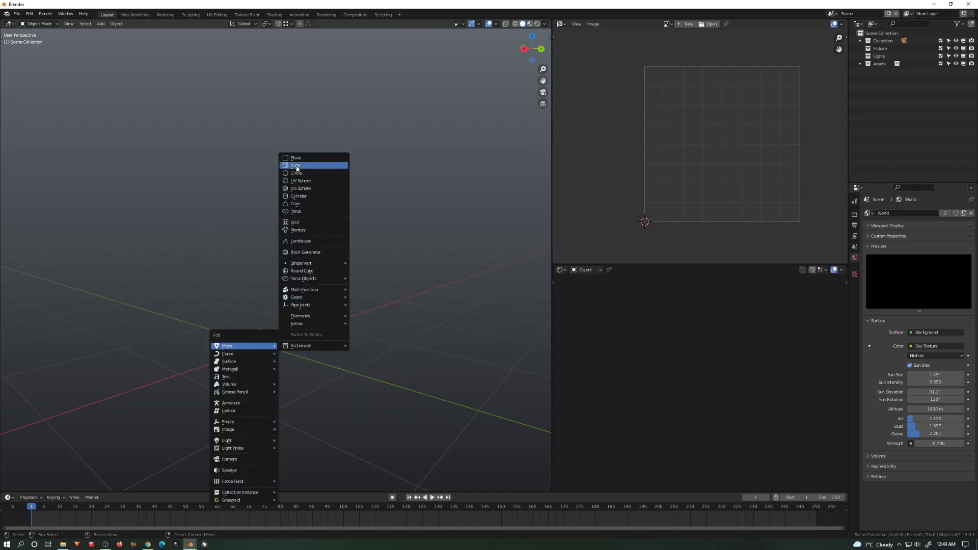
- Add a cube and taper its top into a narrow tip stretched upward into a tall blade
left_click(296, 165)
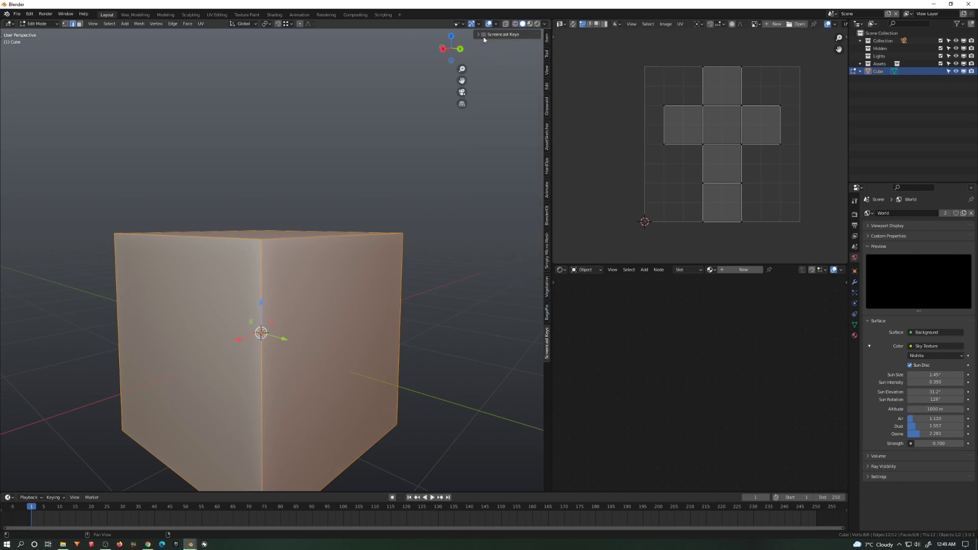
key("n")
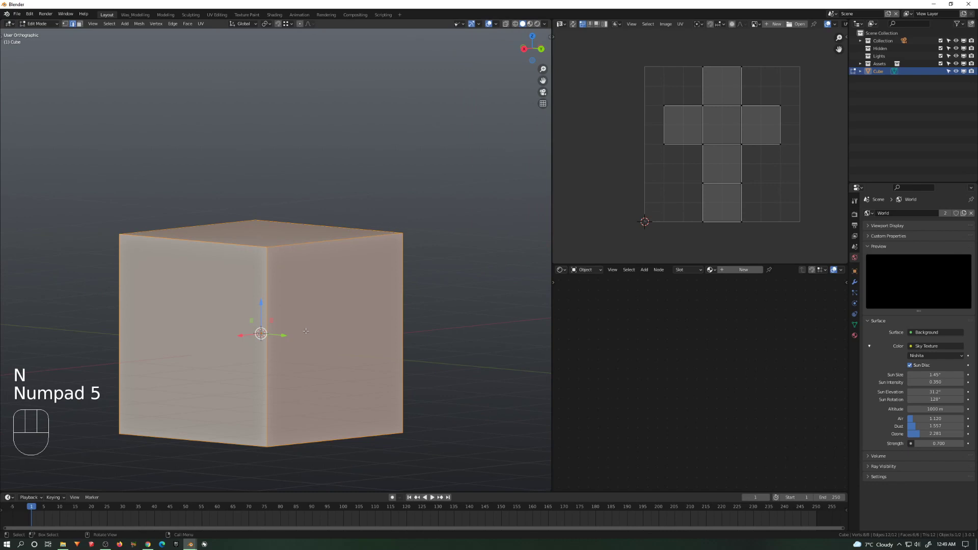
key("s")
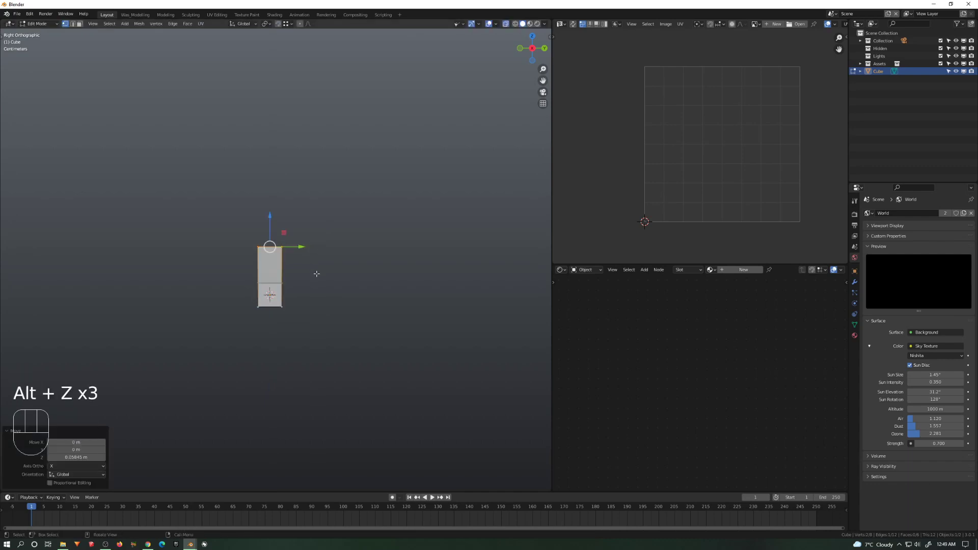
key("g")
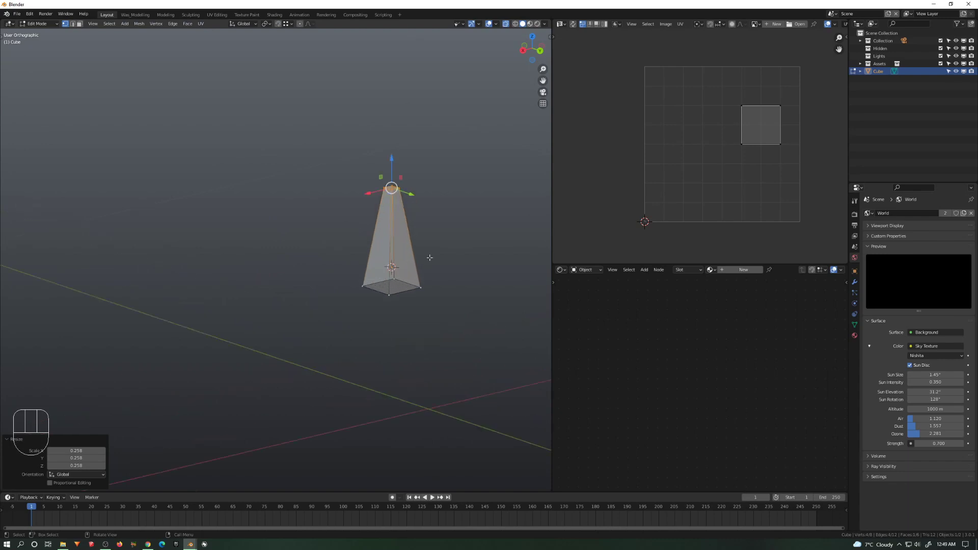
key("s")
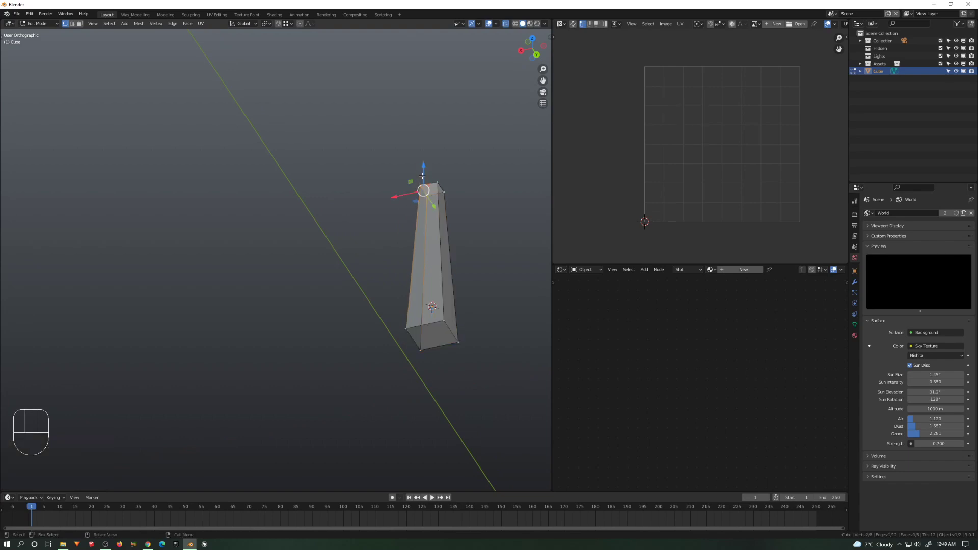
- Shift the tip sideways from the side view to bend the blade, then return to Object Mode
key("g")
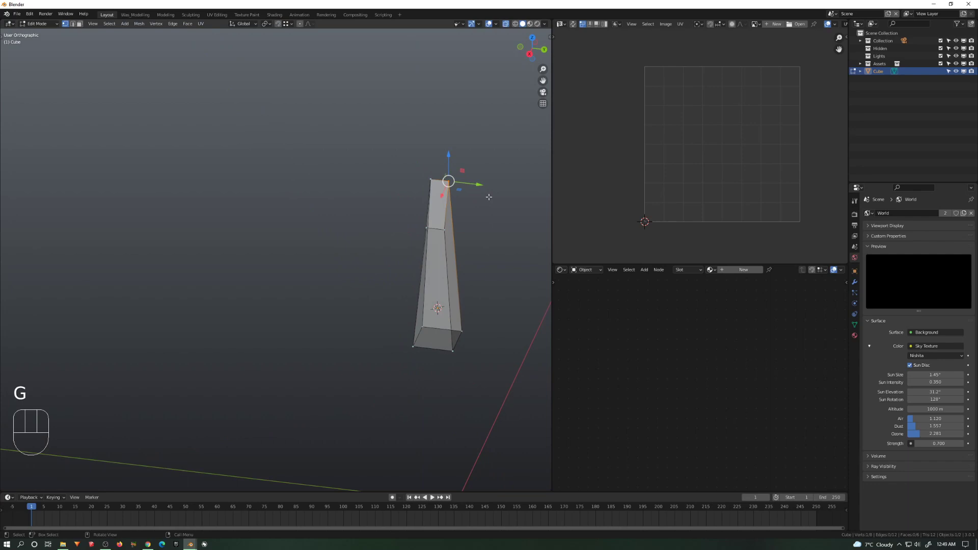
key("x")
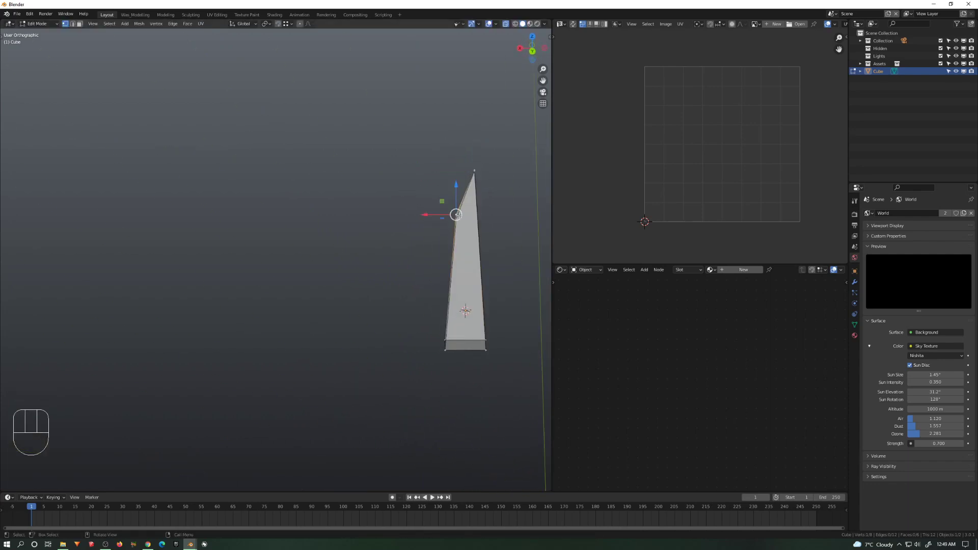
key("g")
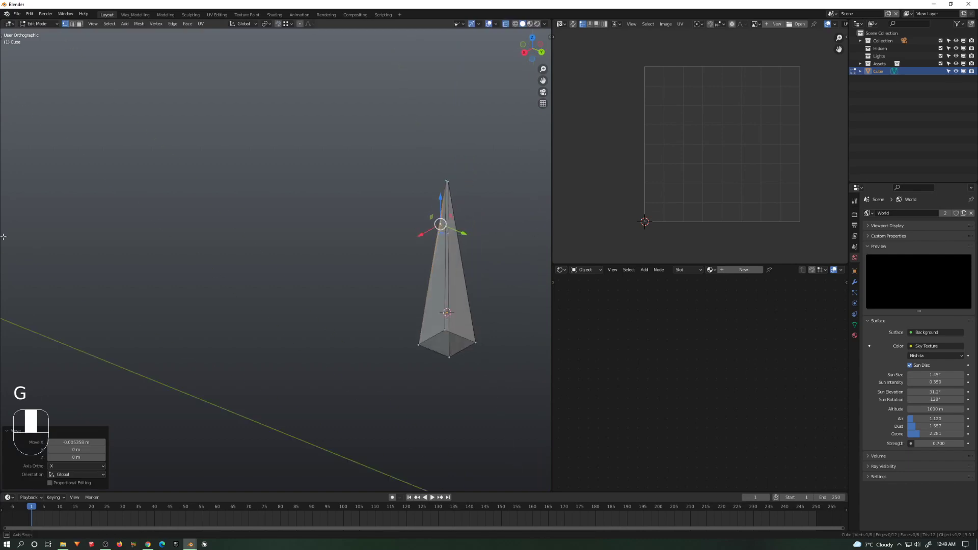
key("alt+z")
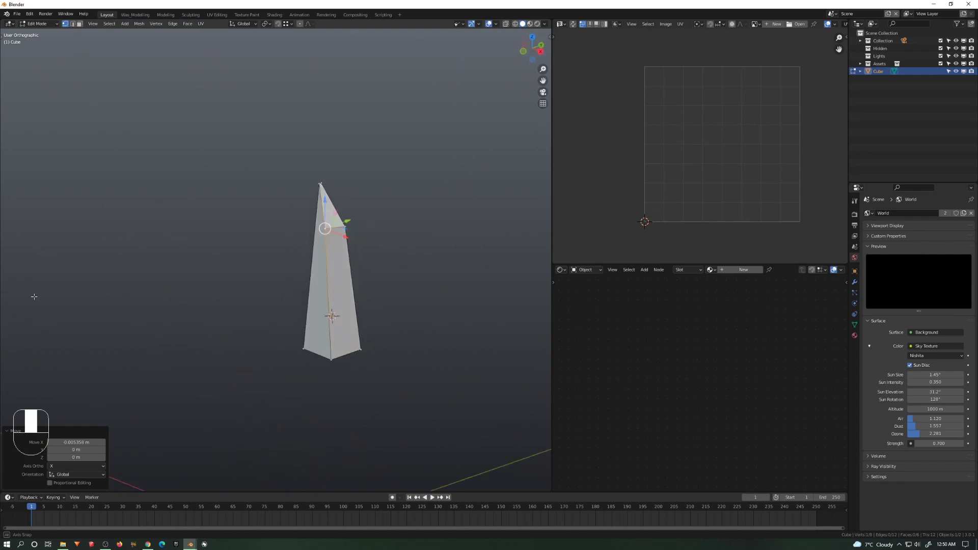
key("alt+z")
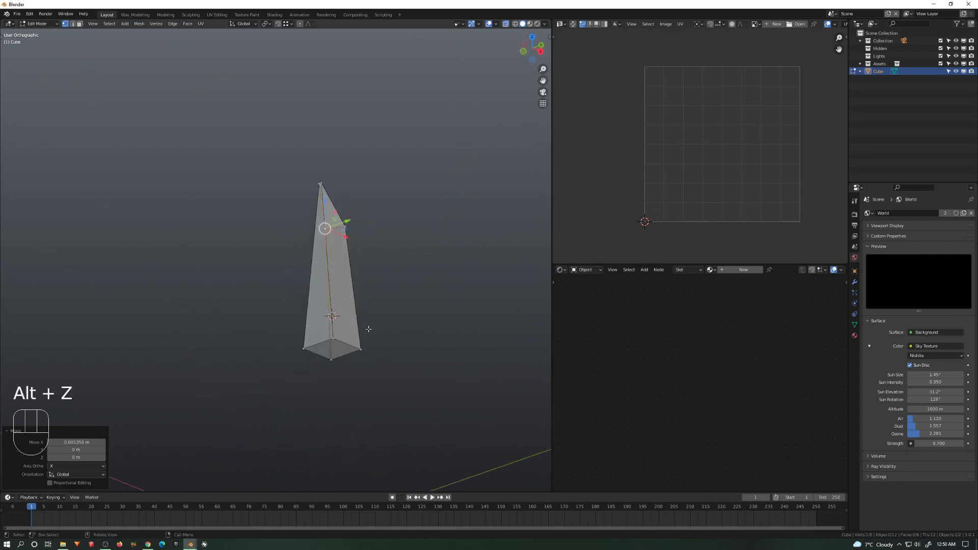
key("x")
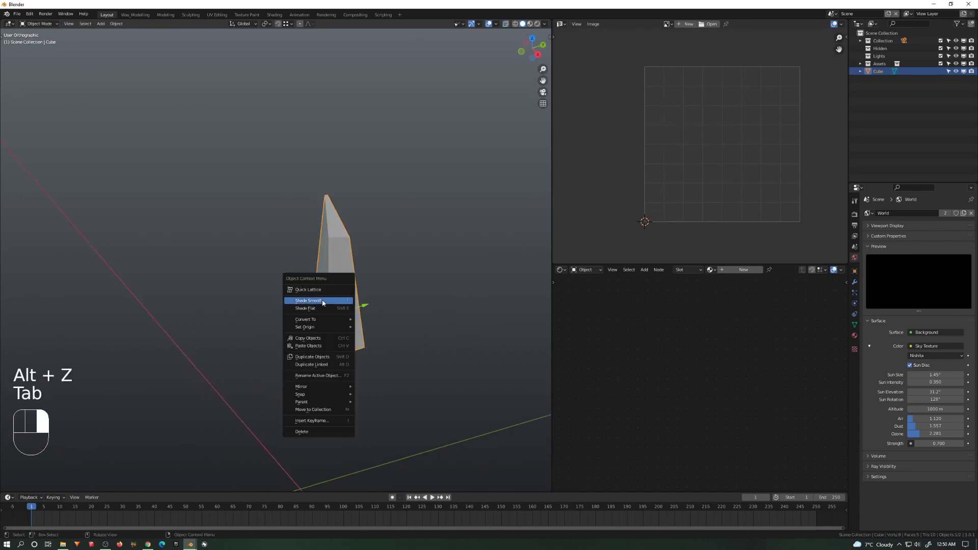
- Shade the blade smooth and move it into a new collection typed as 'black'
left_click(307, 300)
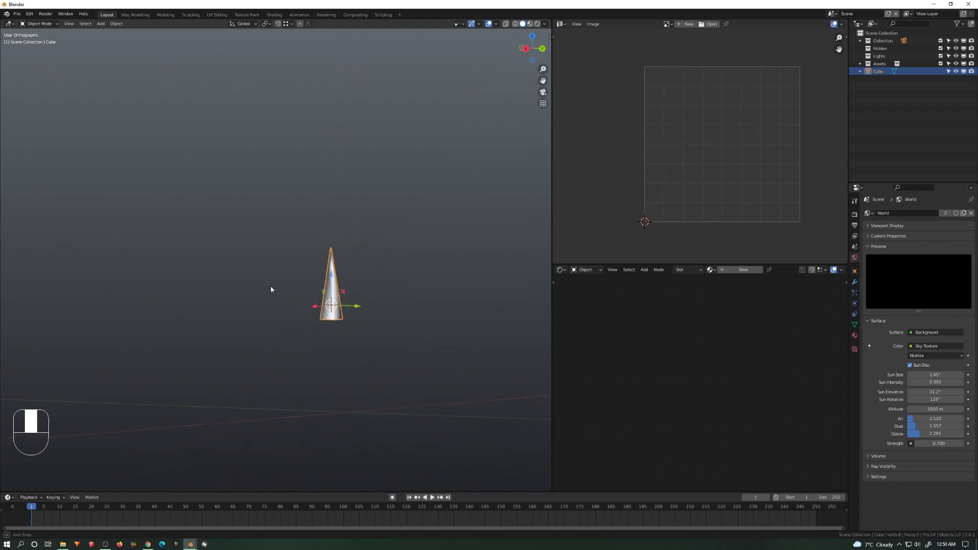
key("m")
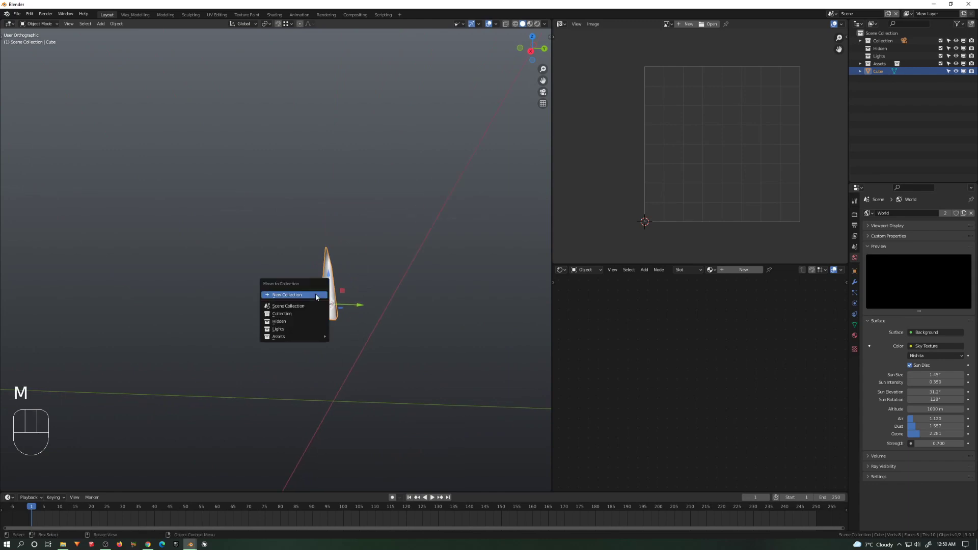
left_click(287, 294)
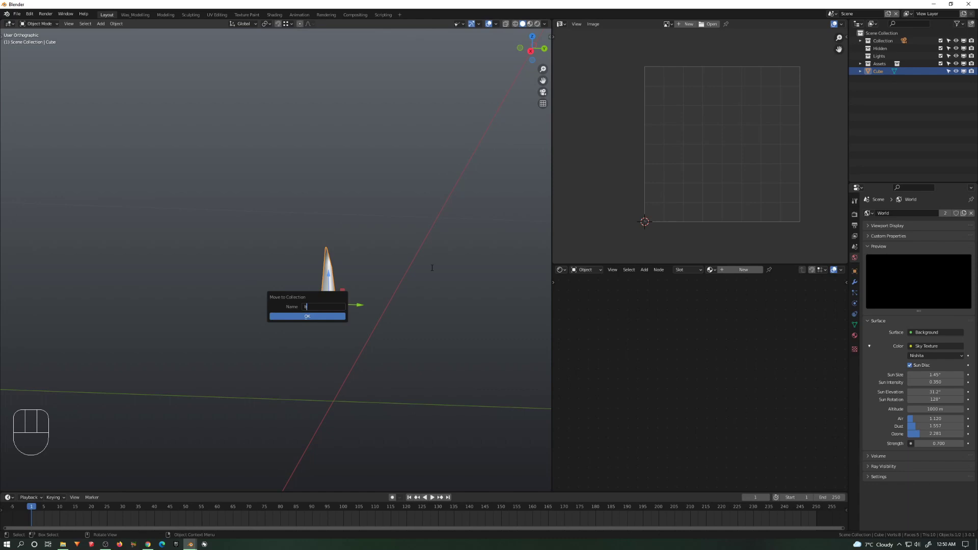
type("black")
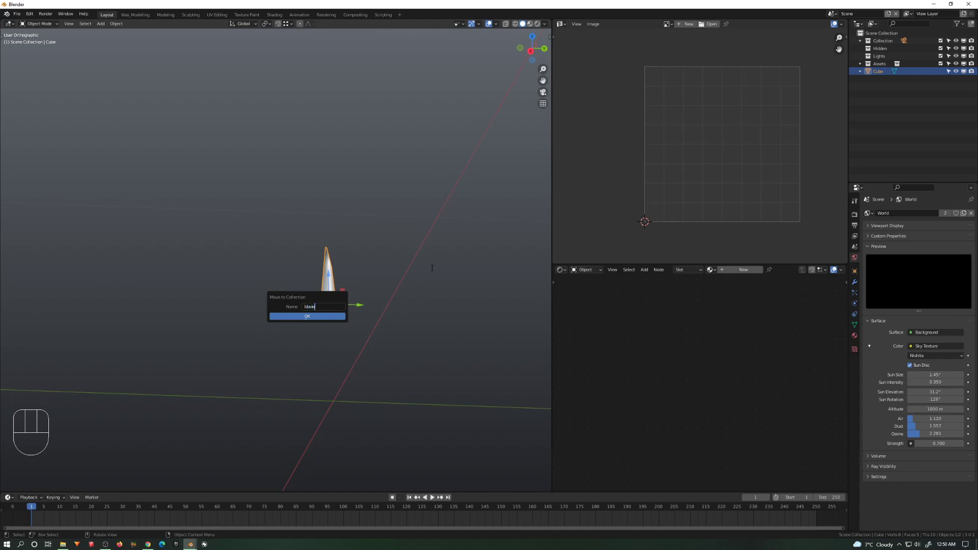
mouse_move(432, 270)
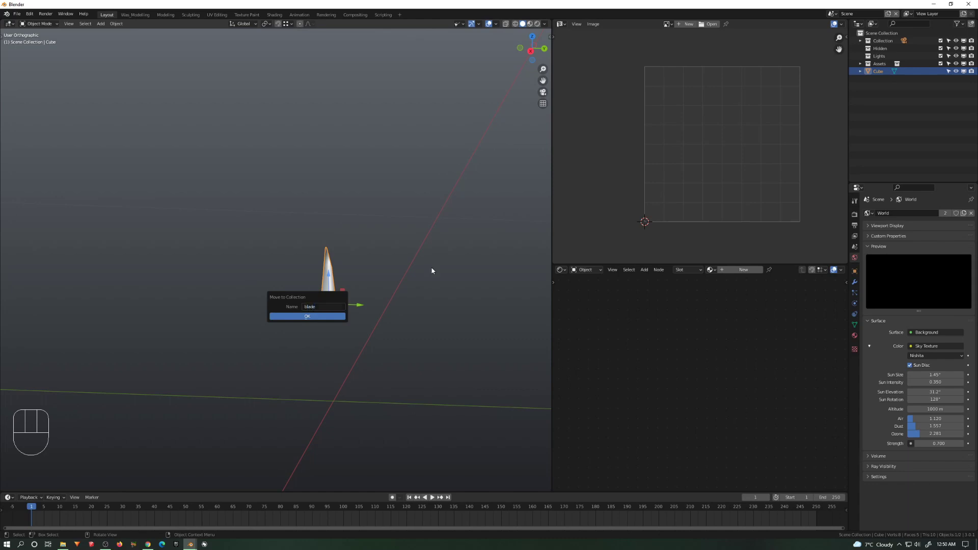
left_click(307, 316)
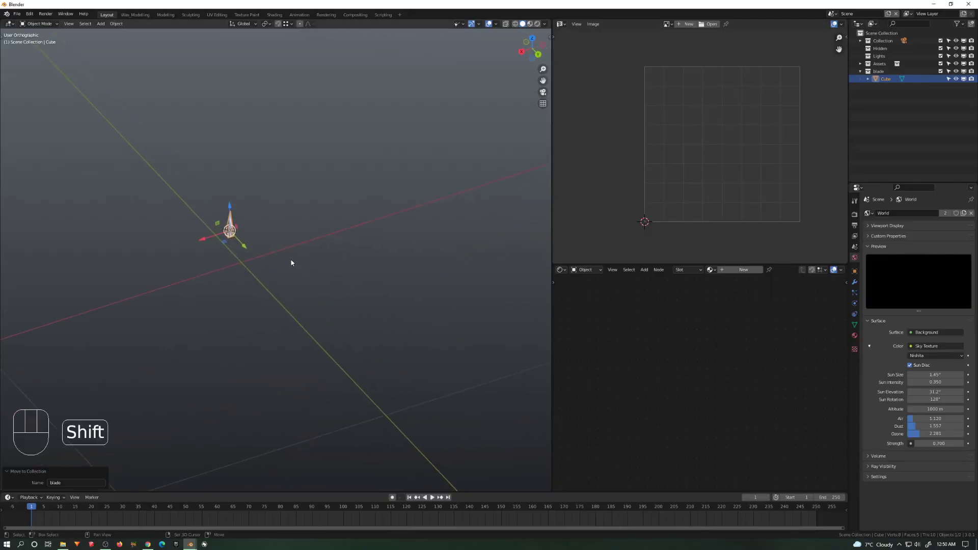
- Add a mesh plane to the scene beneath the blade
key("shift+a")
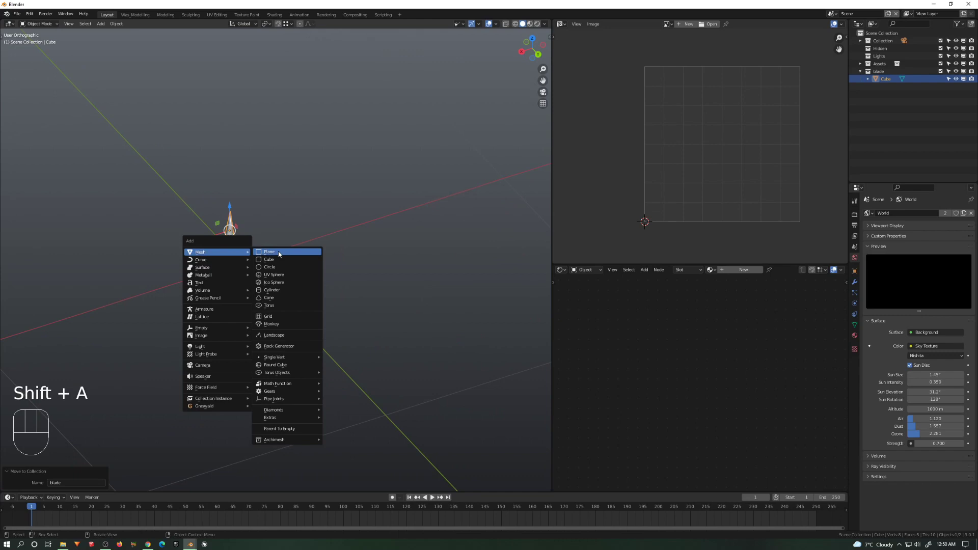
left_click(269, 252)
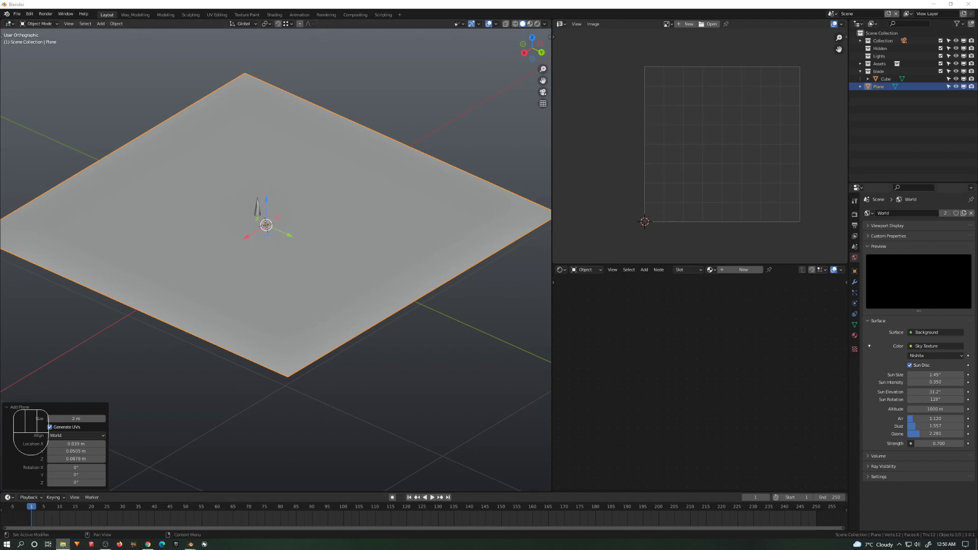
mouse_move(895, 257)
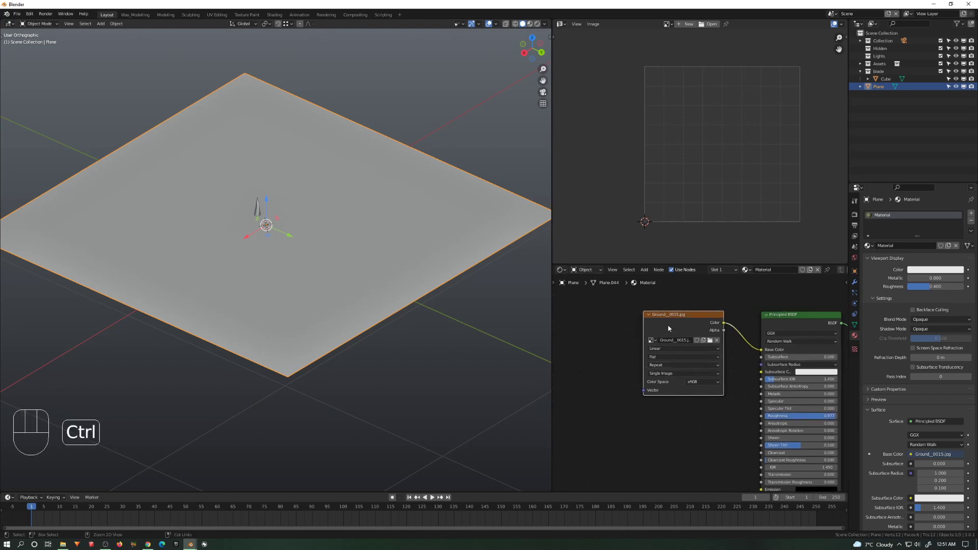
- Add Texture Coordinate and Mapping nodes to the ground image and preview with Rendered shading
key("ctrl+t")
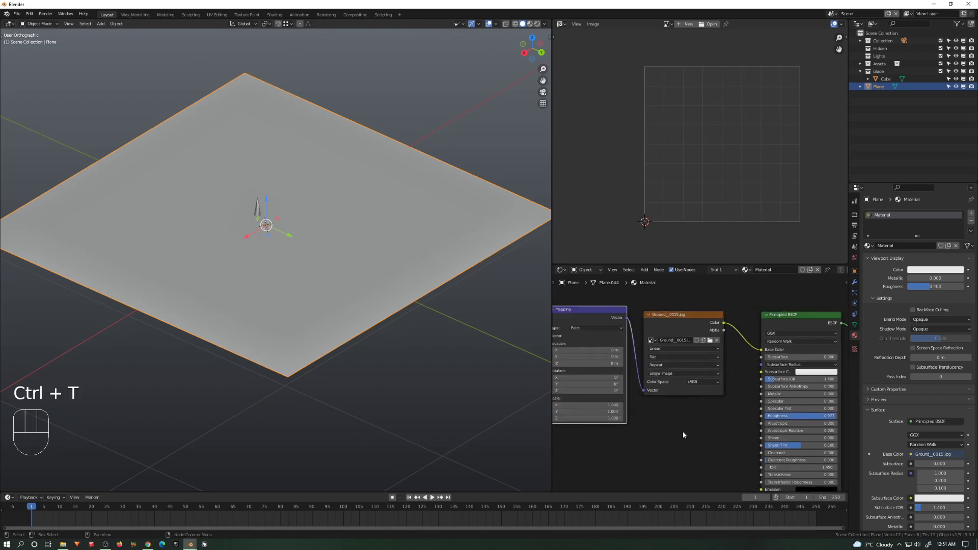
key("g")
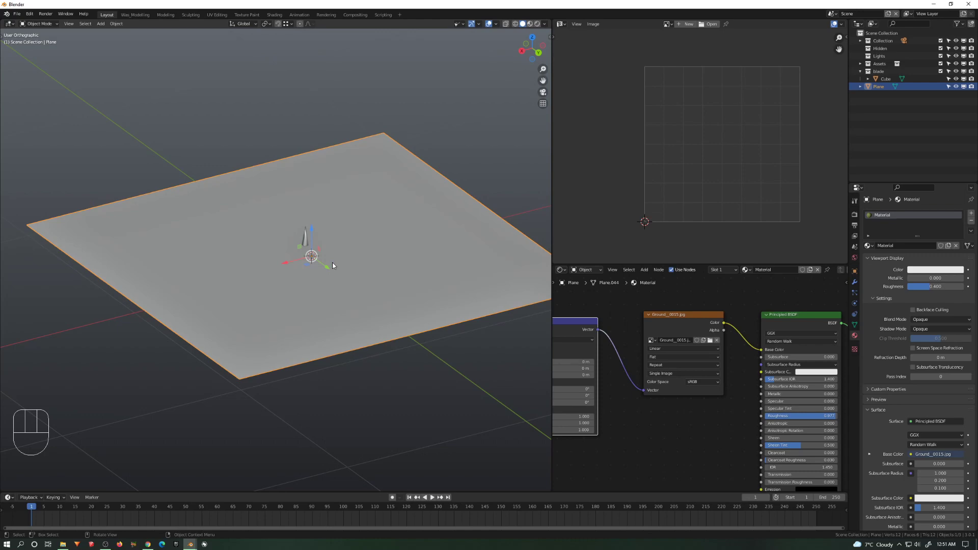
key("z")
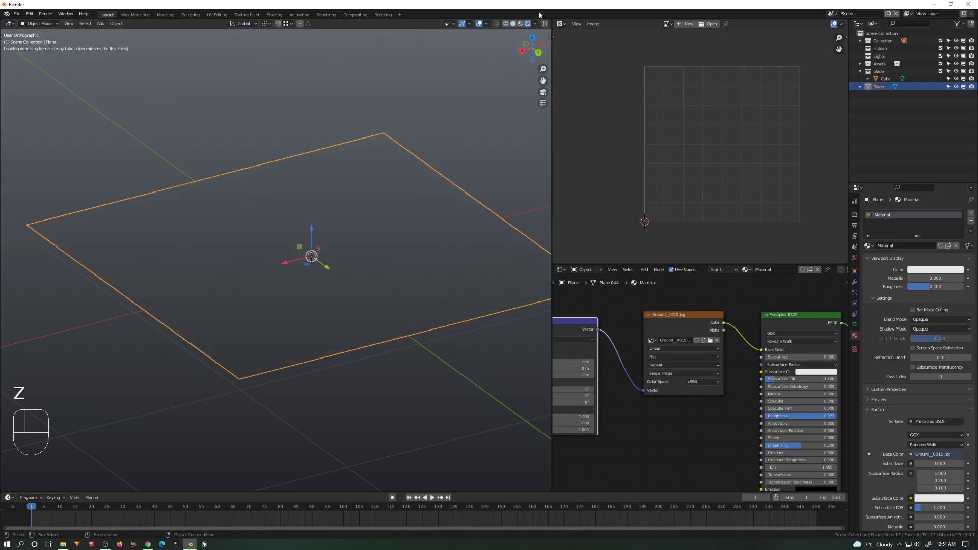
left_click(531, 23)
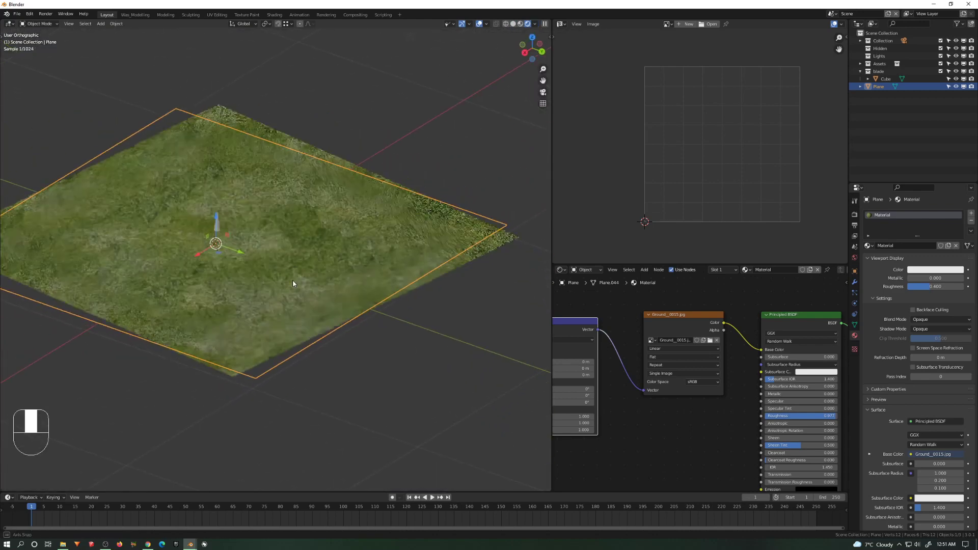
key("ctrl+b")
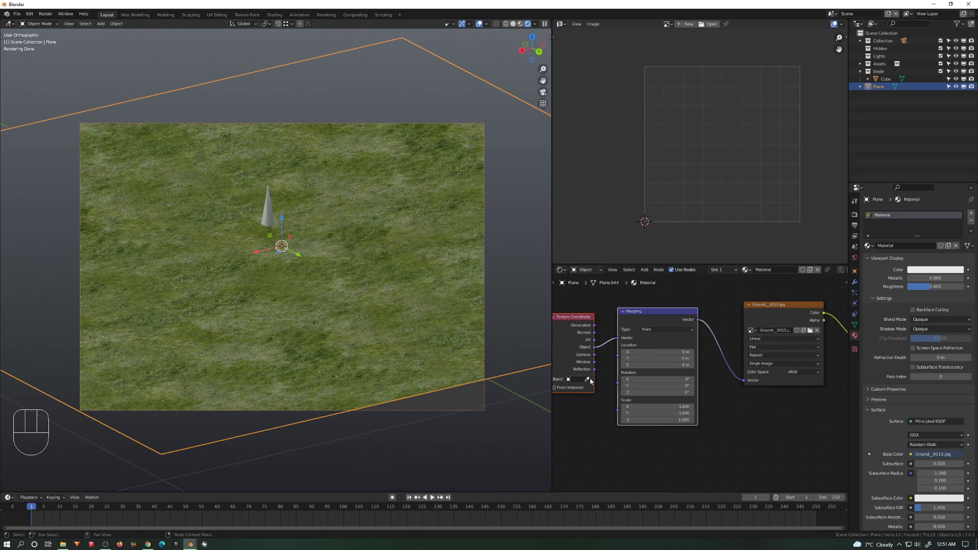
- Use the plane as texture coordinate object, copy its grass material onto the blade, and view Solid
left_click(583, 379)
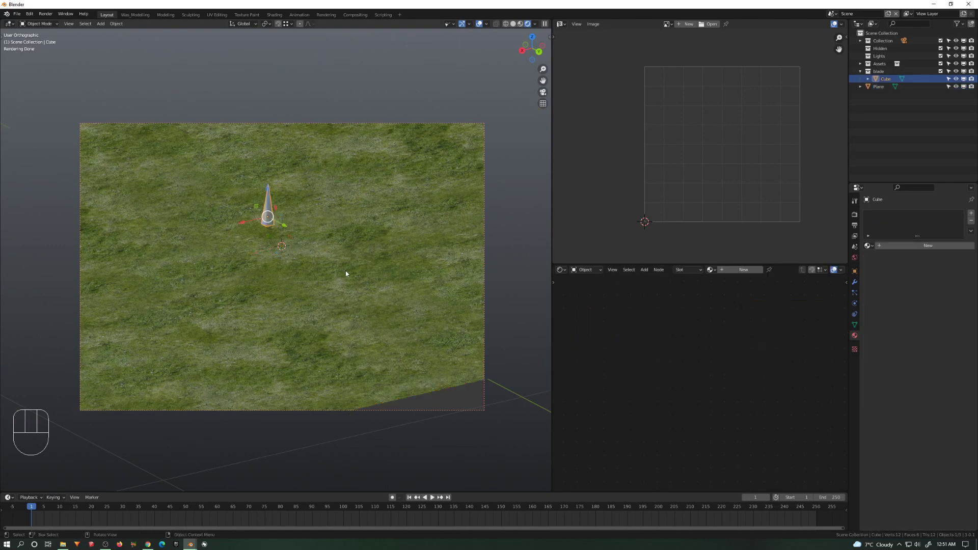
left_click(880, 86)
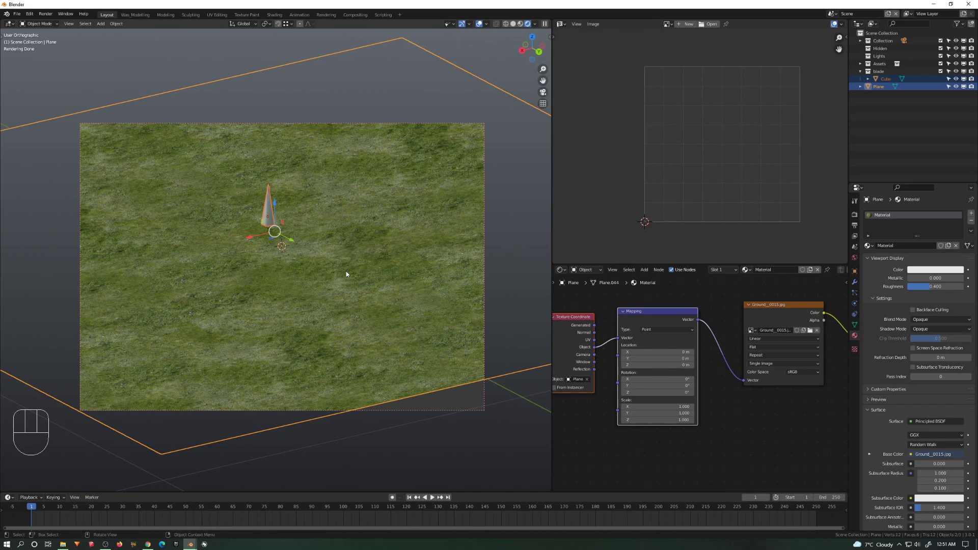
mouse_move(770, 277)
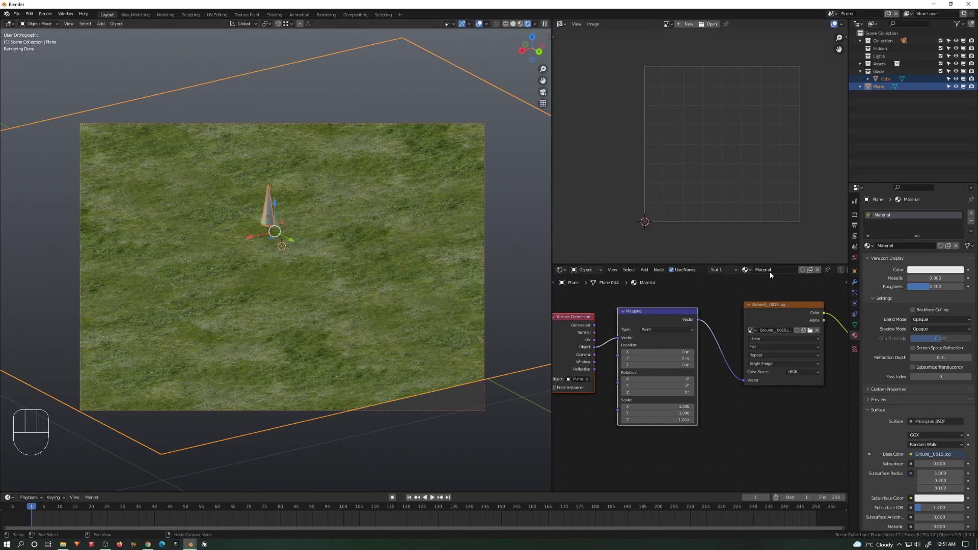
left_click(972, 232)
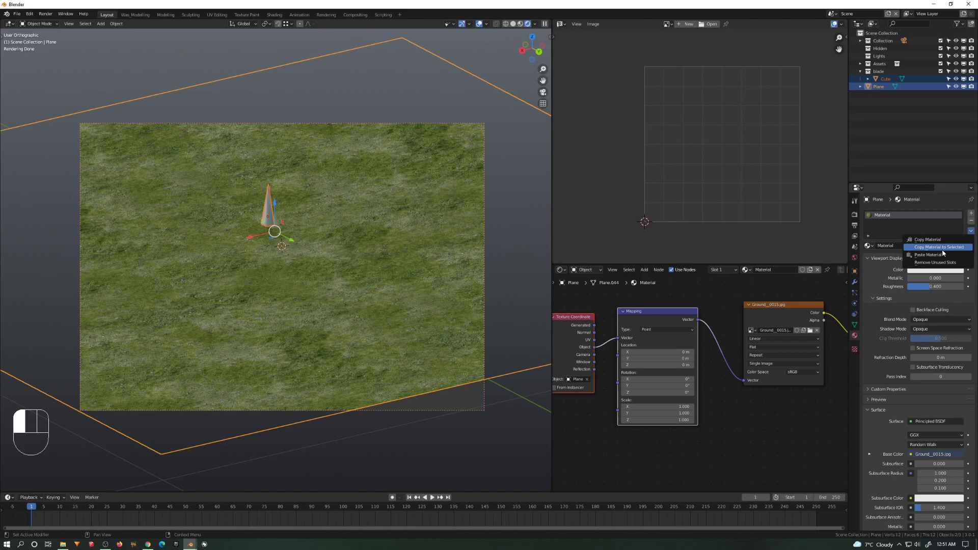
left_click(937, 247)
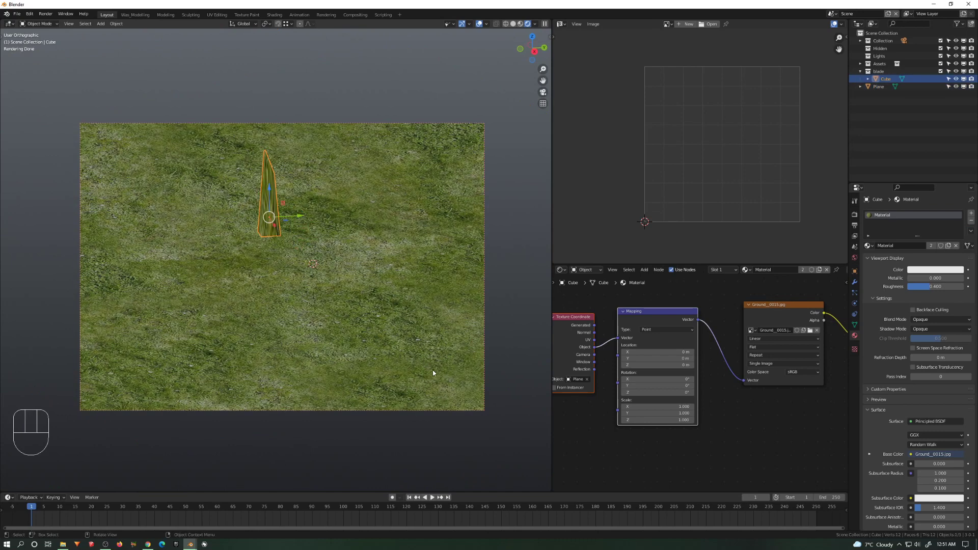
key("s")
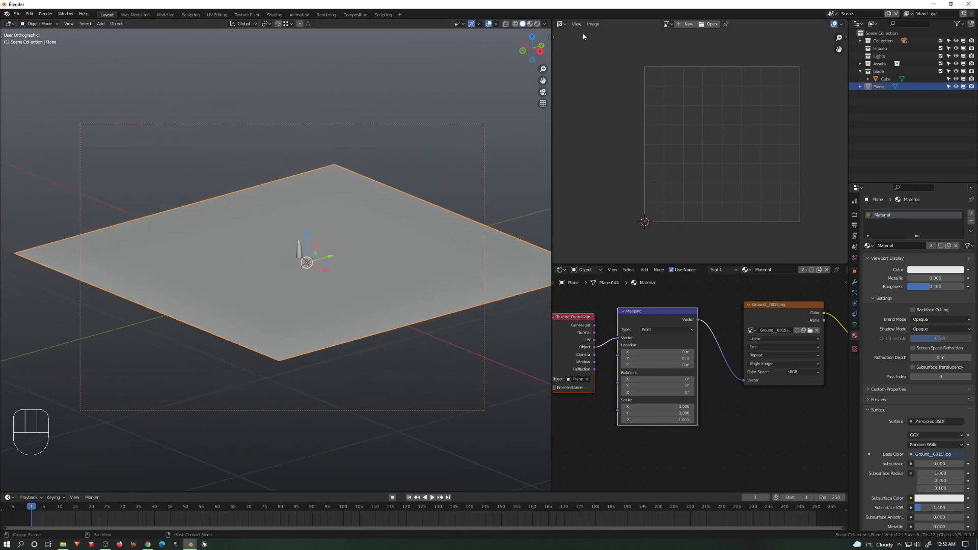
- Switch an editor to the Geometry Node Editor and add a Distribute Points on Faces node
left_click(559, 23)
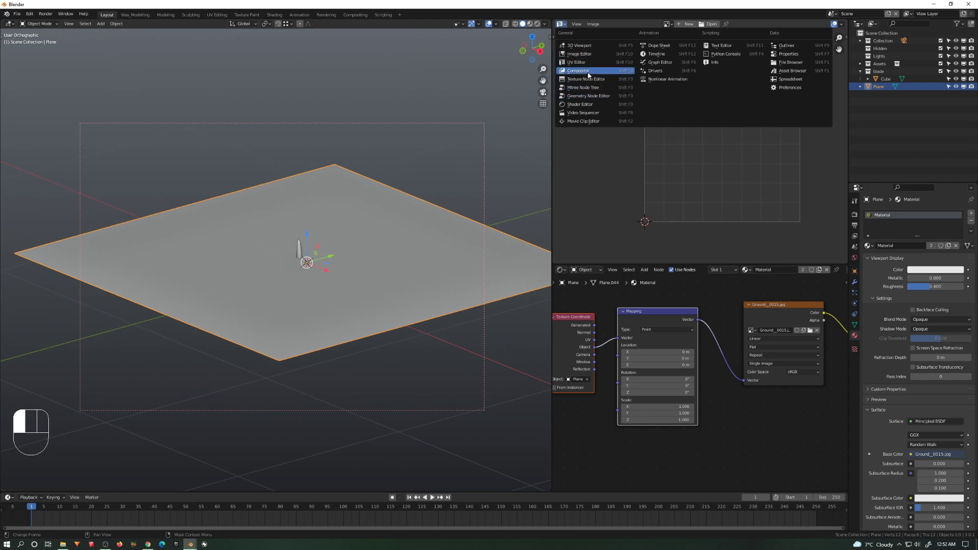
left_click(577, 71)
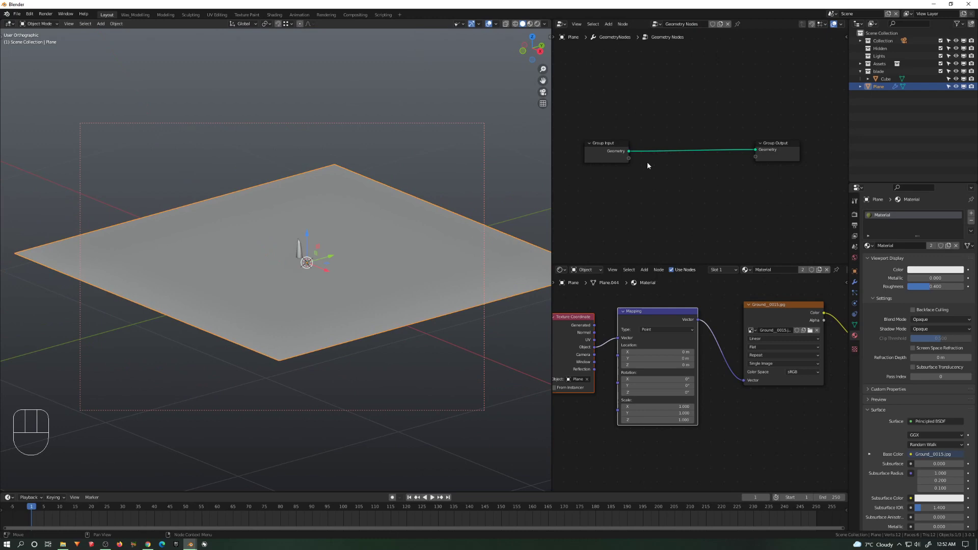
key("shift+a")
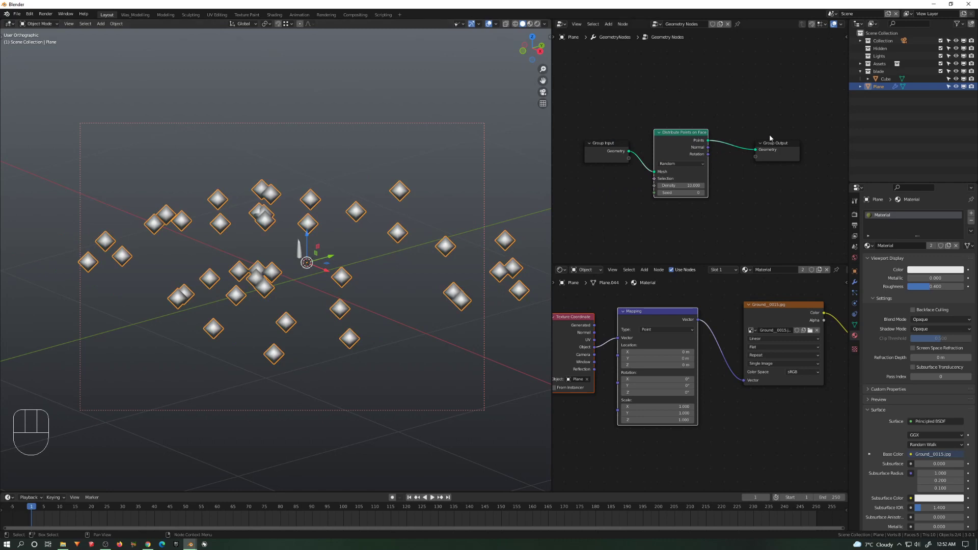
key("shift+a")
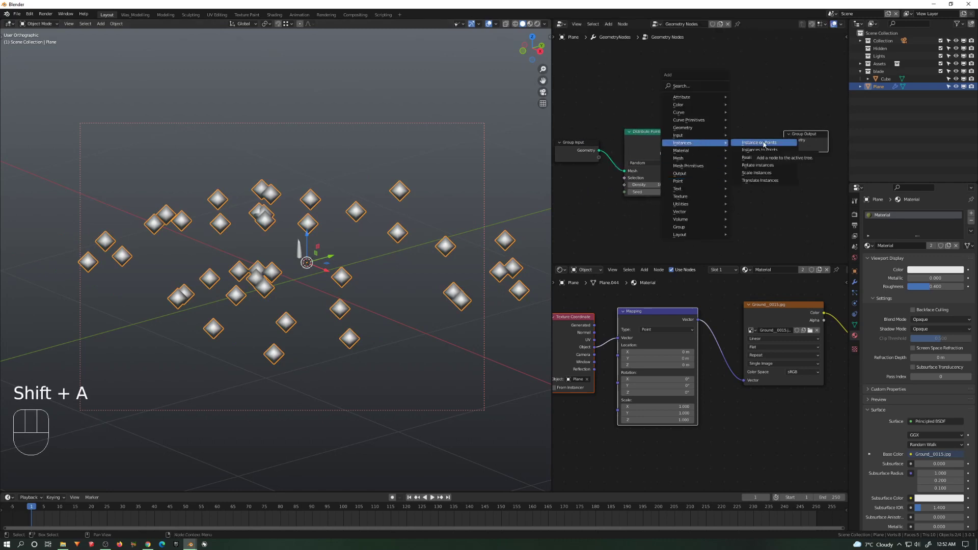
- Add Instance on Points and Join Geometry nodes to keep the plane with the instances
left_click(761, 143)
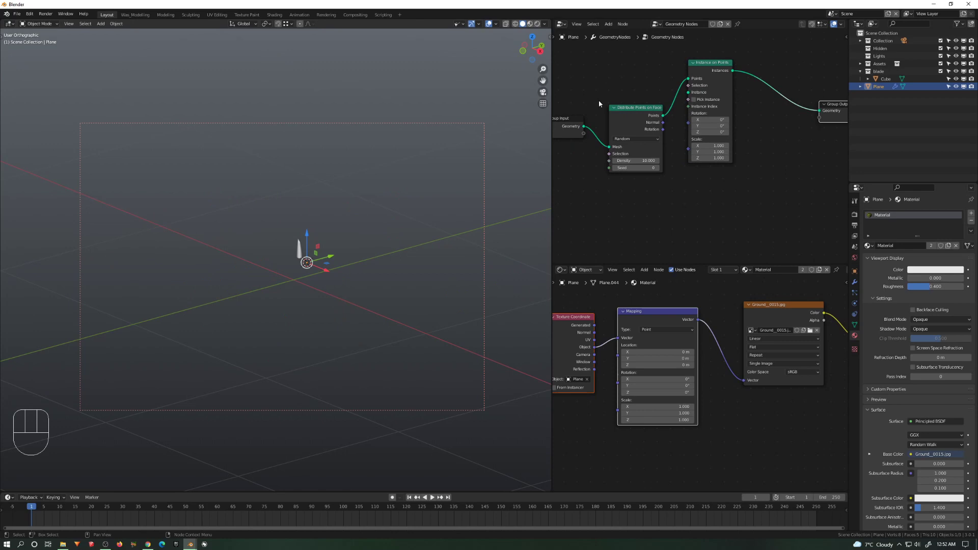
mouse_move(510, 213)
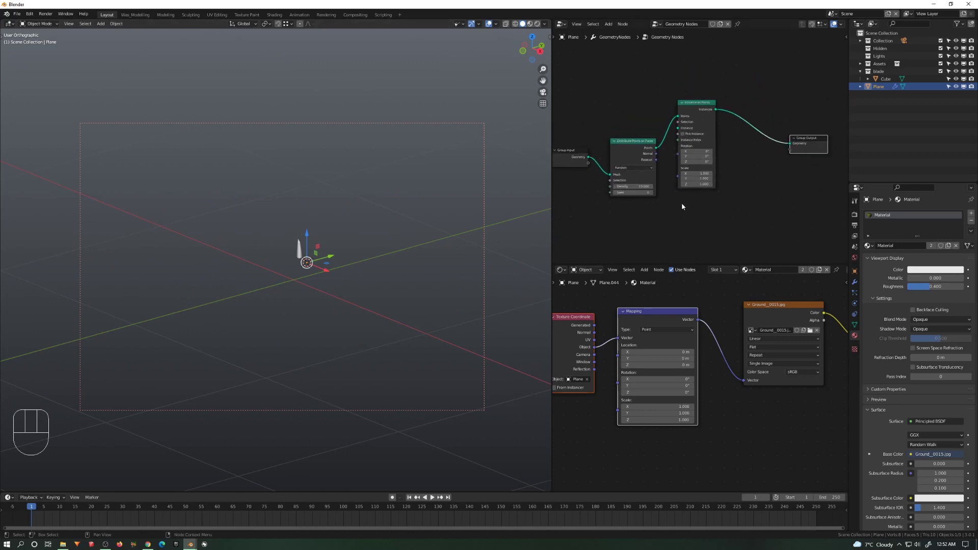
key("shift")
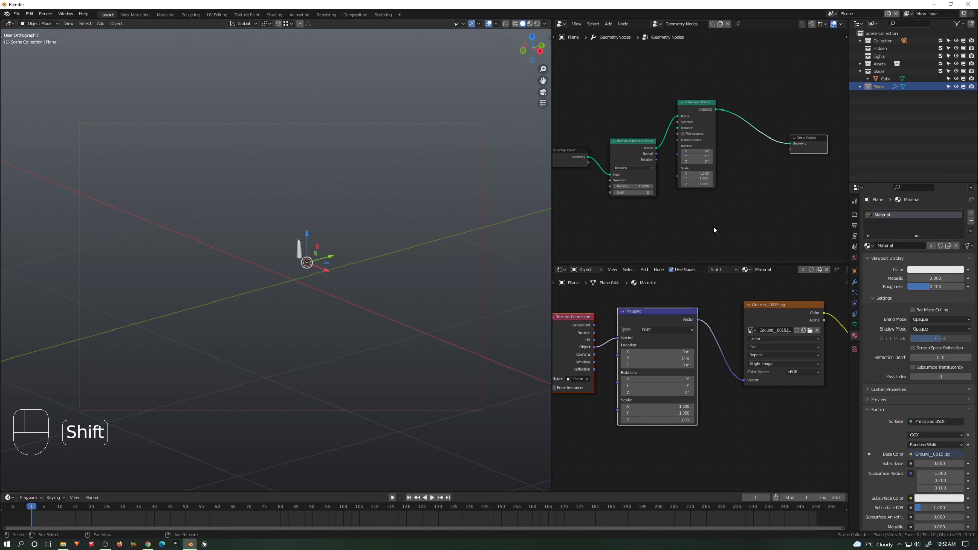
key("shift+a")
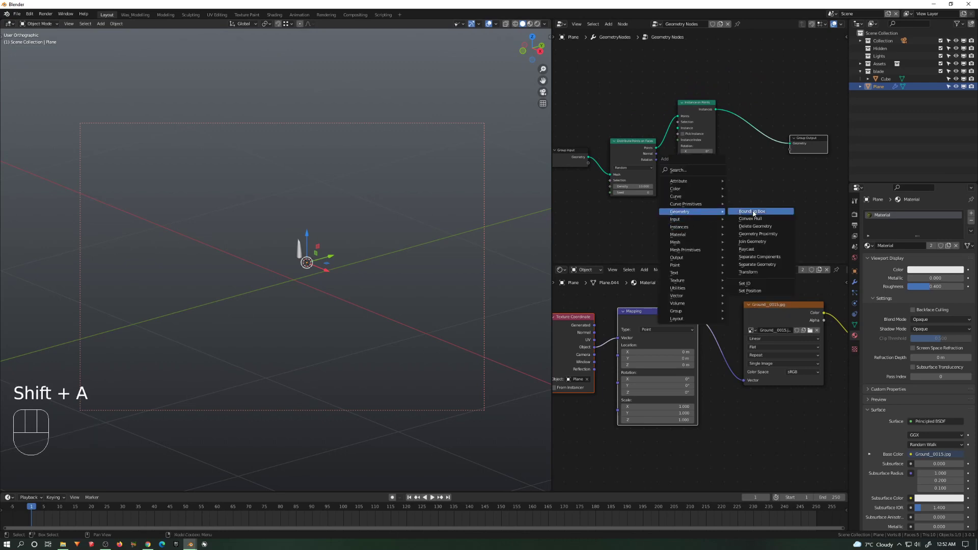
left_click(752, 242)
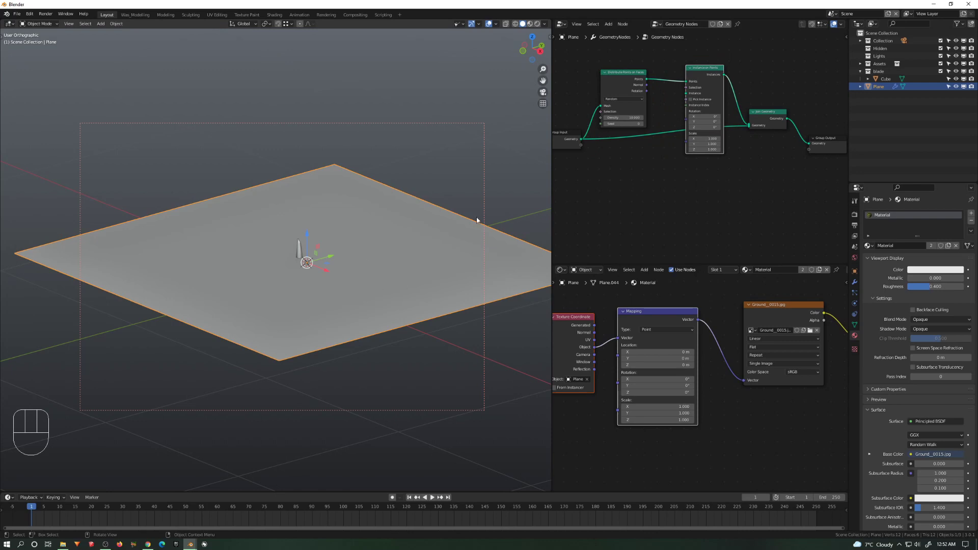
mouse_move(613, 102)
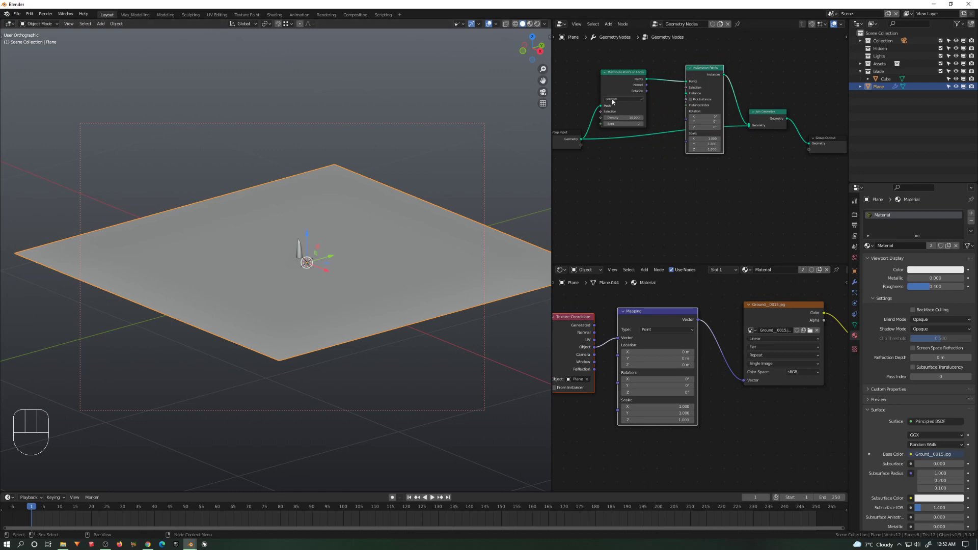
mouse_move(695, 94)
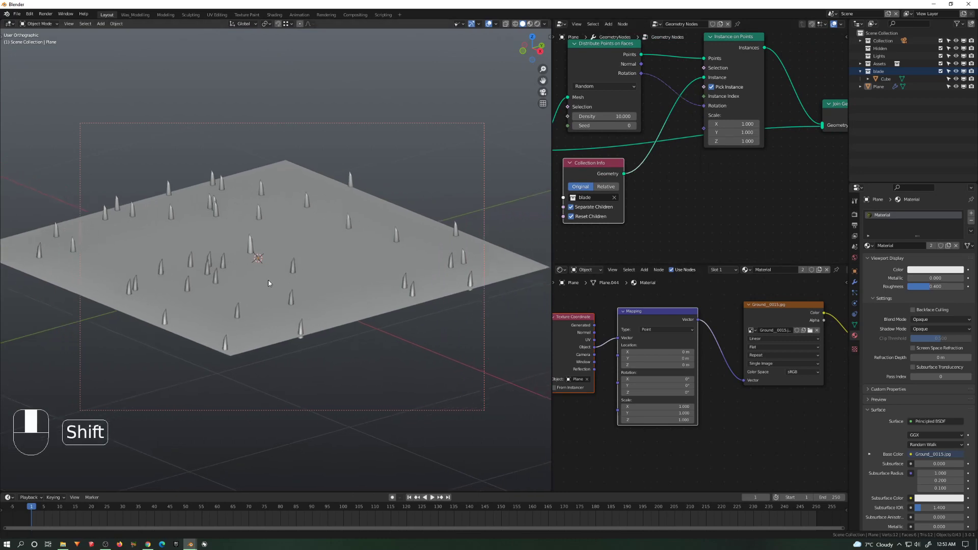
key("Tab")
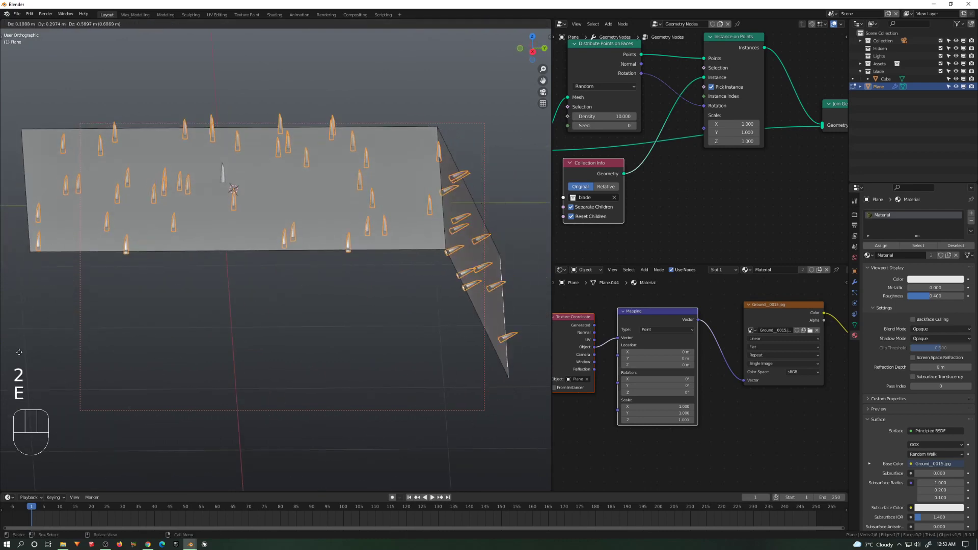
key("e")
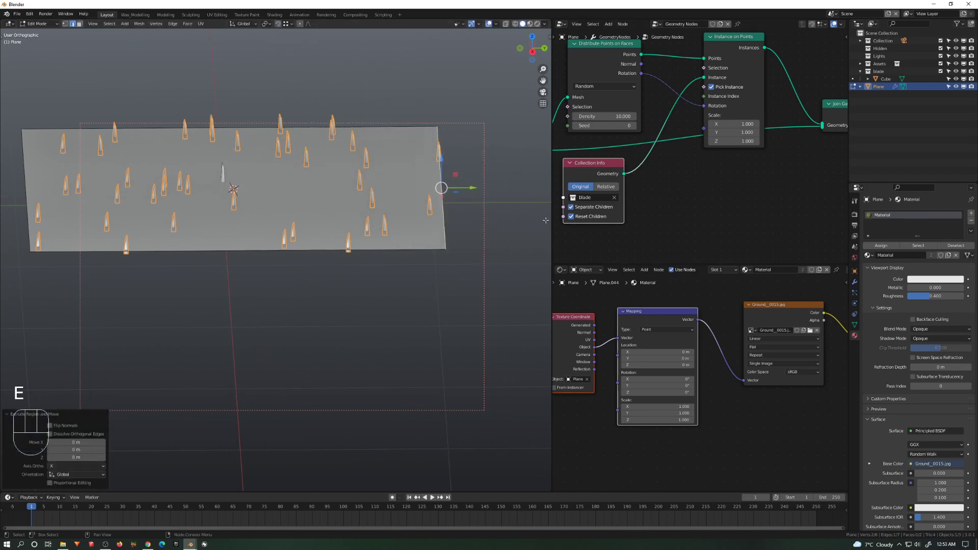
key("ctrl+z")
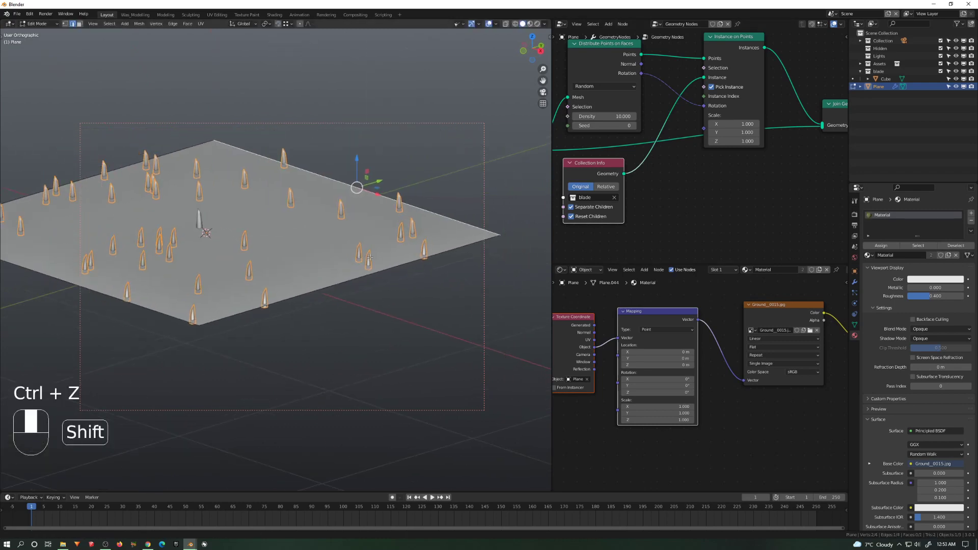
key("Tab")
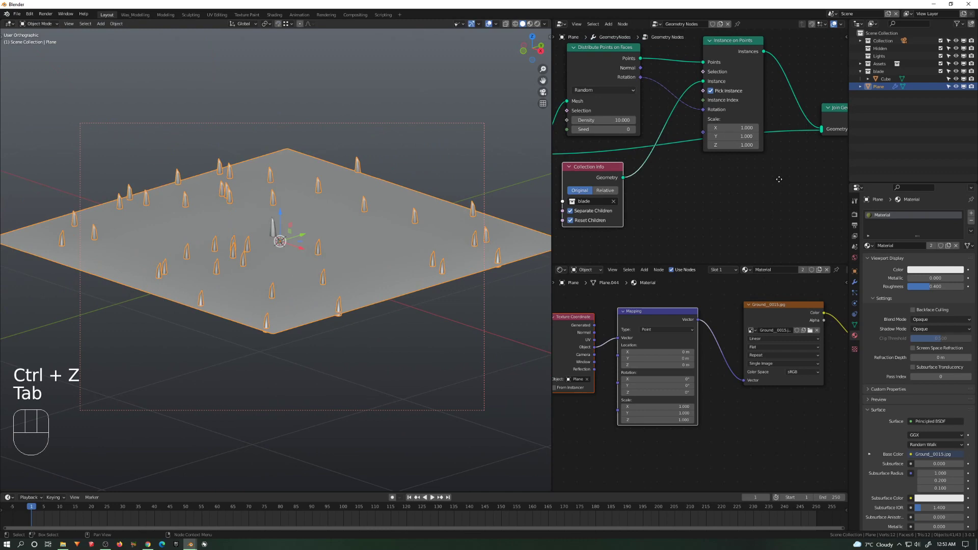
key("shift+A")
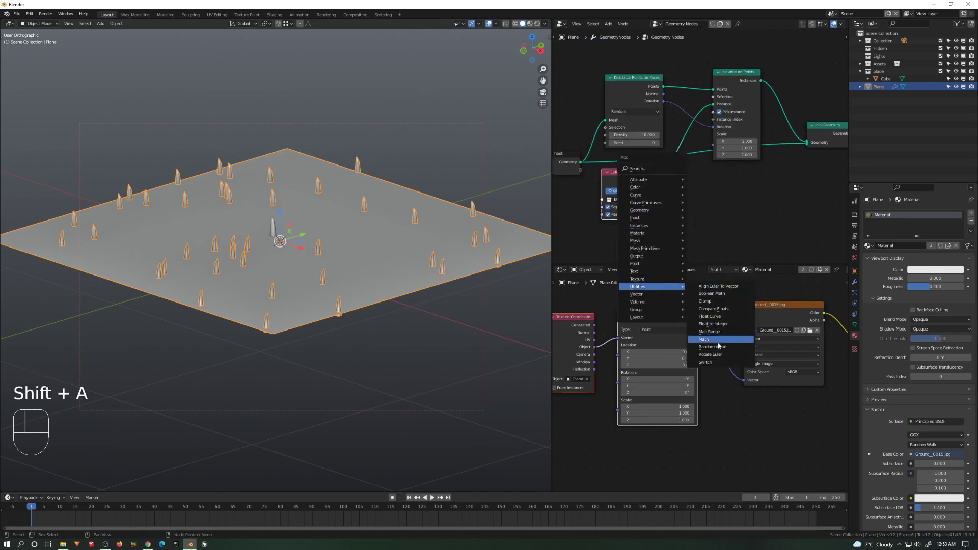
- Add a Random Value node for instance scale and lower its maximum blade size
left_click(714, 346)
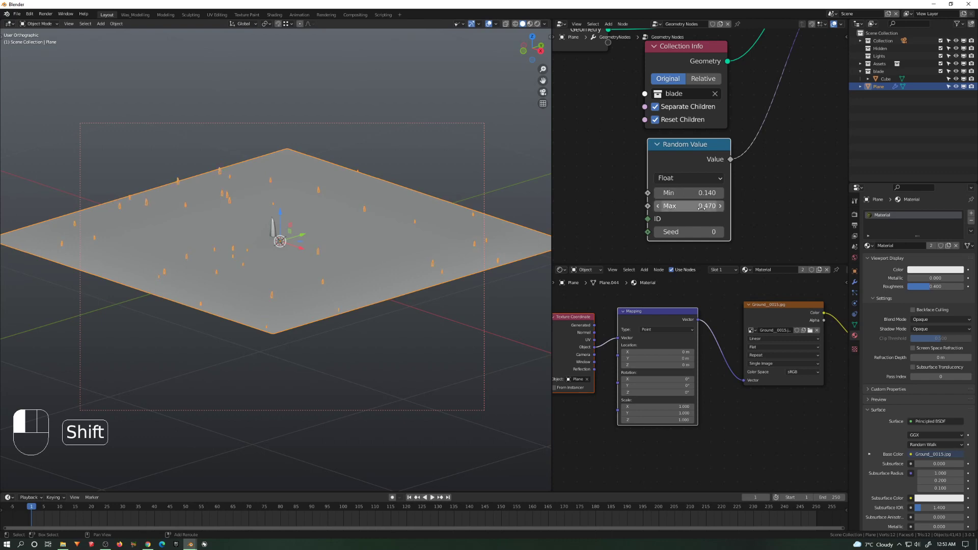
left_click(689, 192)
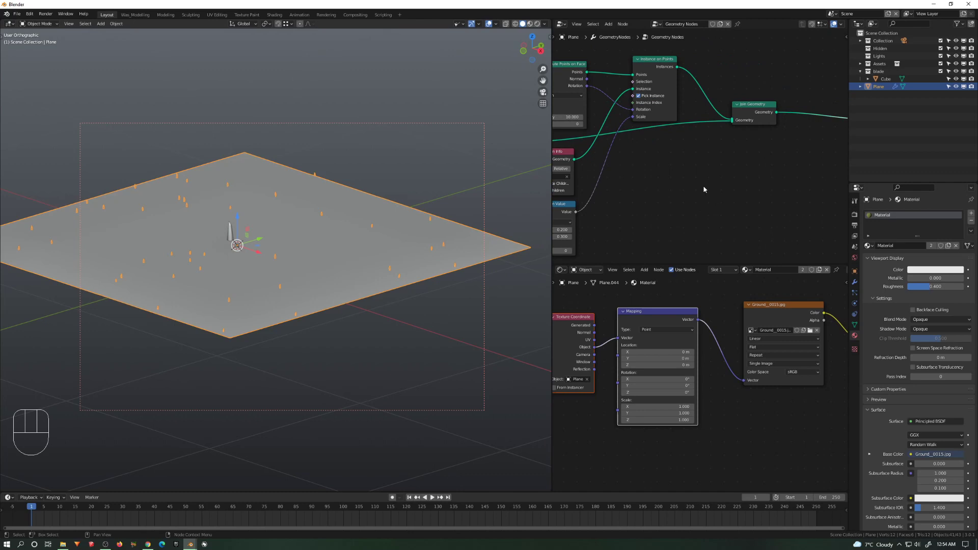
- Add Rotate Instances fed by a duplicated Random Value node set to Vector type
key("shift+a")
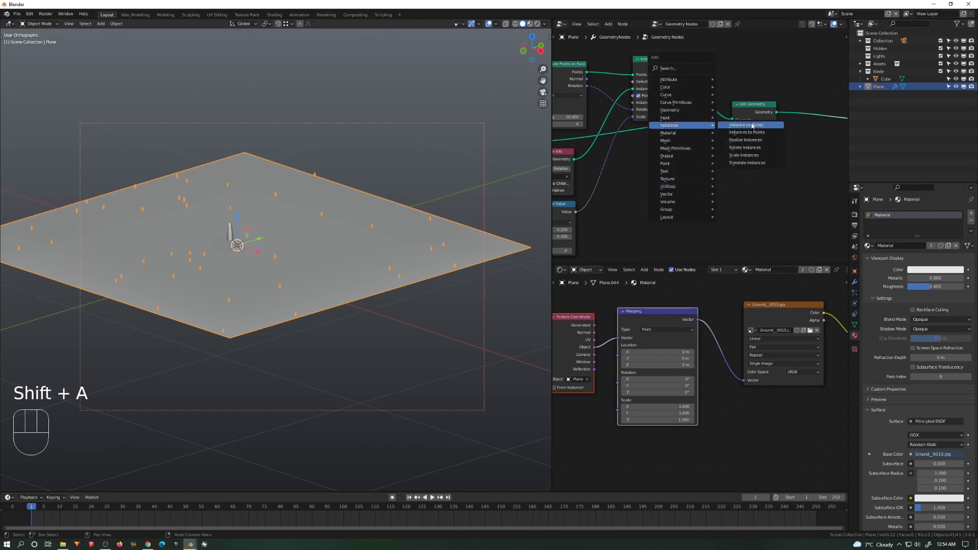
left_click(745, 147)
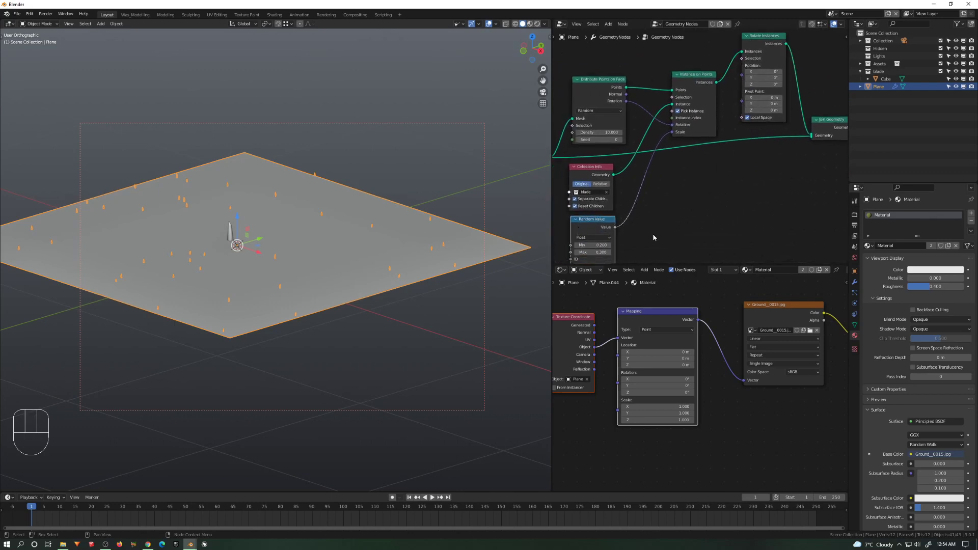
key("shift+d")
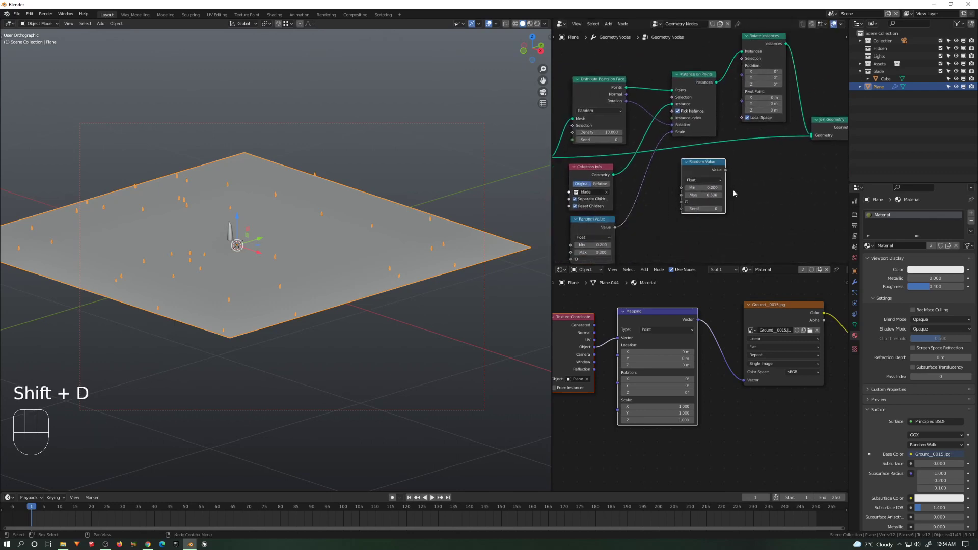
left_click(703, 179)
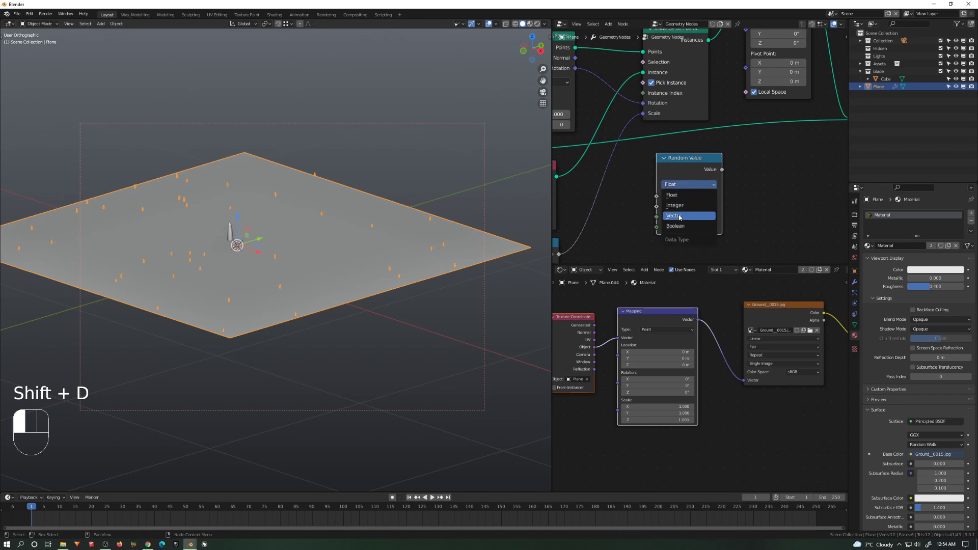
left_click(675, 216)
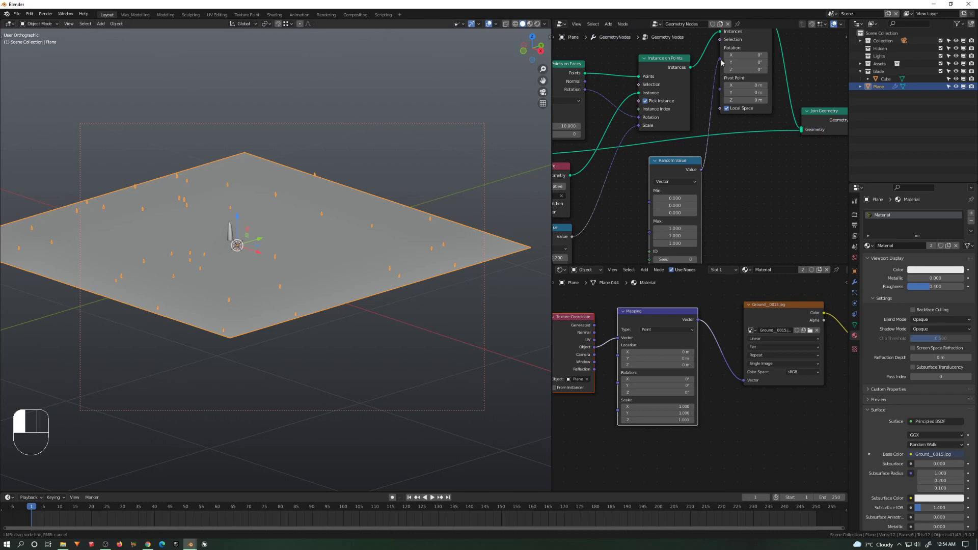
left_click(721, 48)
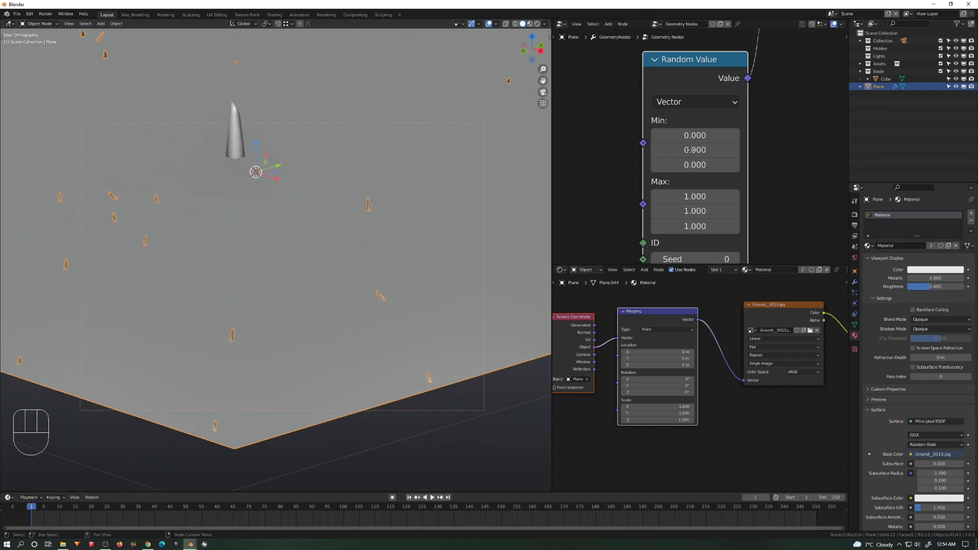
- Edit the minimum and maximum random rotation values for the blades
double_click(694, 135)
type("-0.200")
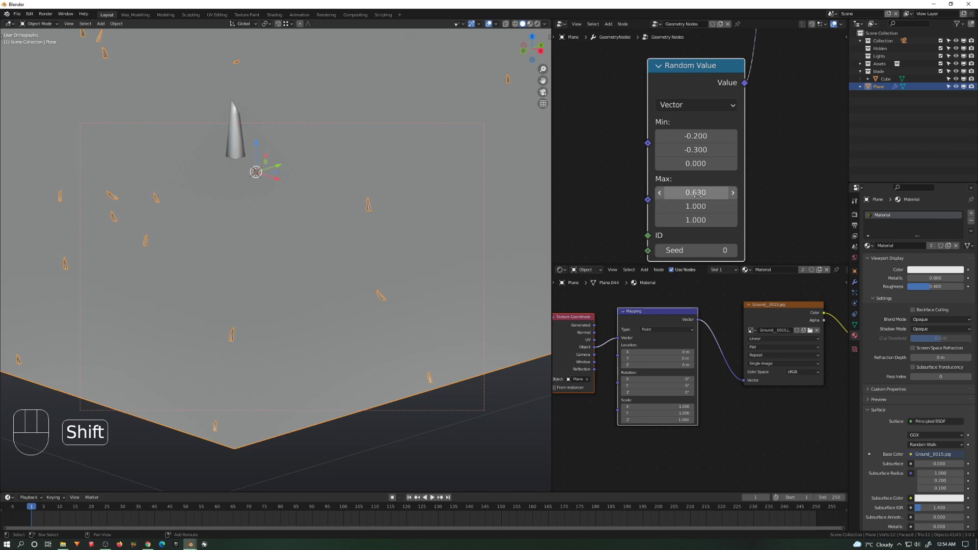
left_click(695, 206)
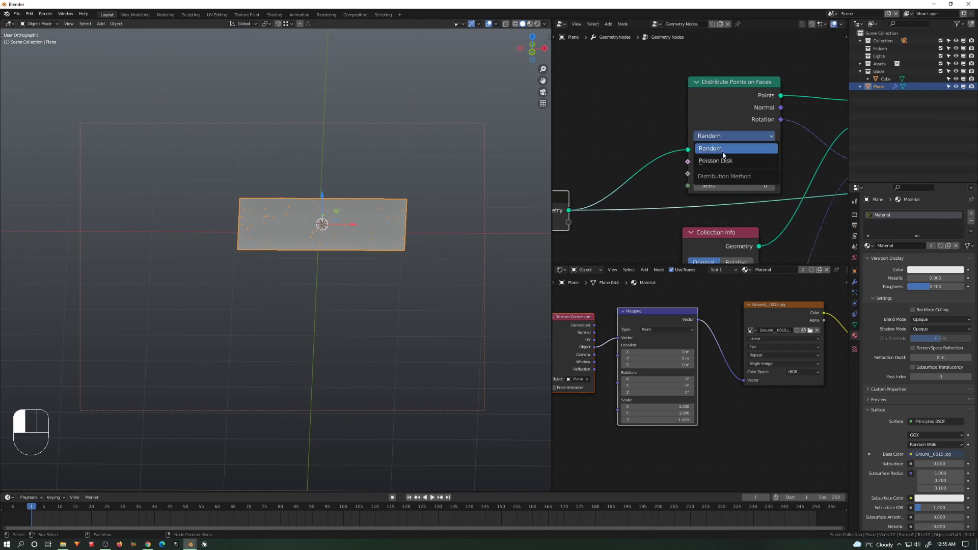
- Set Distribute Points on Faces to Poisson Disk with a small minimum distance and Density Max about 57.2
left_click(715, 160)
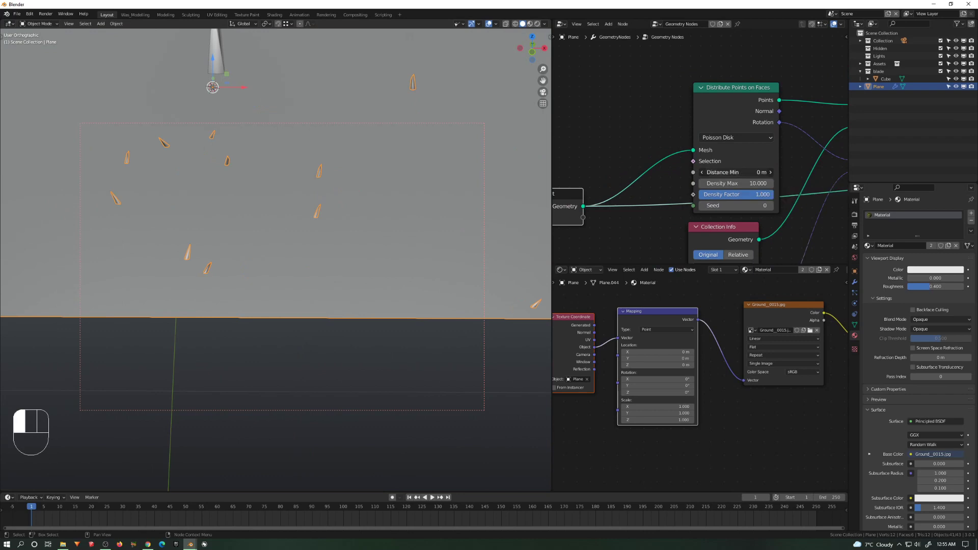
double_click(735, 172)
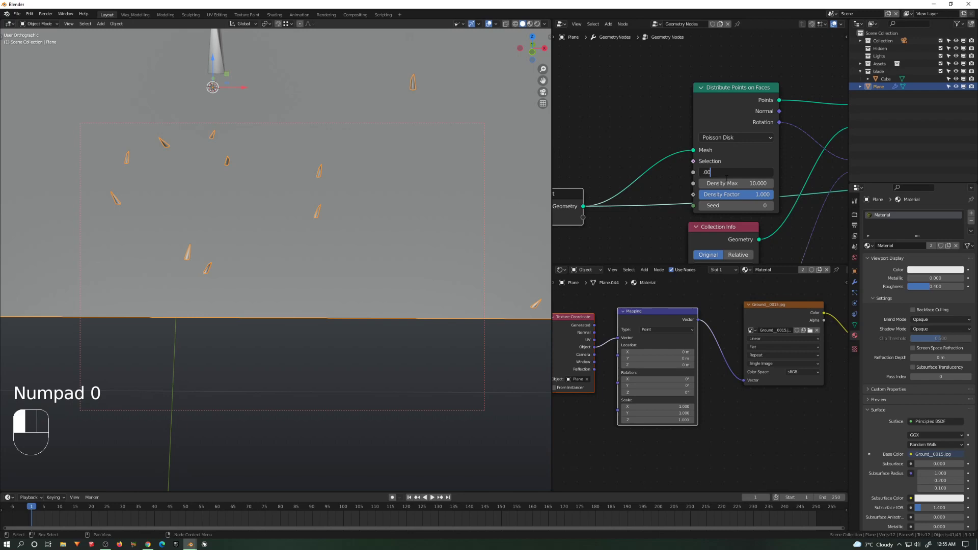
key("Return")
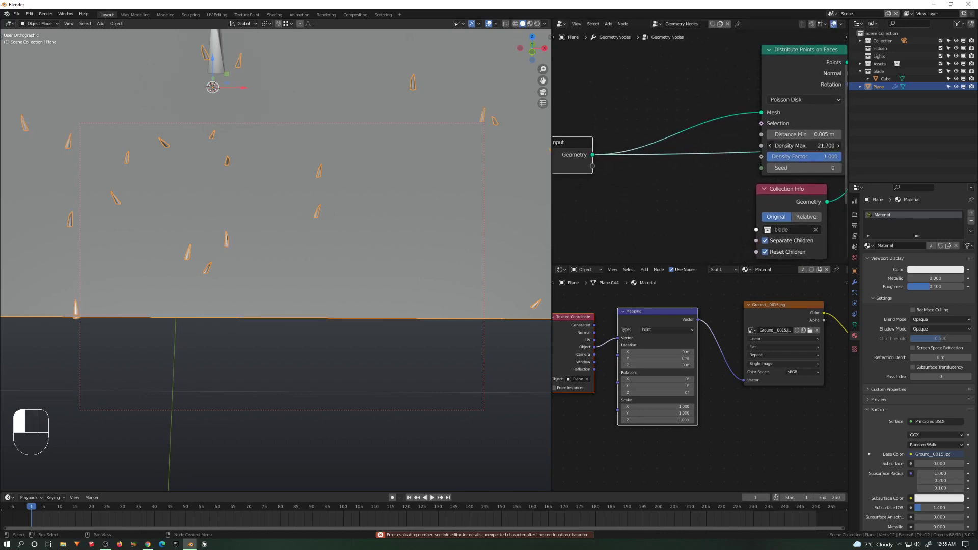
left_click(805, 145)
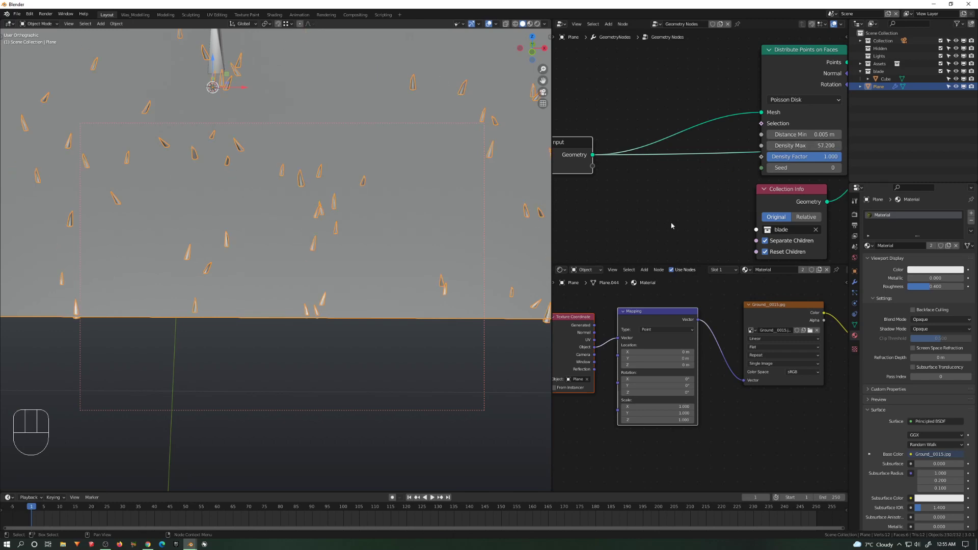
key("q")
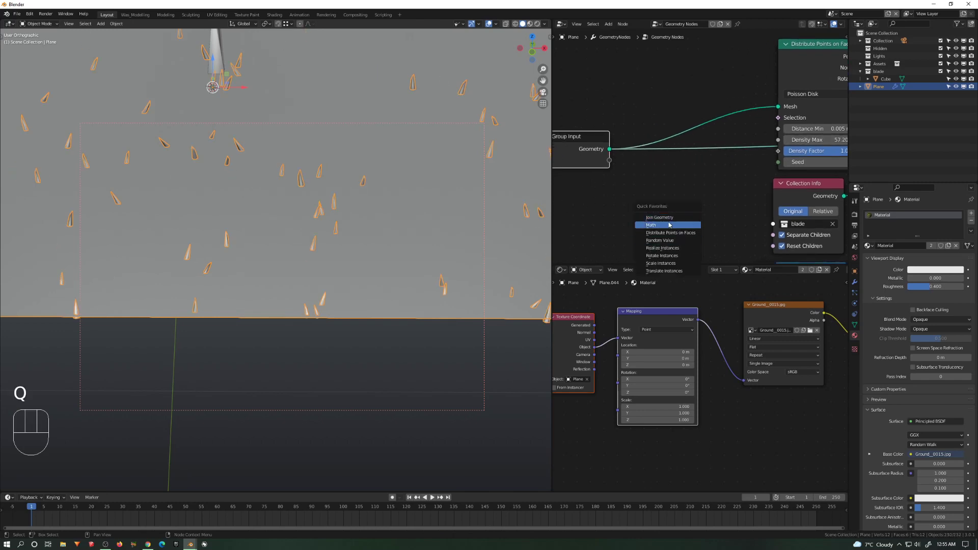
- Add a Multiply math node driving Density Max and set its first value to 10.600
key("shift+a")
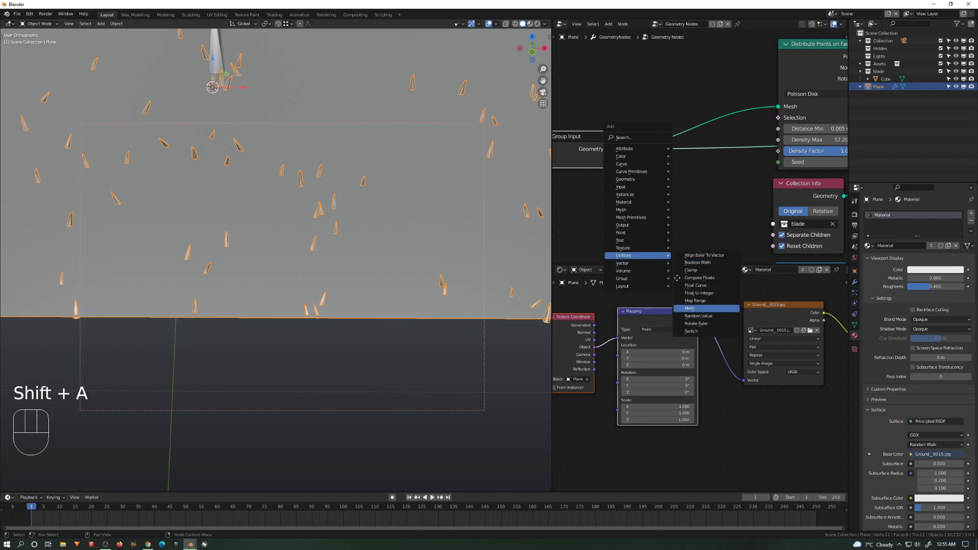
left_click(690, 308)
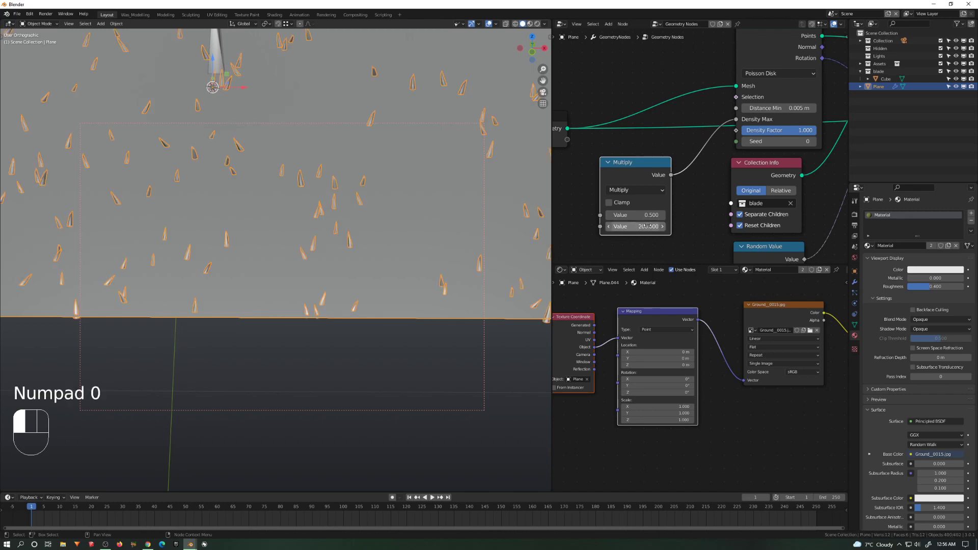
mouse_move(635, 214)
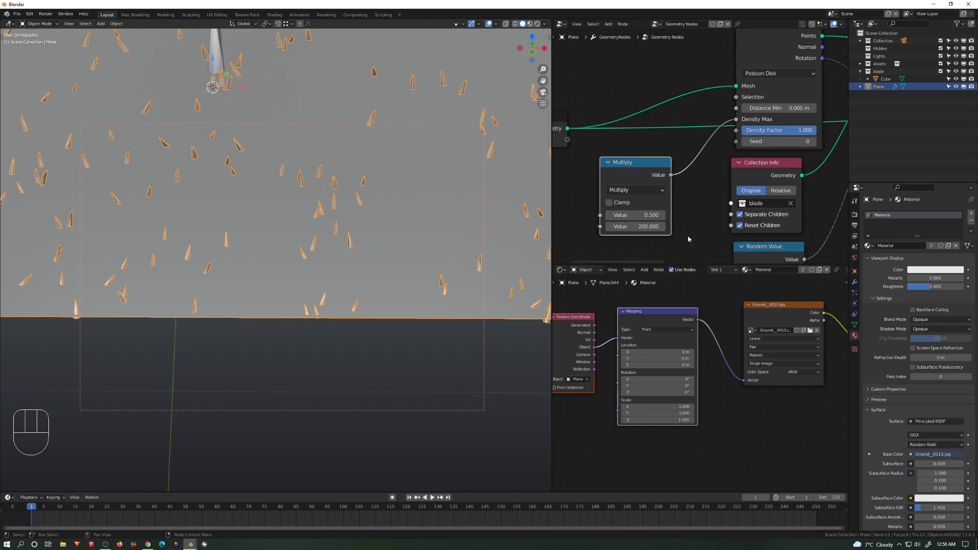
double_click(635, 215)
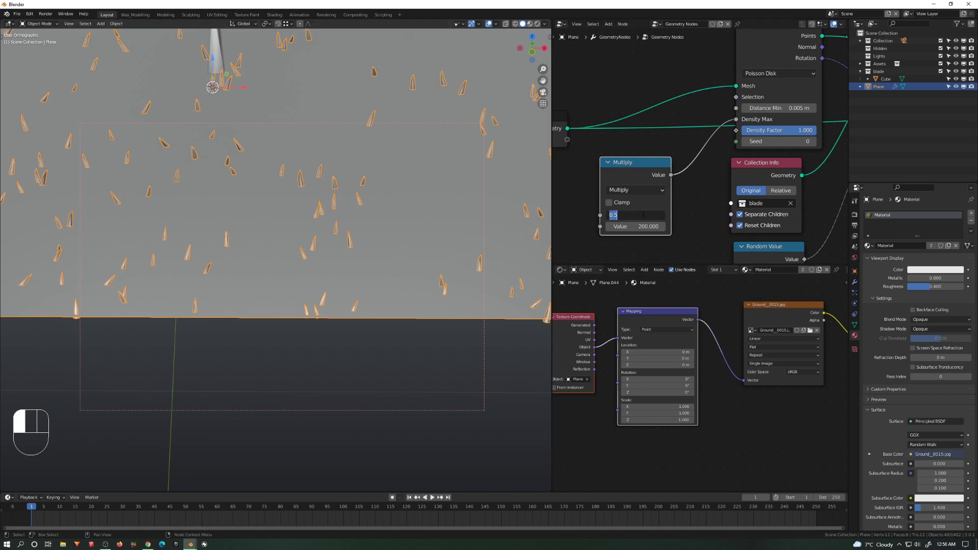
type("10.600")
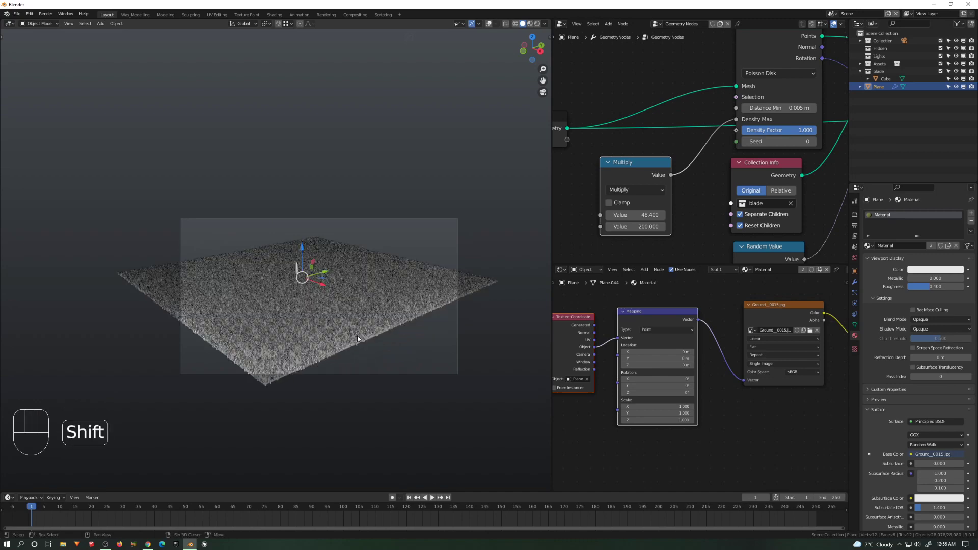
- Save the grass scene under the new file name grass.blend
left_click_drag(318, 300, 338, 287)
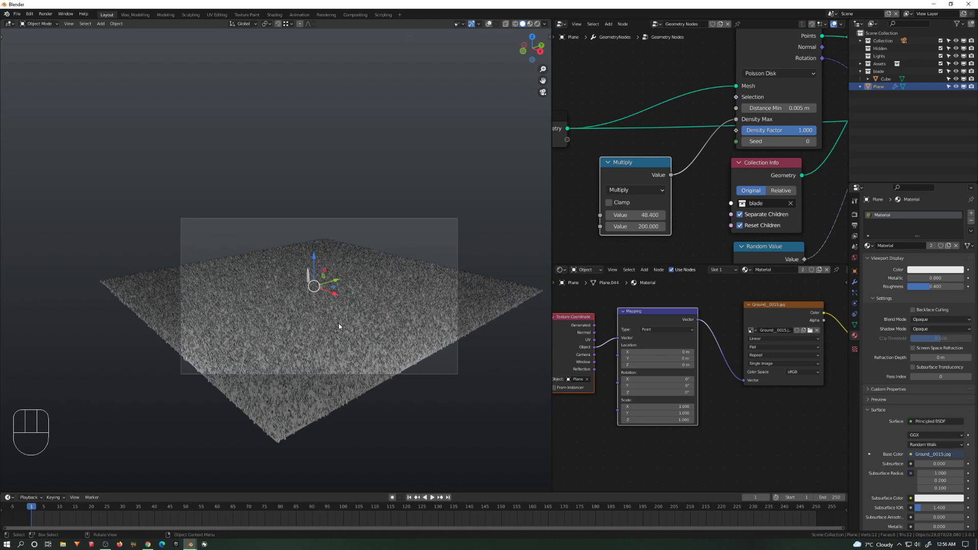
mouse_move(355, 295)
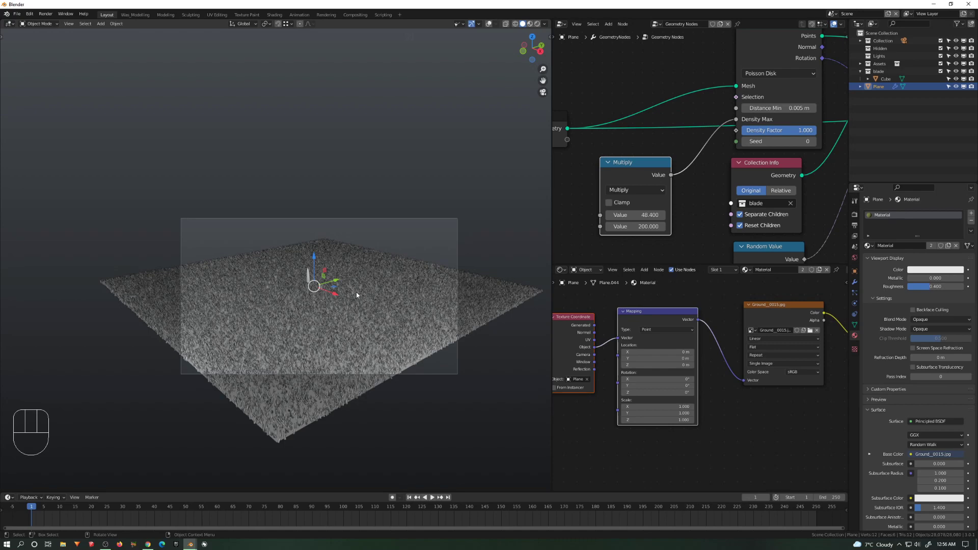
key("ctrl+s")
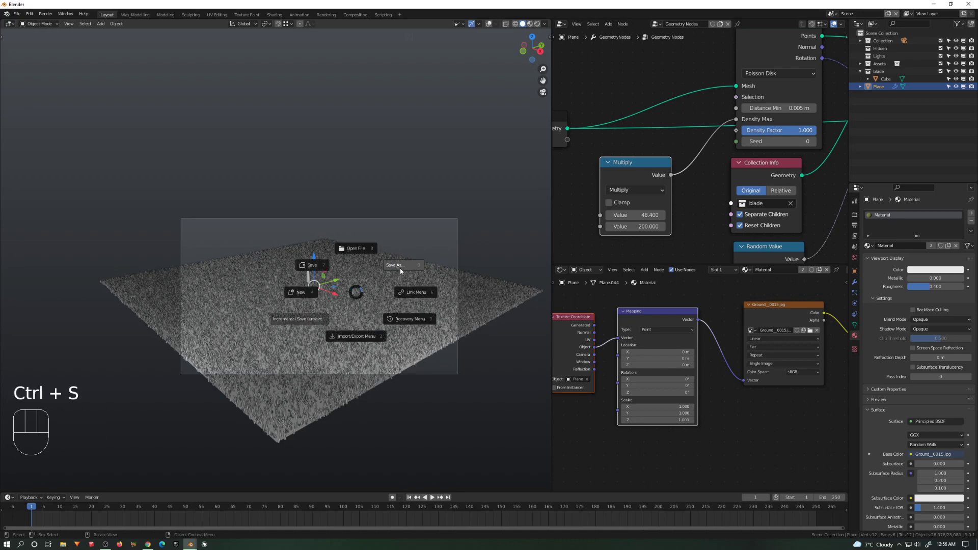
left_click(395, 265)
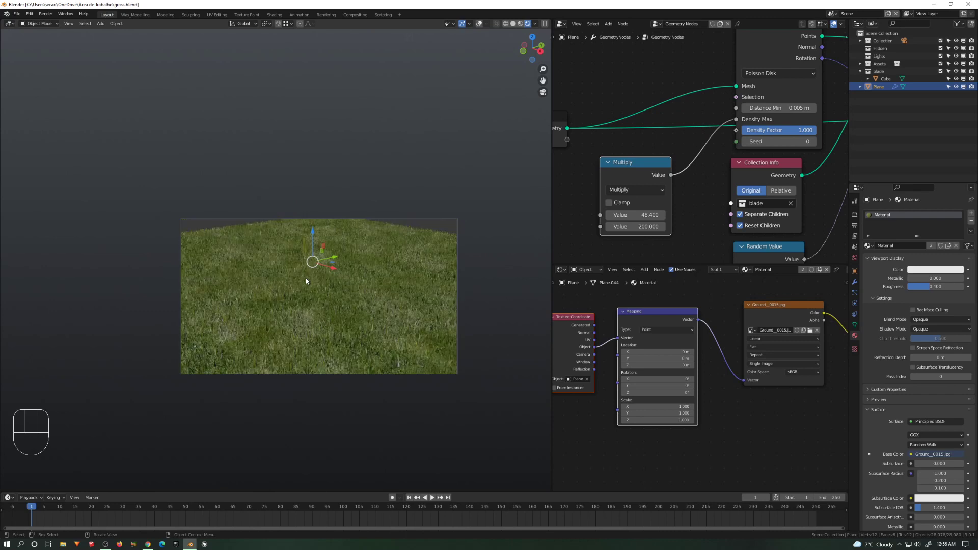
mouse_move(399, 378)
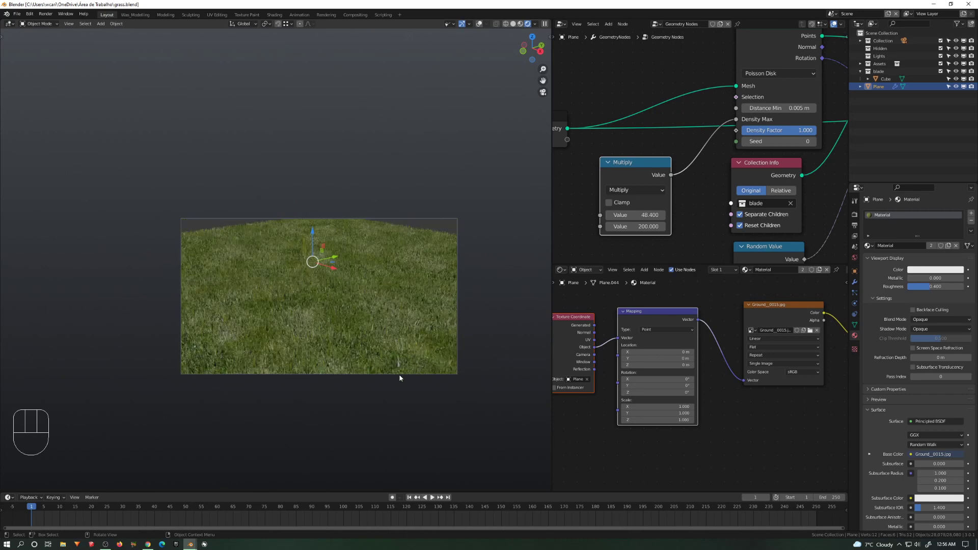
mouse_move(268, 258)
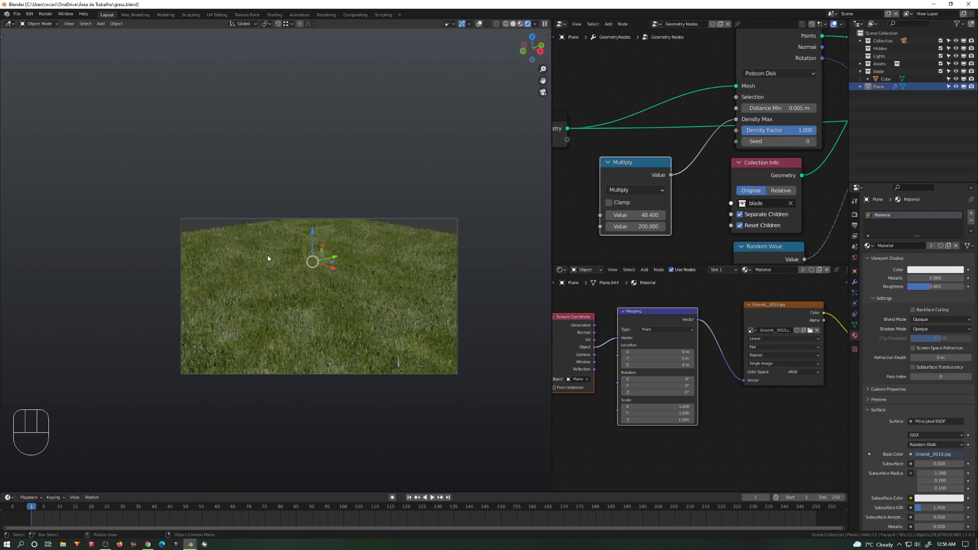
mouse_move(324, 351)
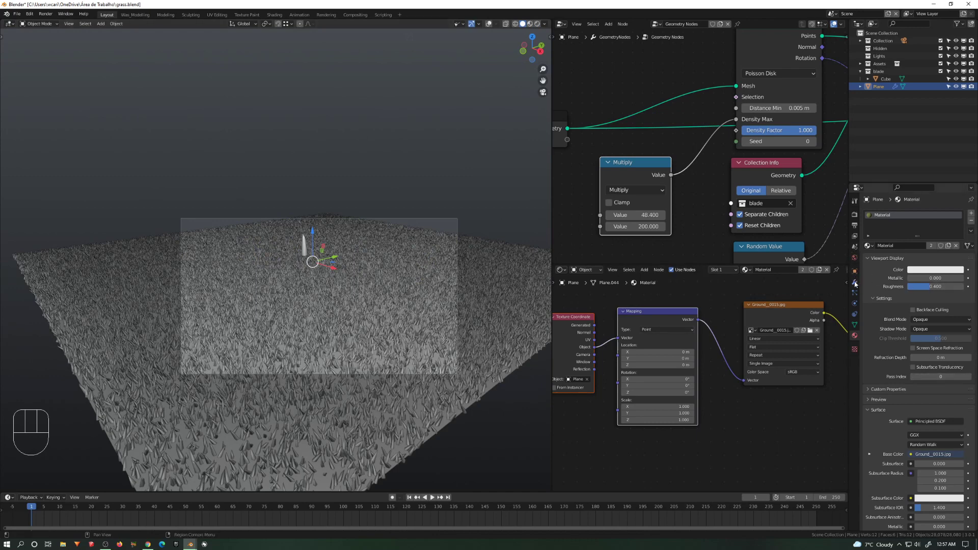
- Set the plane's Viewport Display to Bounds so the scattered grass blades are hidden
left_click(855, 282)
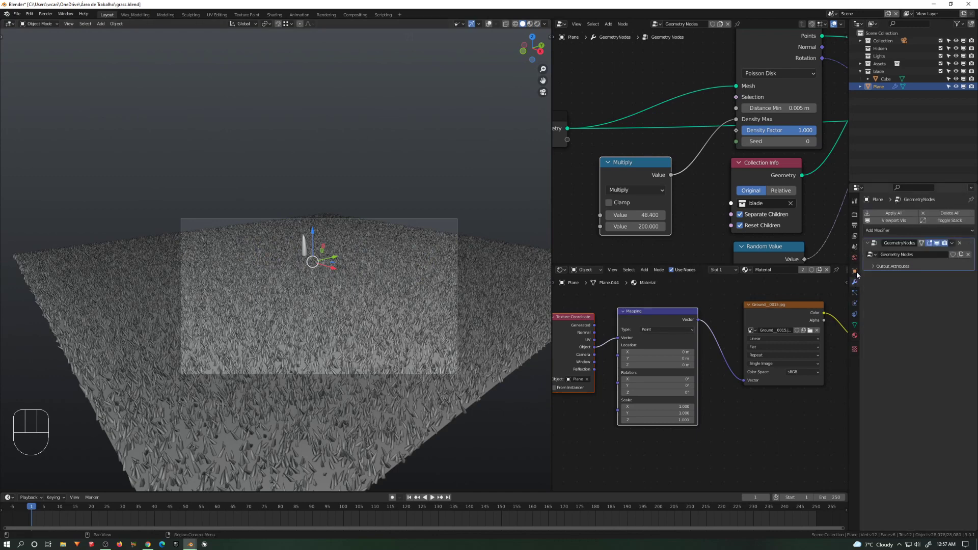
left_click(855, 269)
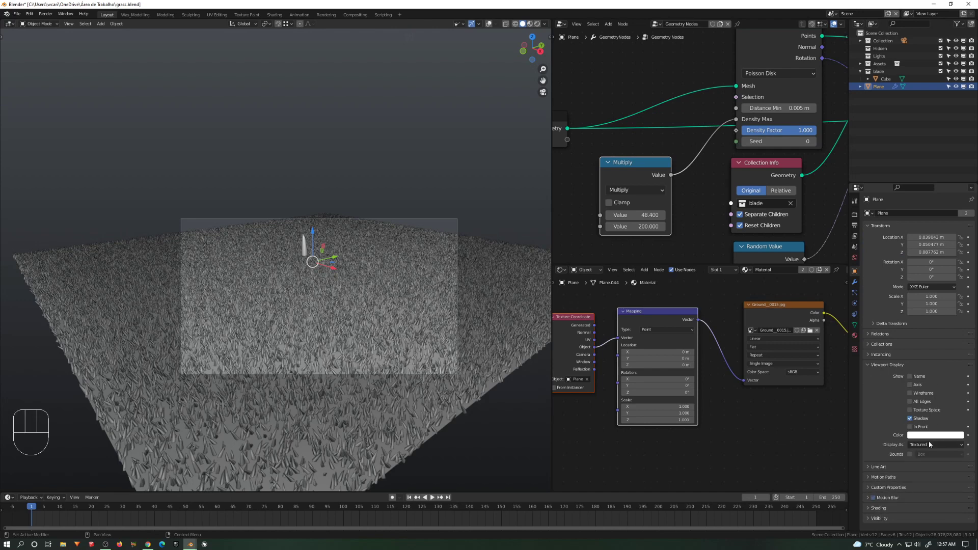
left_click(936, 444)
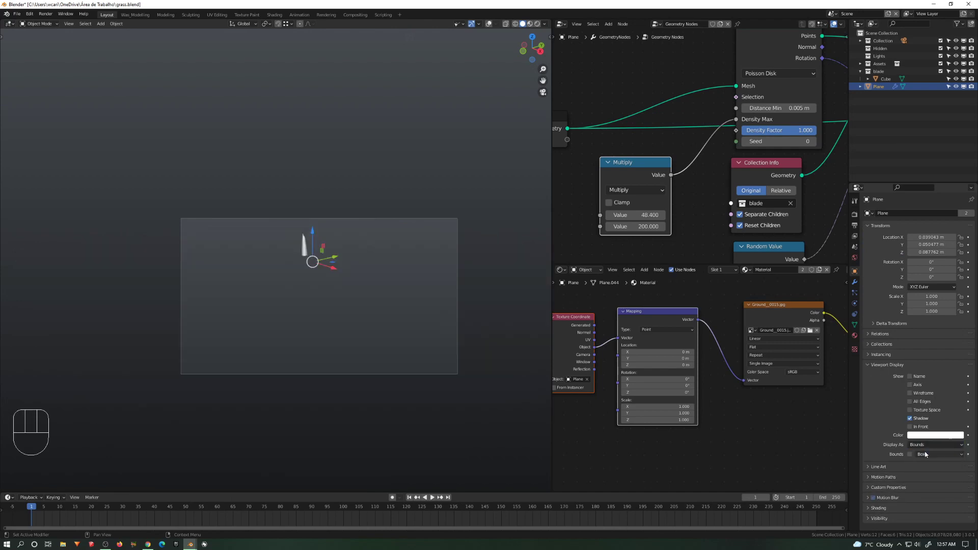
left_click(490, 24)
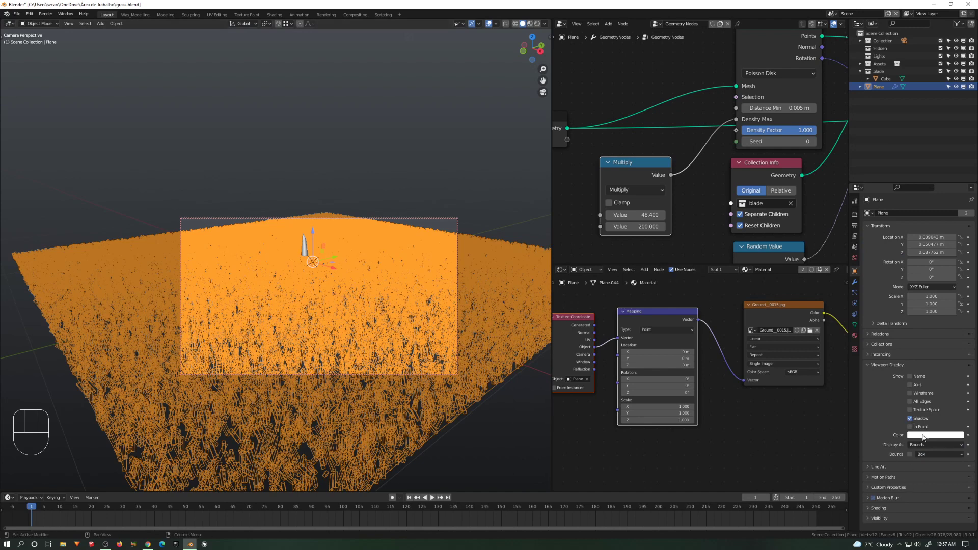
left_click(935, 445)
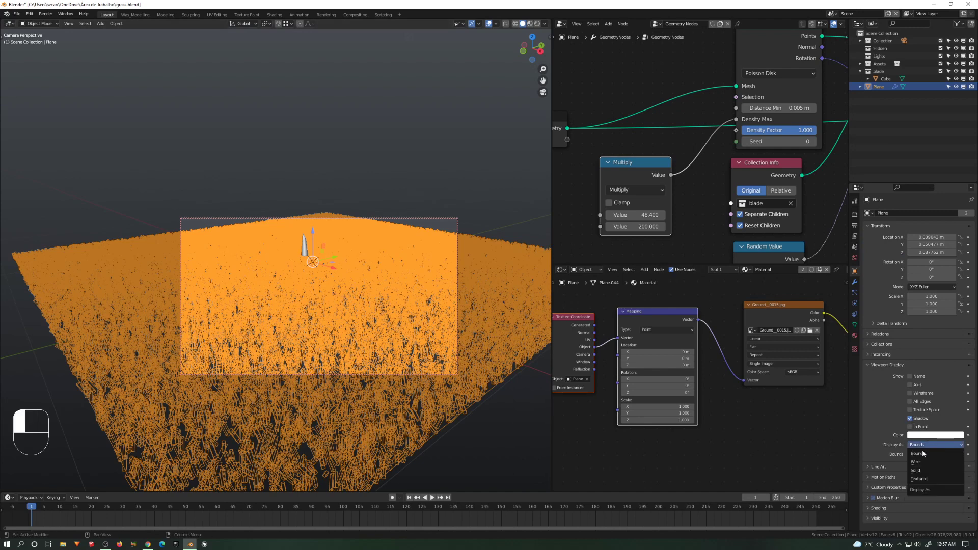
left_click(918, 479)
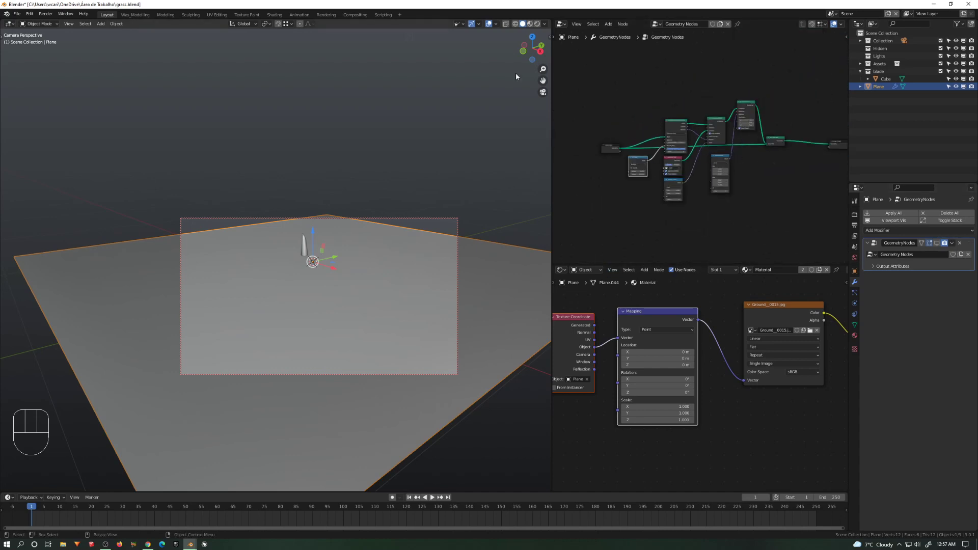
mouse_move(686, 127)
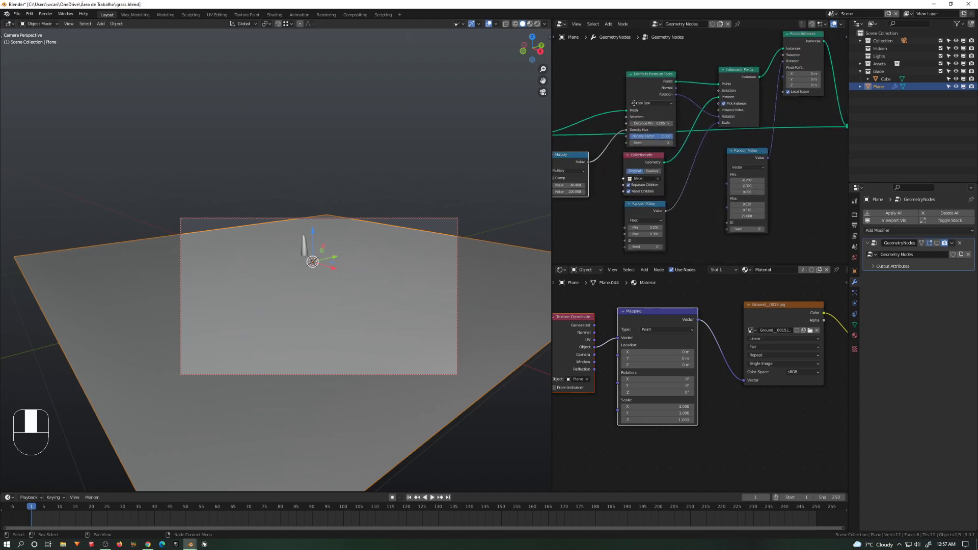
- Leave camera view and enter Edit Mode on the ground plane with the grass hidden
scroll("down", 3)
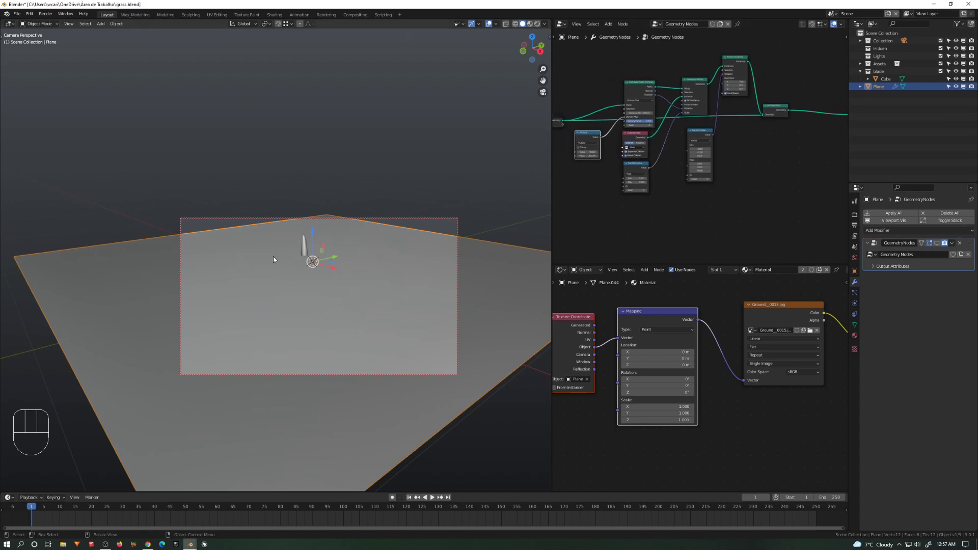
key("Numpad0")
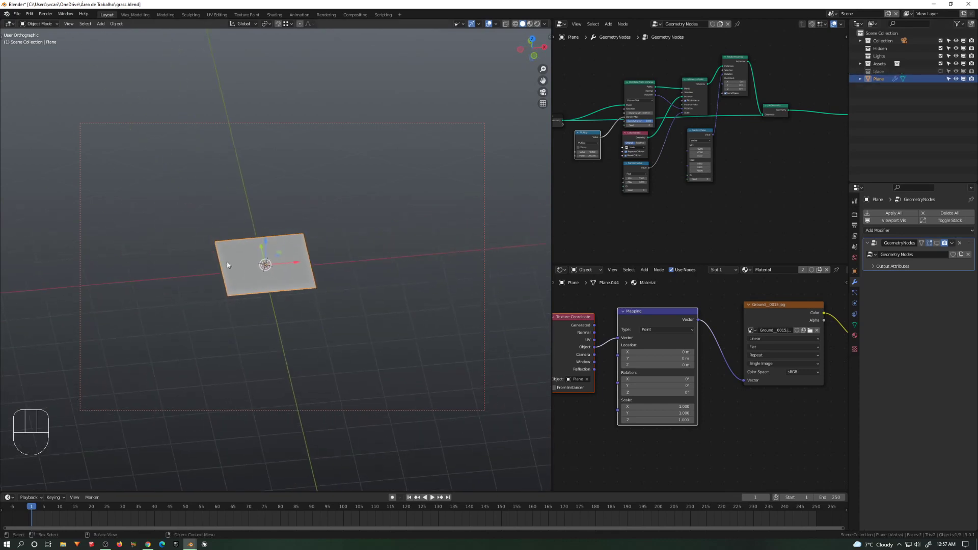
key("Tab")
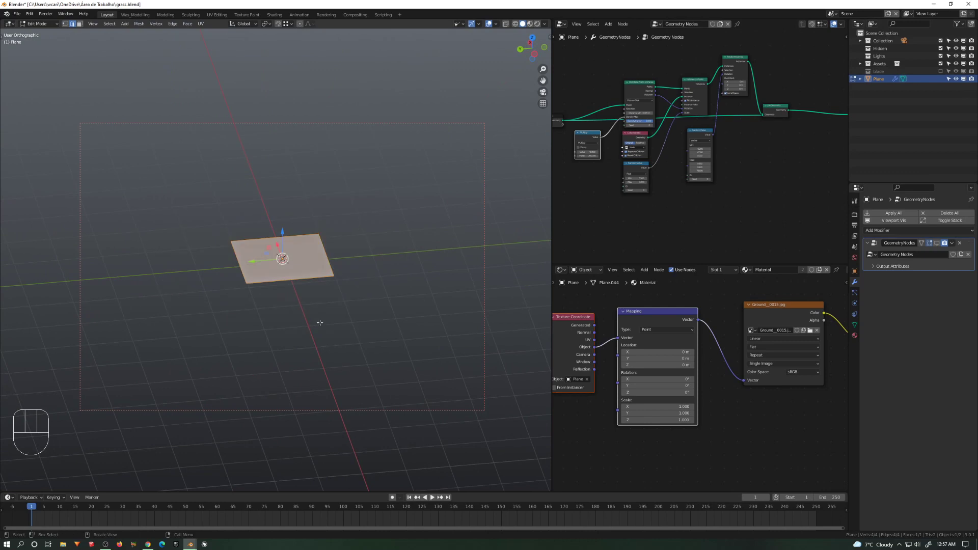
- Scale the plane's vertices to give the field a gentle rise
key("s")
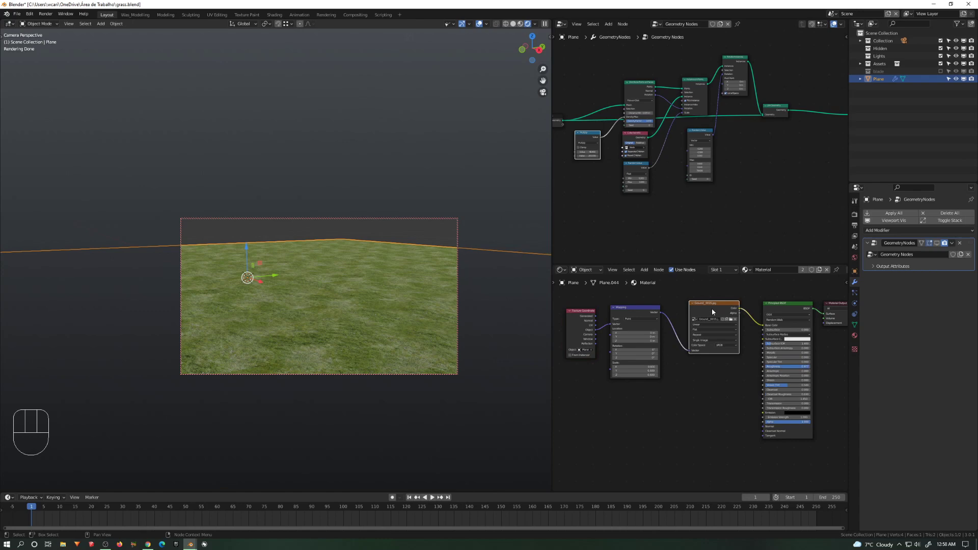
- Duplicate the grass Image Texture node and set its mapping scale 0.6, rotation Z 42°
key("shift+d")
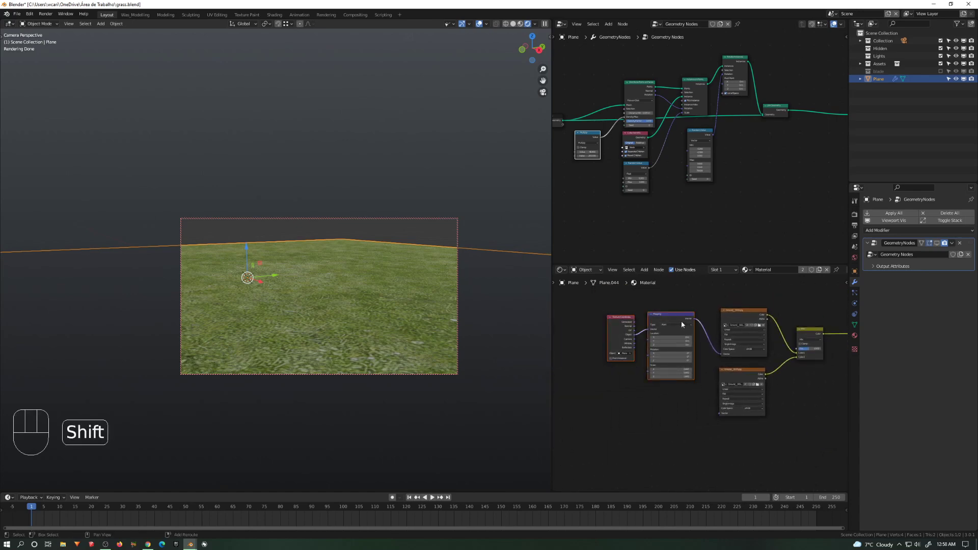
key("shift+d")
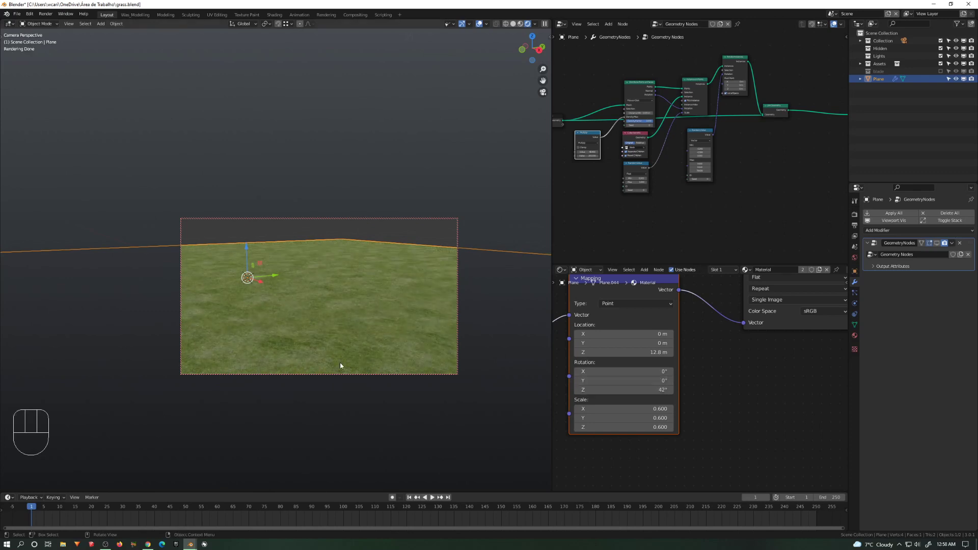
key("z")
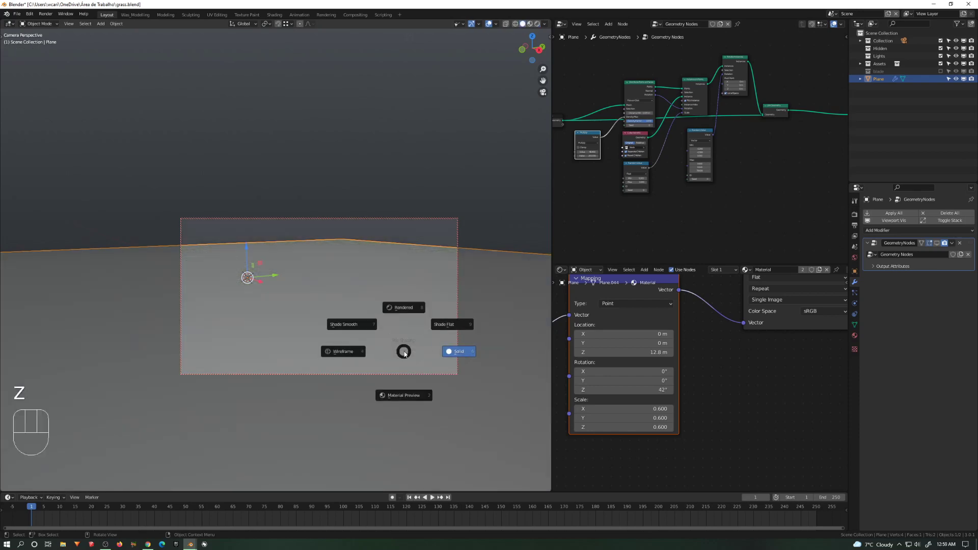
- Switch to rendered shading, set the world to a Nishita sky with sun disc, and place the 3D cursor on the grass
left_click(457, 351)
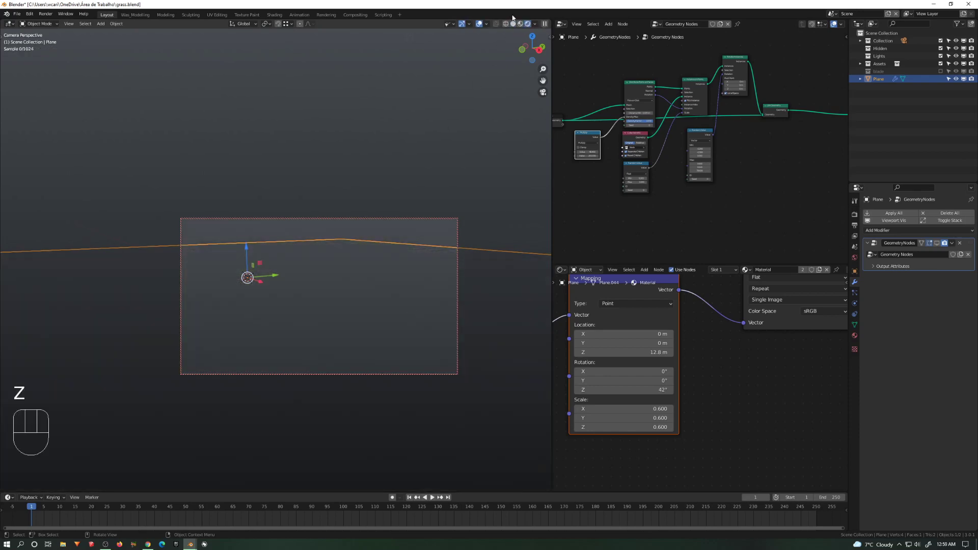
left_click(530, 24)
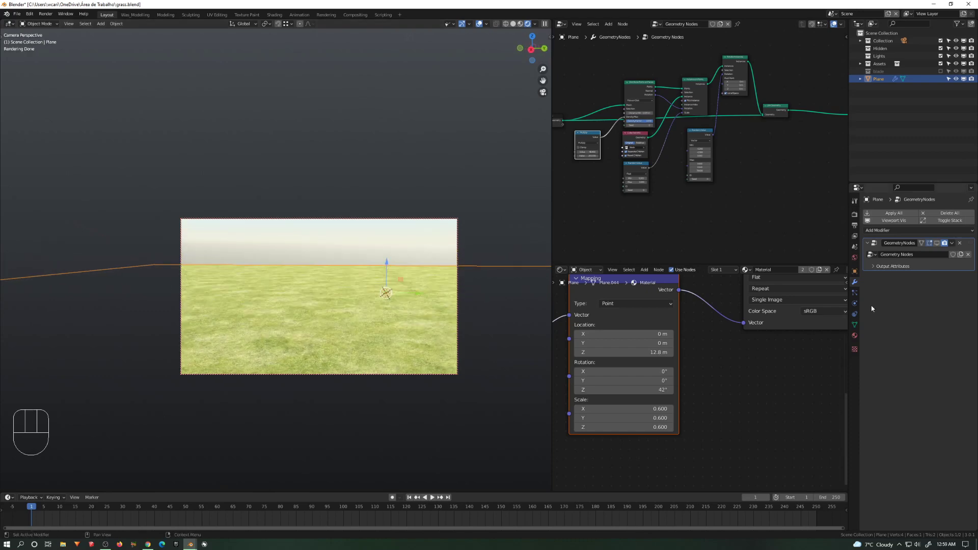
left_click(855, 261)
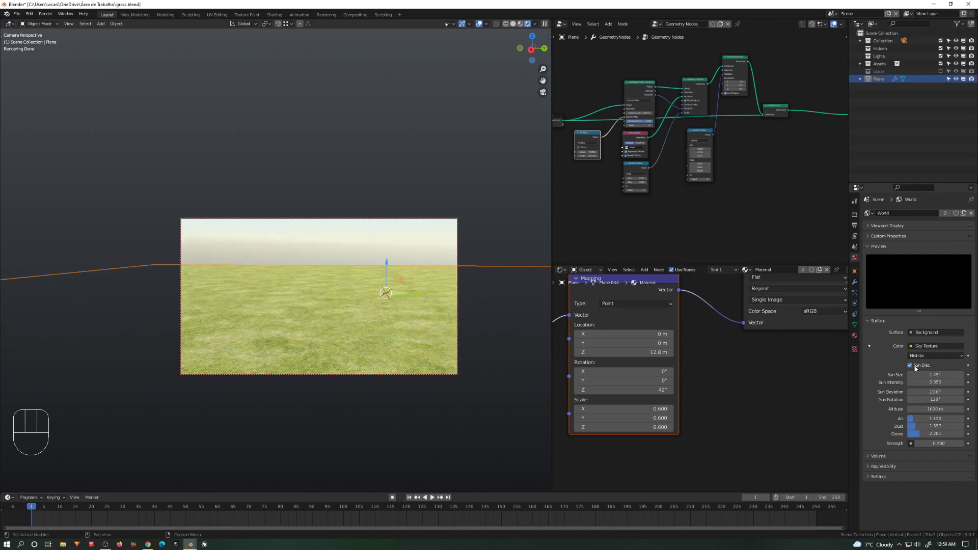
key("shift")
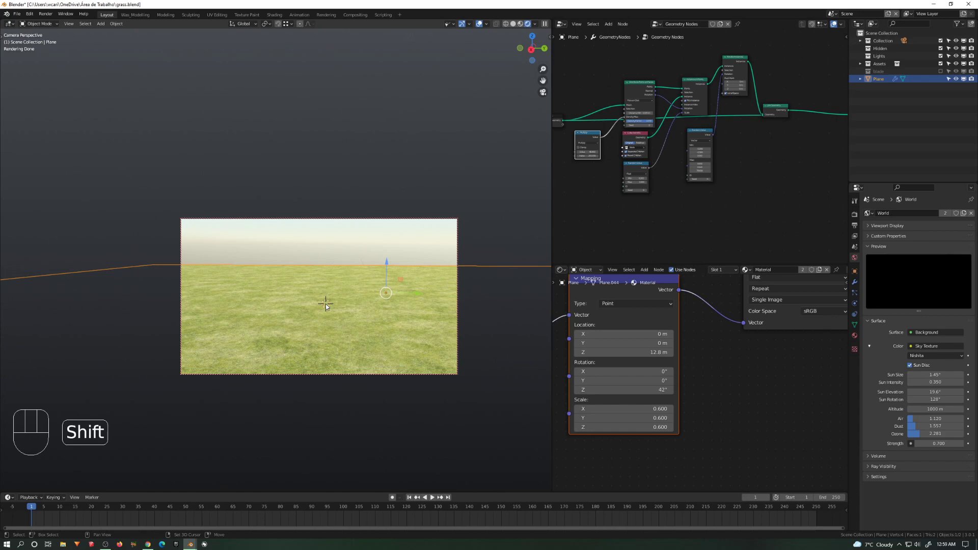
- Add a cube at the cursor and scale it down into a small flat box
key("shift+a")
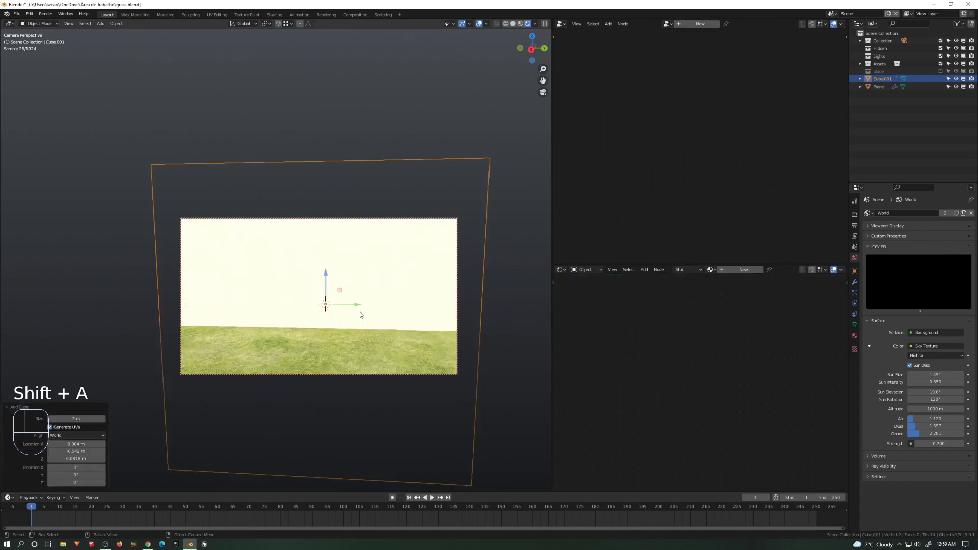
key("Tab")
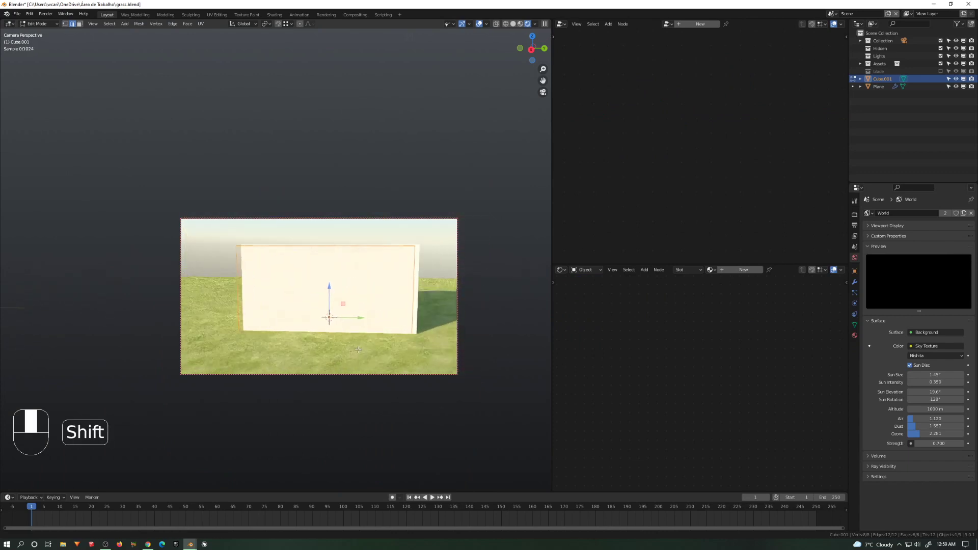
key("s")
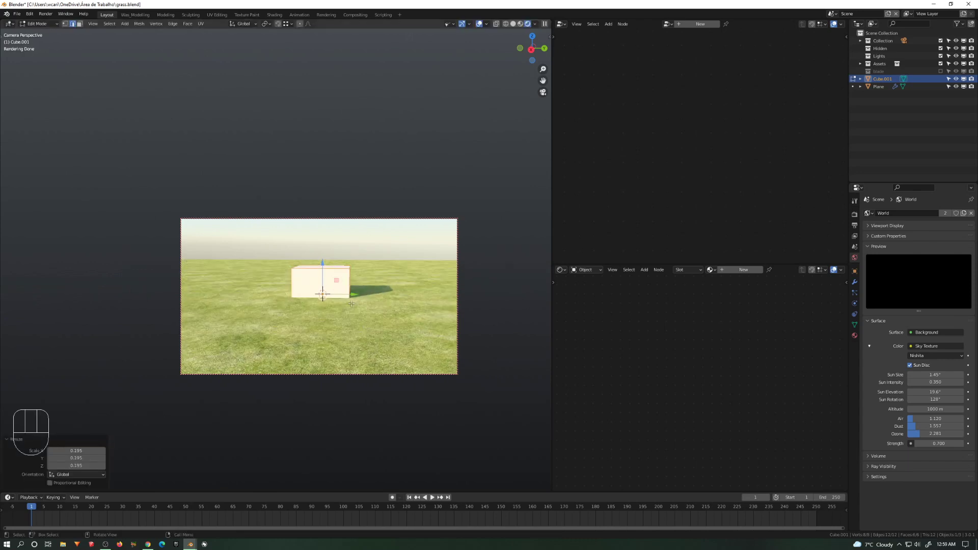
key("Tab")
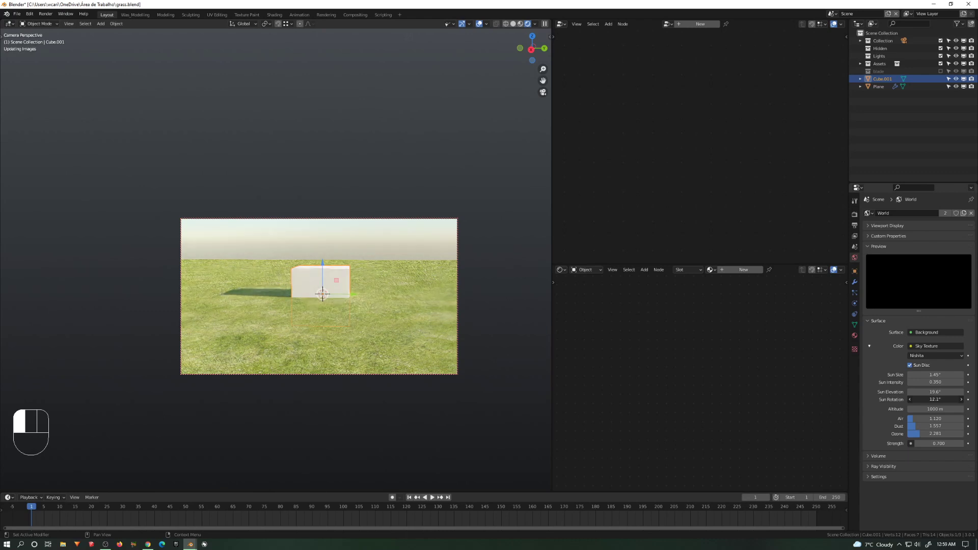
- Rotate the box around Z and switch the viewport to solid shading
key("r")
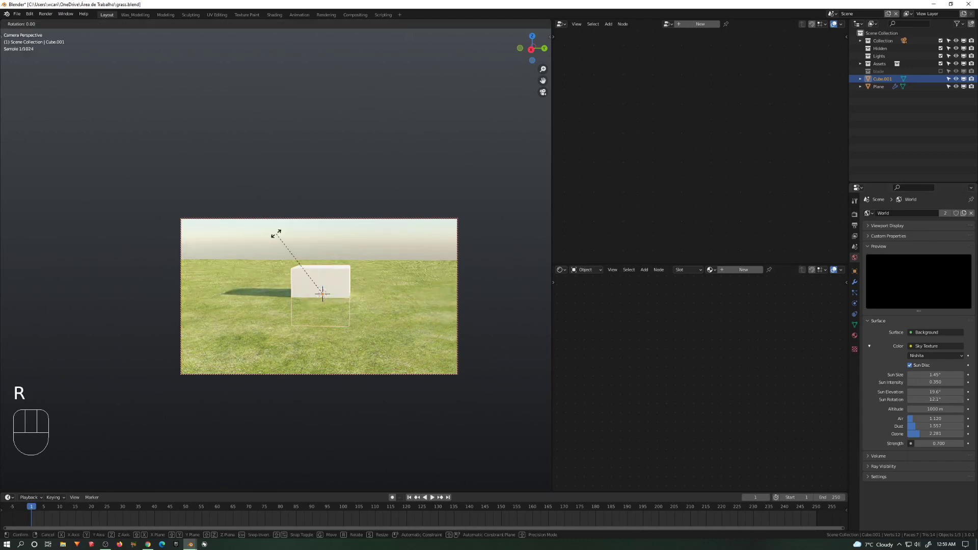
left_click(344, 234)
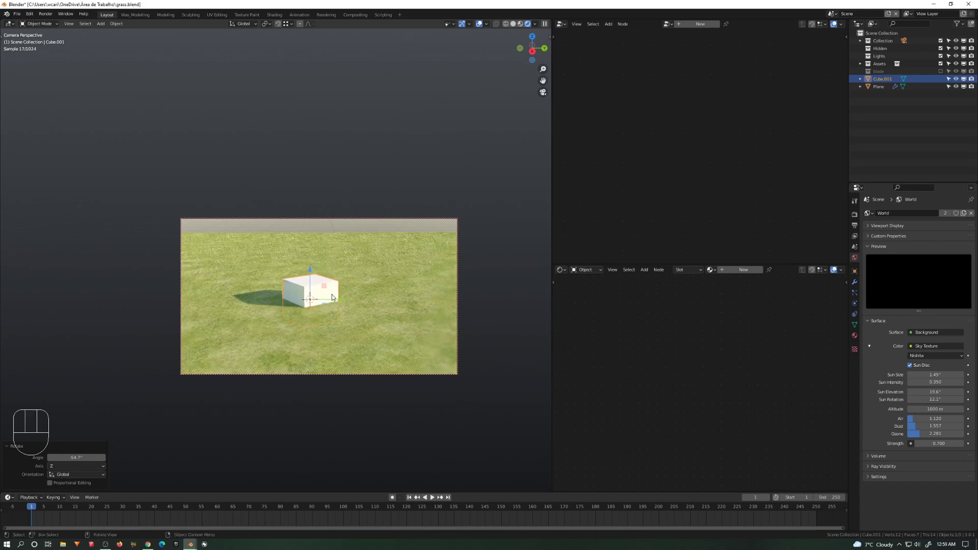
key("Tab")
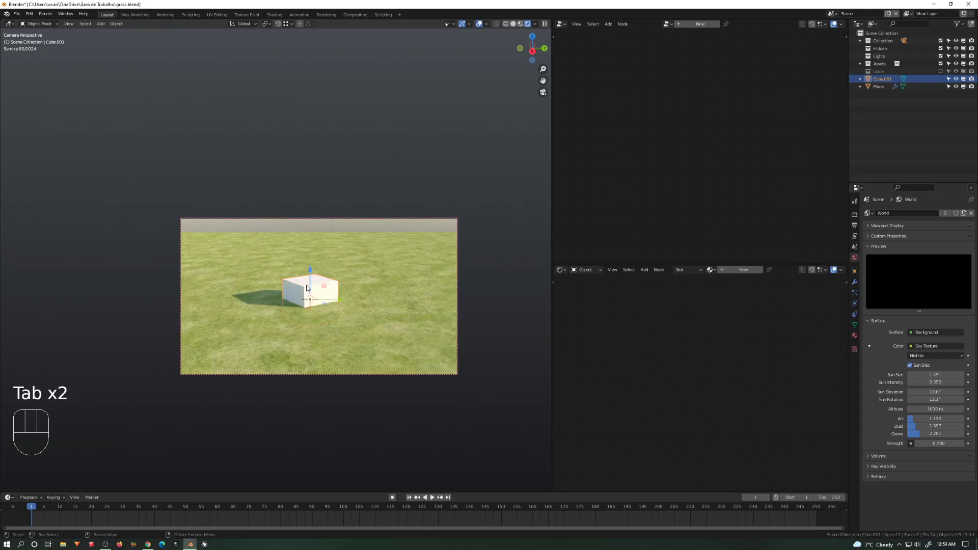
key("z")
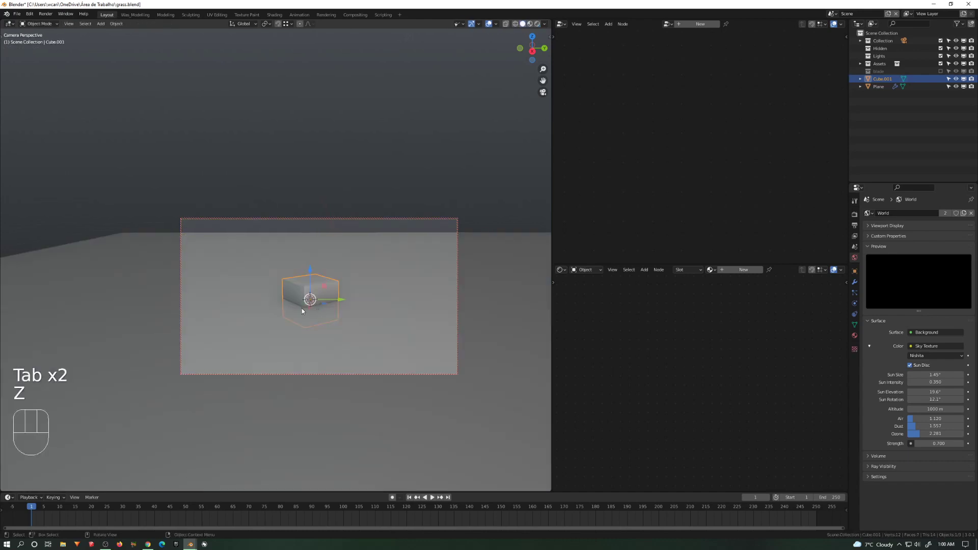
- Enter Sculpt Mode on the ground plane and paint hills with the Inflate brush
key("ctrl+Tab")
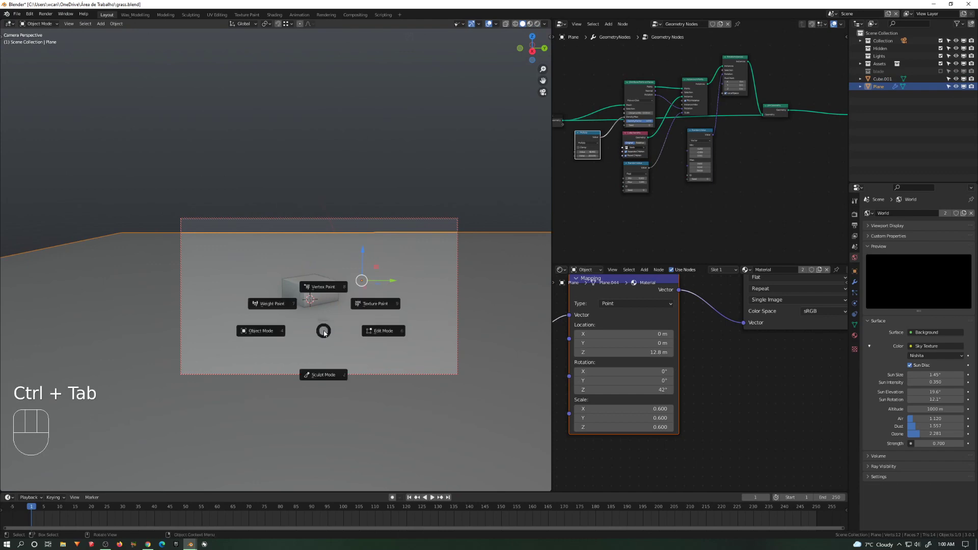
left_click(324, 374)
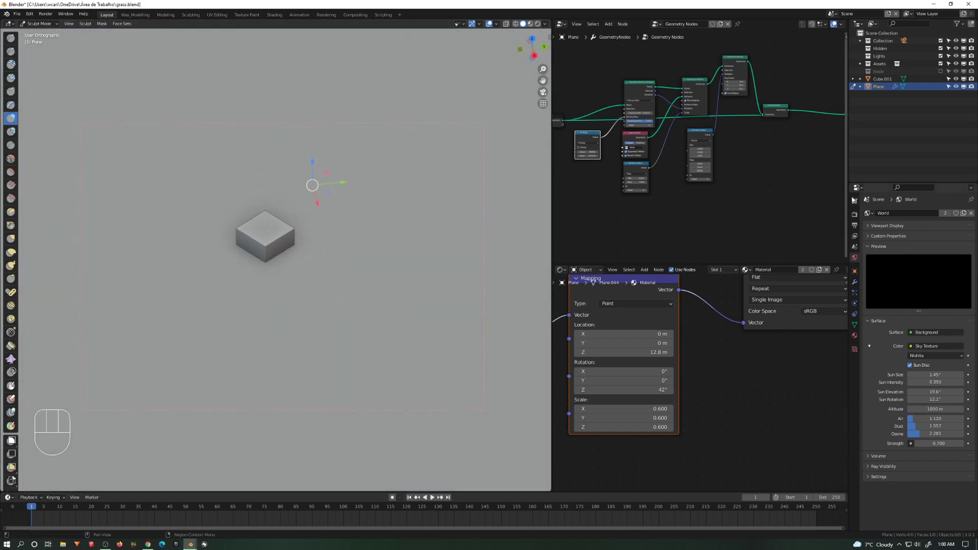
left_click(855, 200)
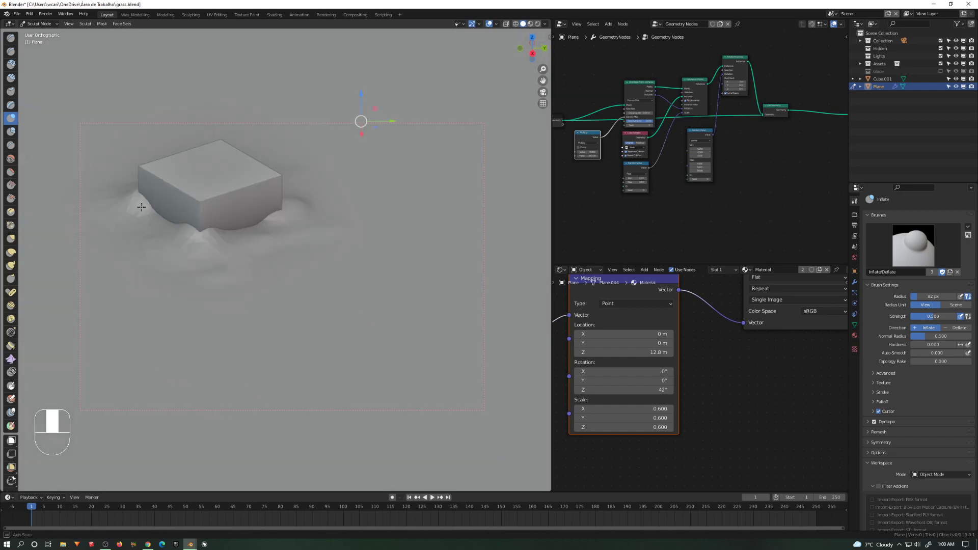
- Check the terrain in Object Mode, resume sculpting the hollow, then finish in Object Mode
key("ctrl+tab")
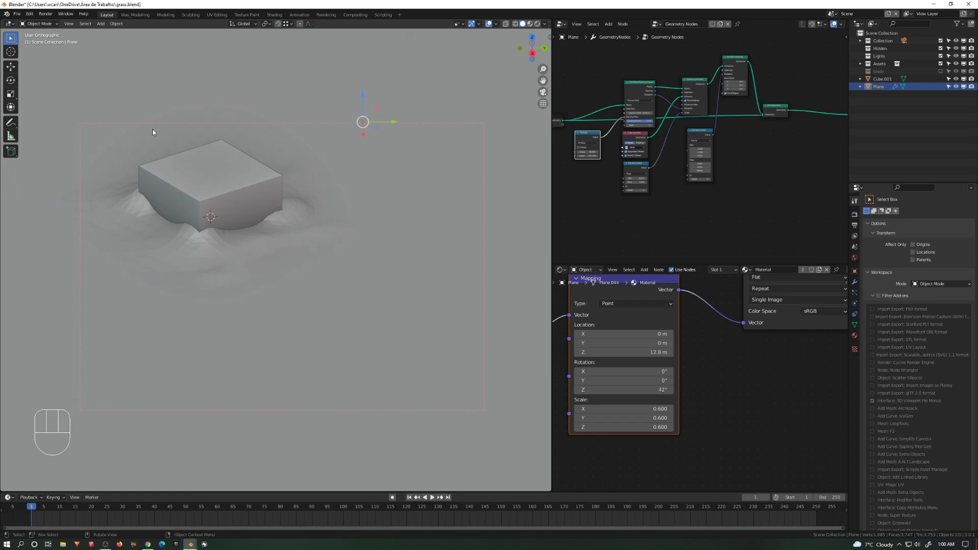
key("ctrl+tab")
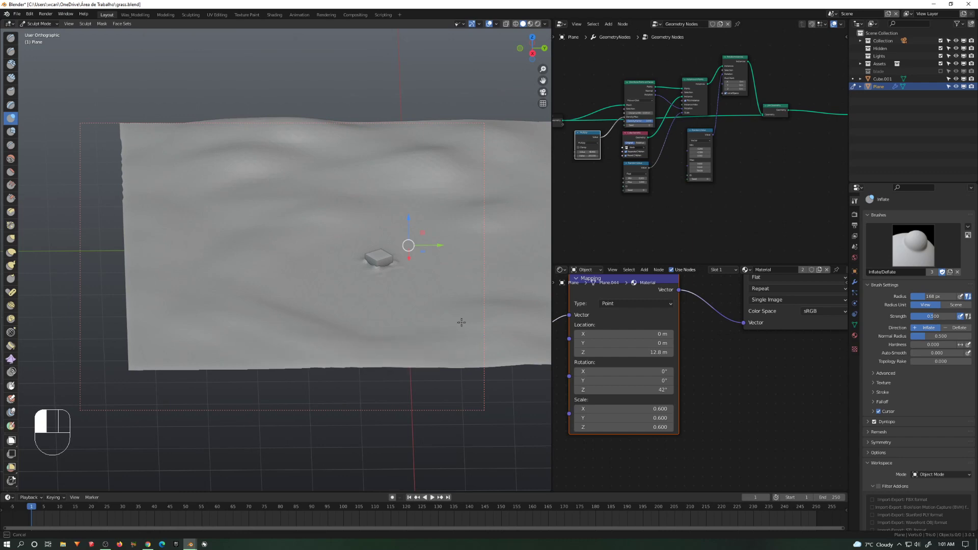
mouse_move(447, 341)
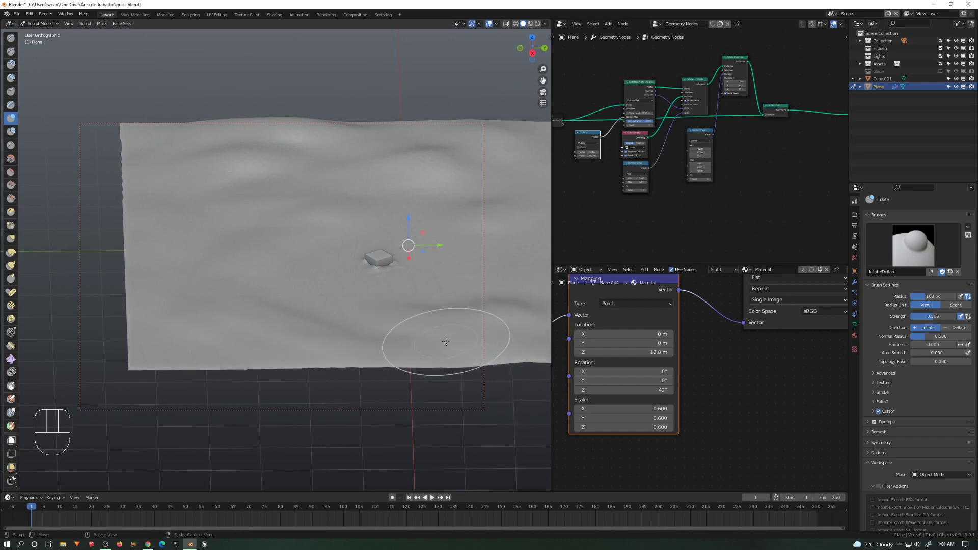
key("ctrl+tab")
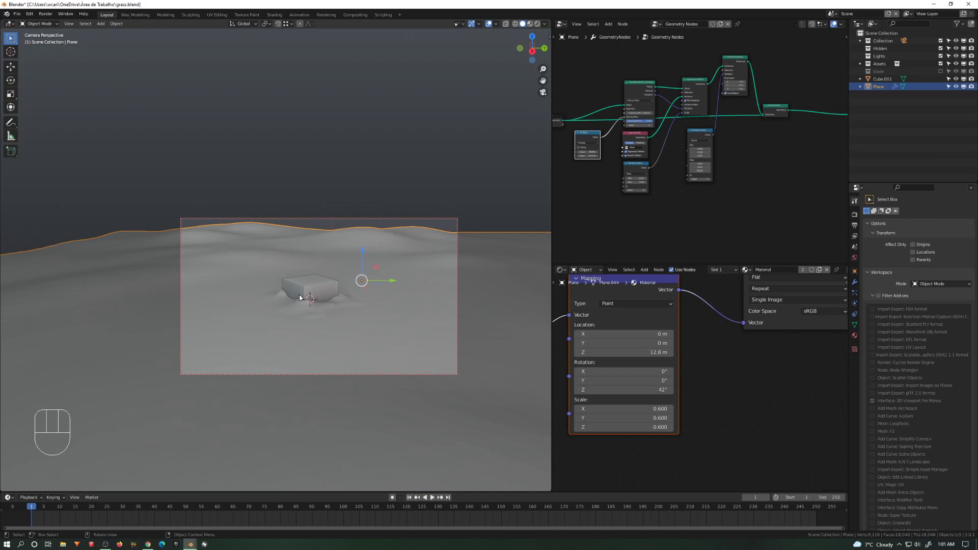
mouse_move(307, 192)
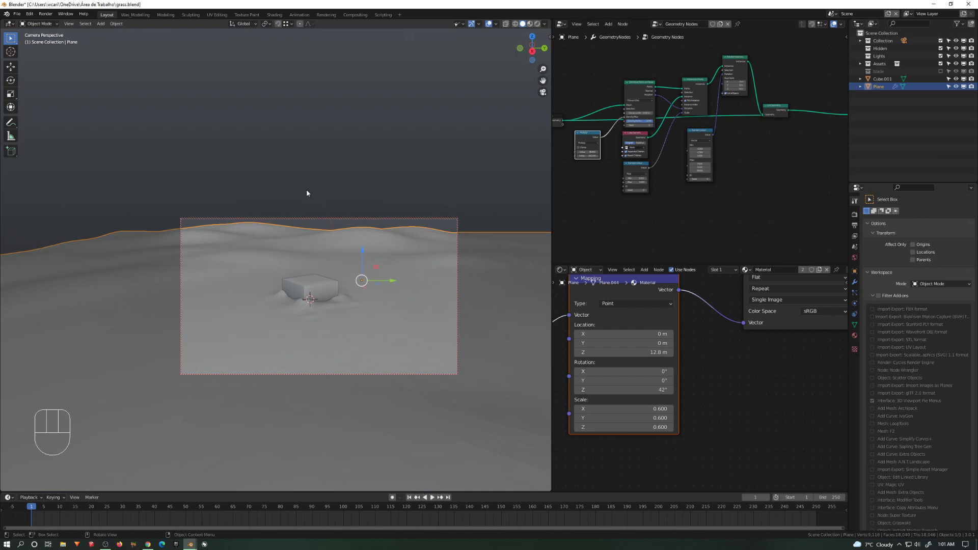
- Save grass.blend with the sculpted field and start the final render
key("ctrl")
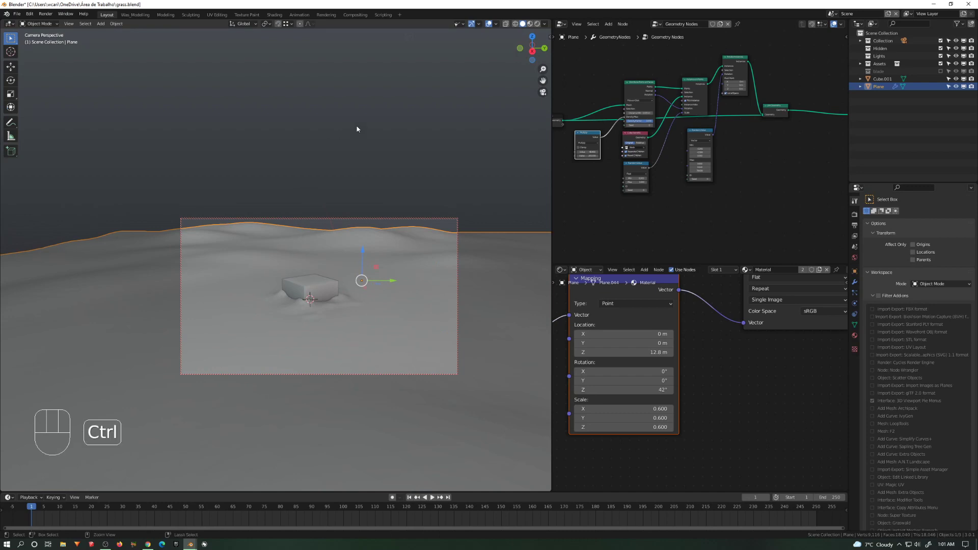
key("ctrl+s")
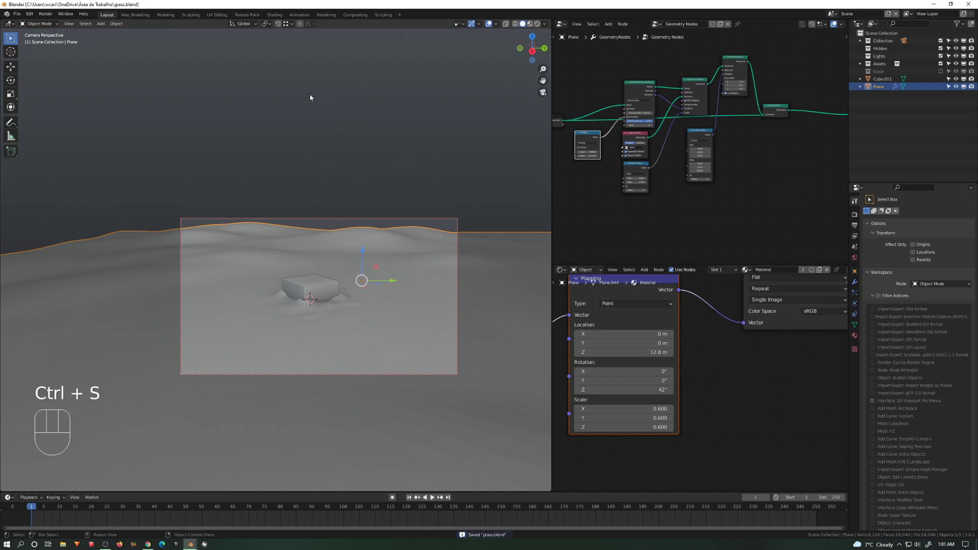
key("F12")
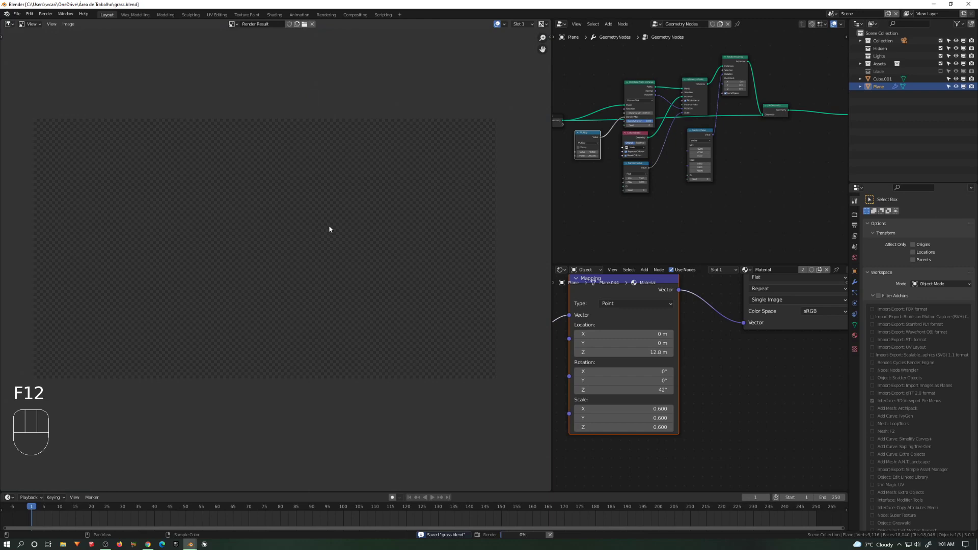
- Render the final Cycles image of the box on the rolling field, then close the render result
key("F12")
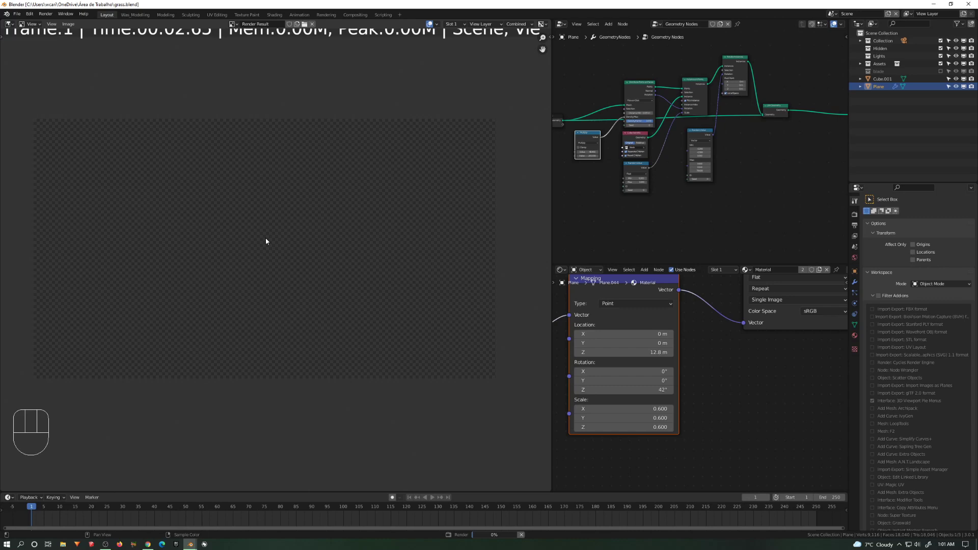
mouse_move(274, 248)
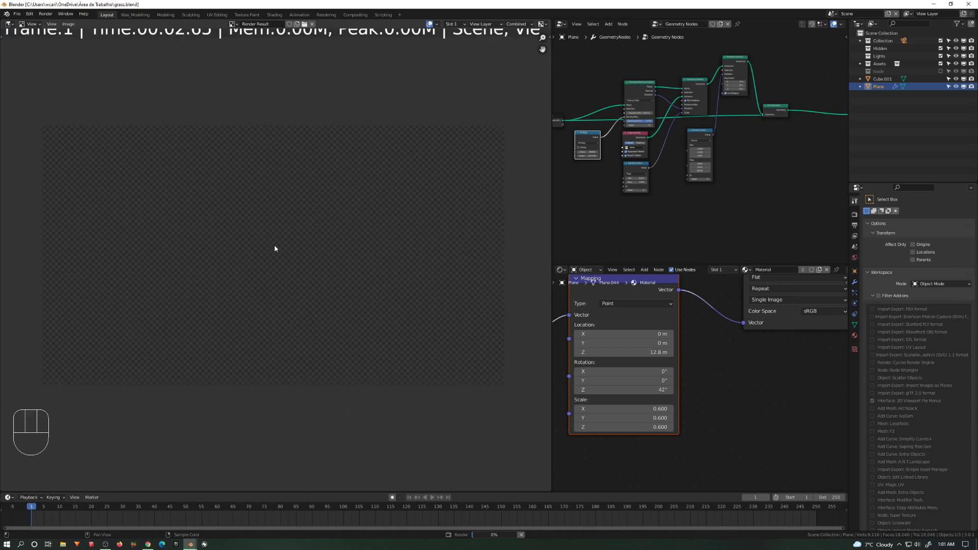
mouse_move(638, 231)
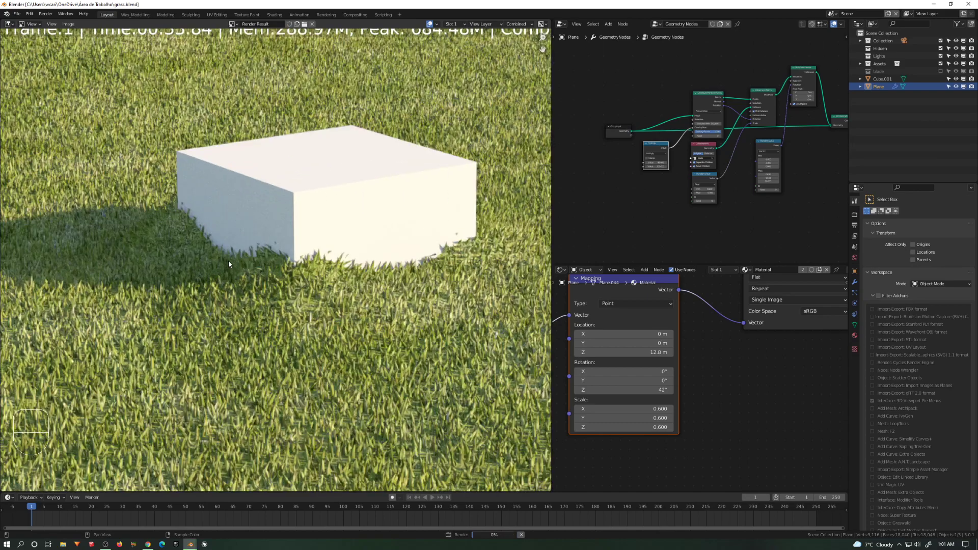
scroll("down", 3)
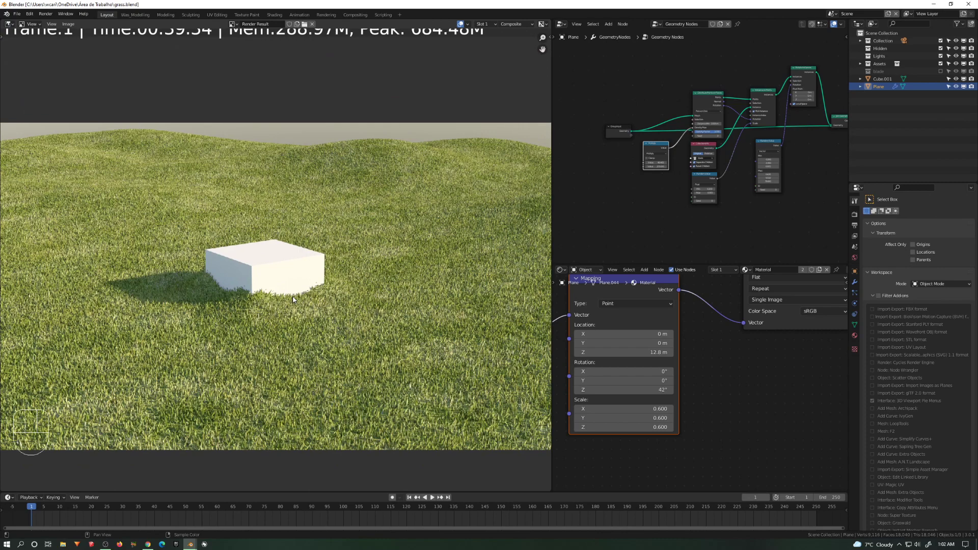
mouse_move(253, 308)
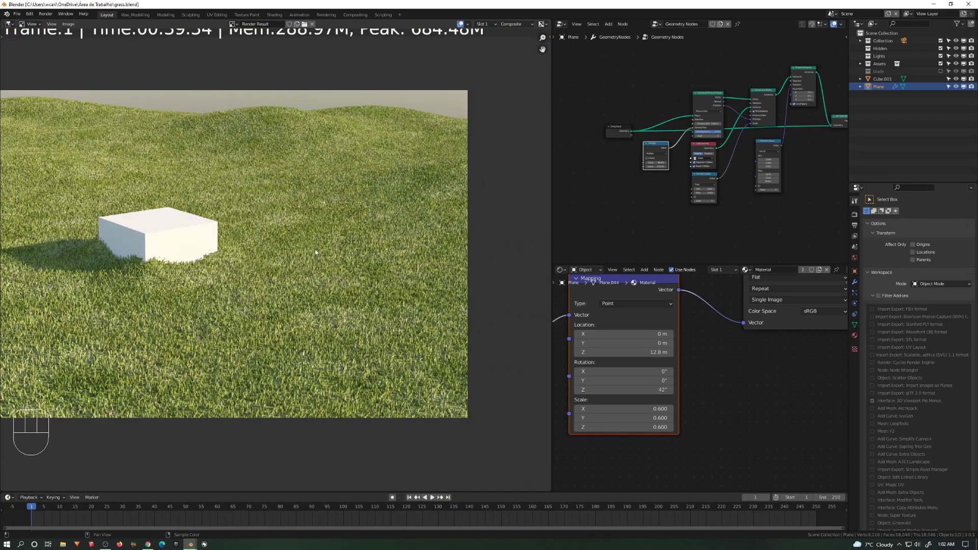
key("Escape")
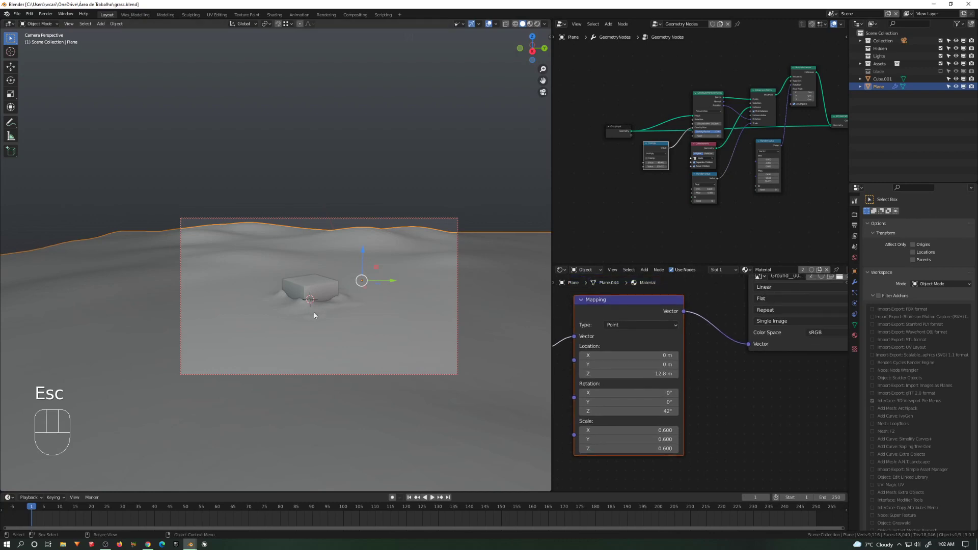
- Preview the grass field in rendered shading, then return the viewport to Solid display
key("z")
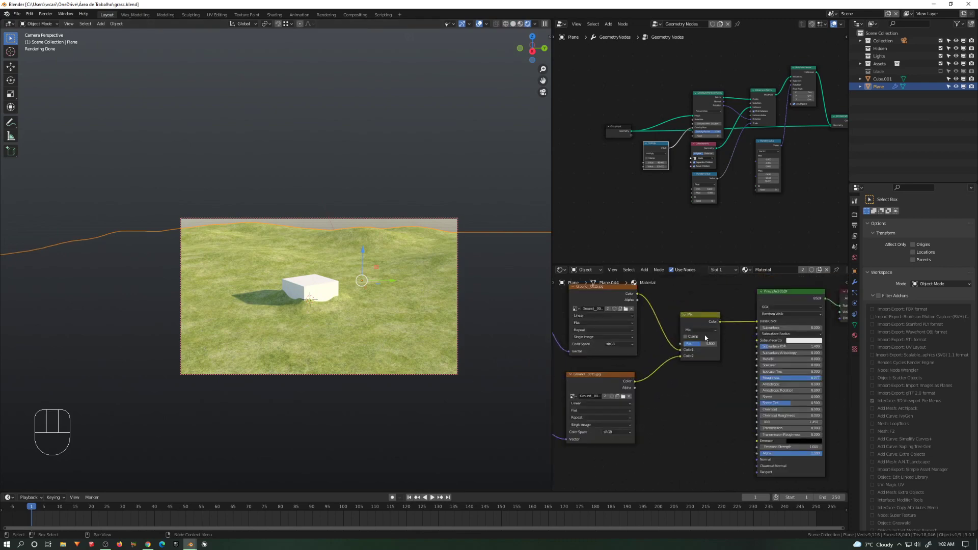
left_click(699, 344)
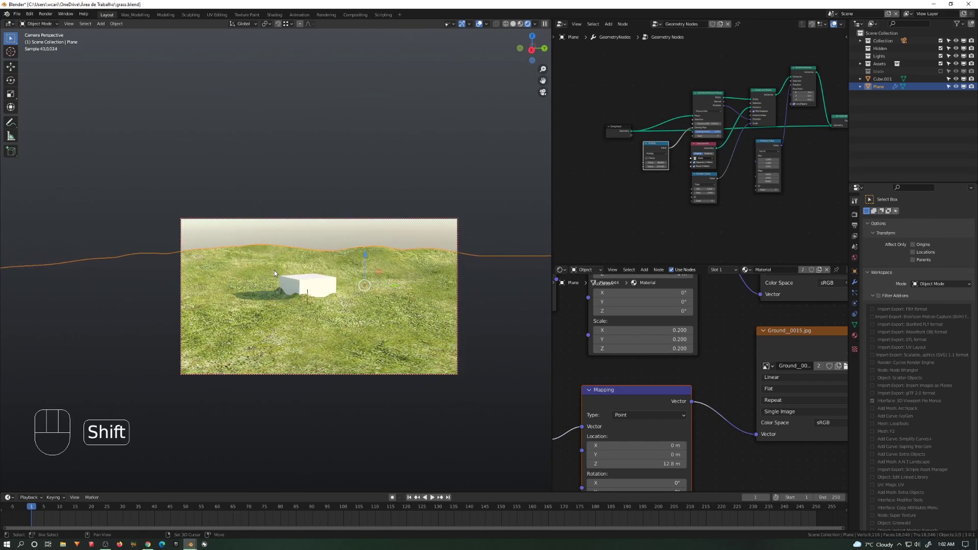
key("z")
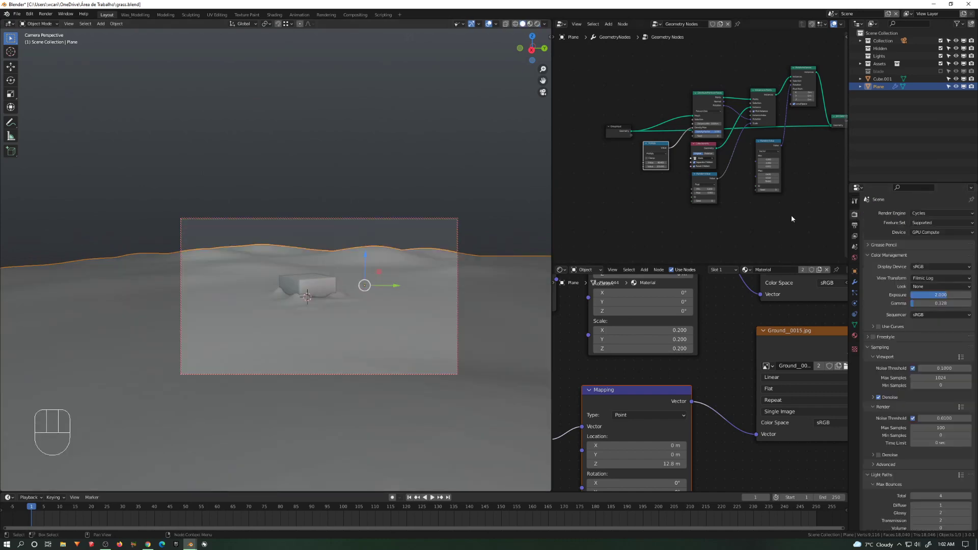
- Delete the extra compositing nodes so Render Layers feeds Composite directly
left_click(560, 24)
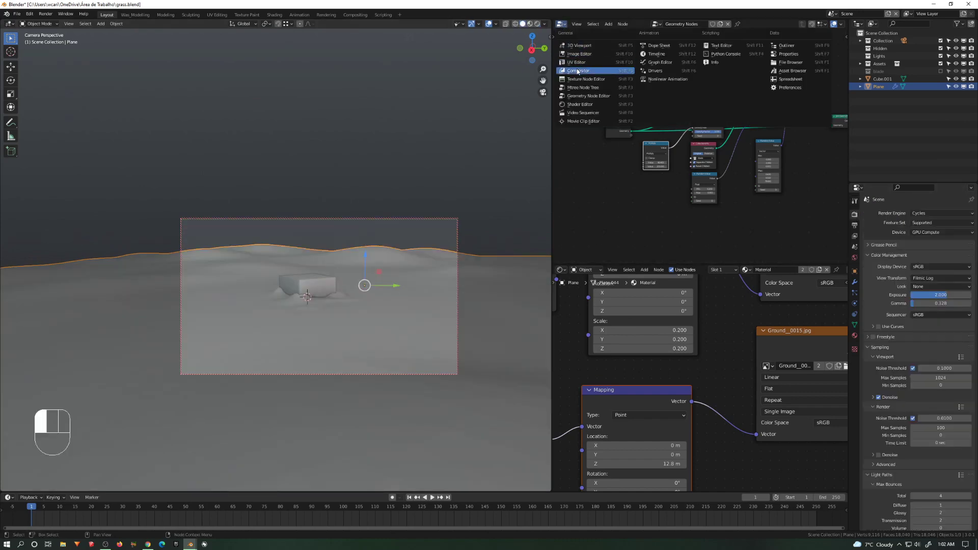
left_click(577, 70)
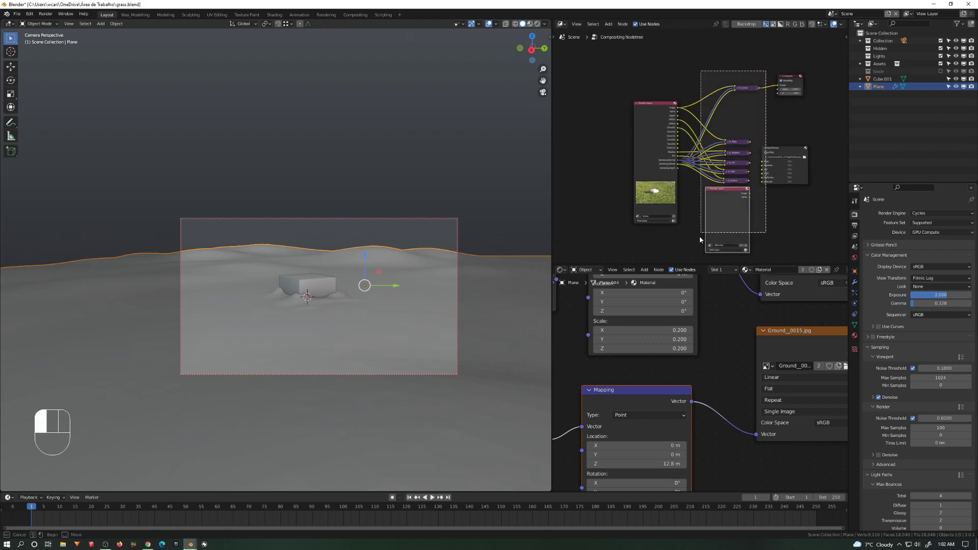
key("Delete")
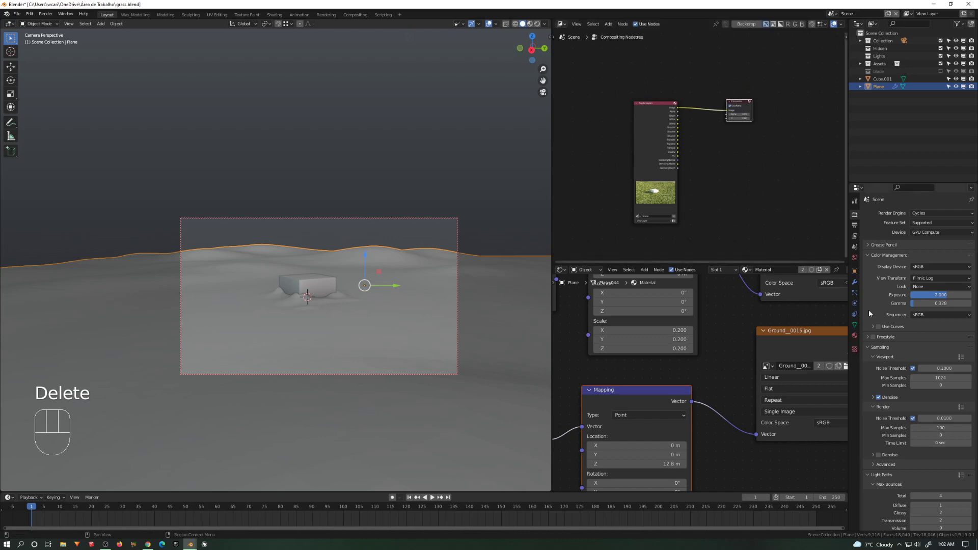
- Review the Cycles Sampling panel and save grass.blend
left_click(885, 347)
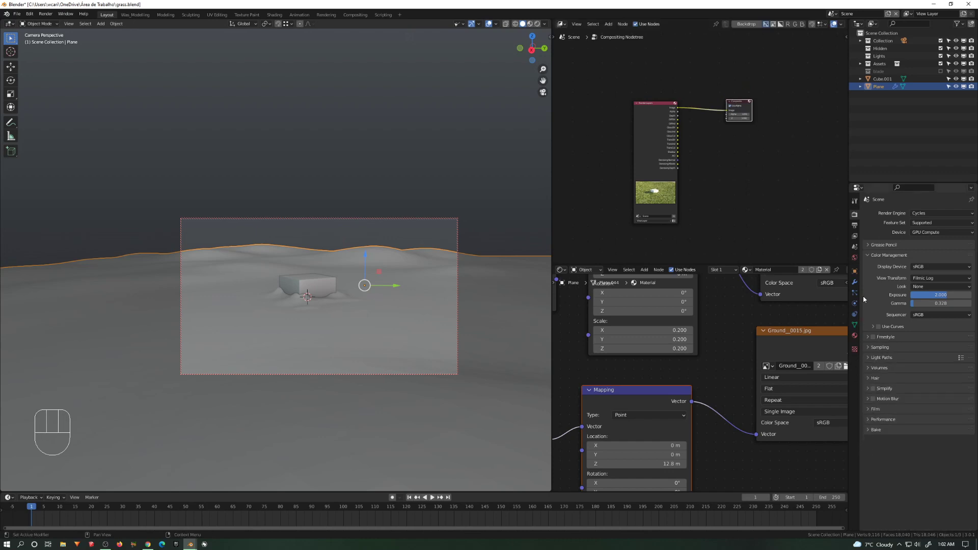
left_click(882, 347)
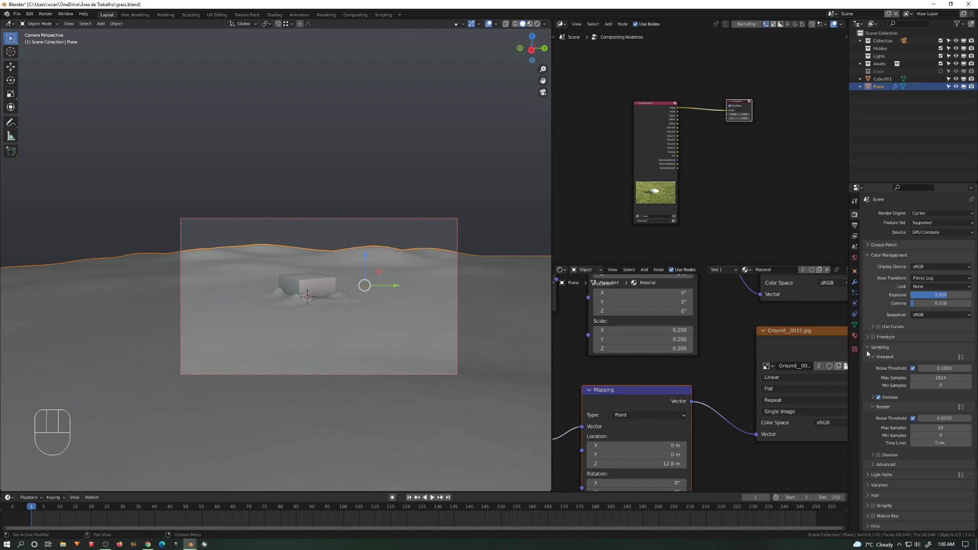
left_click(880, 347)
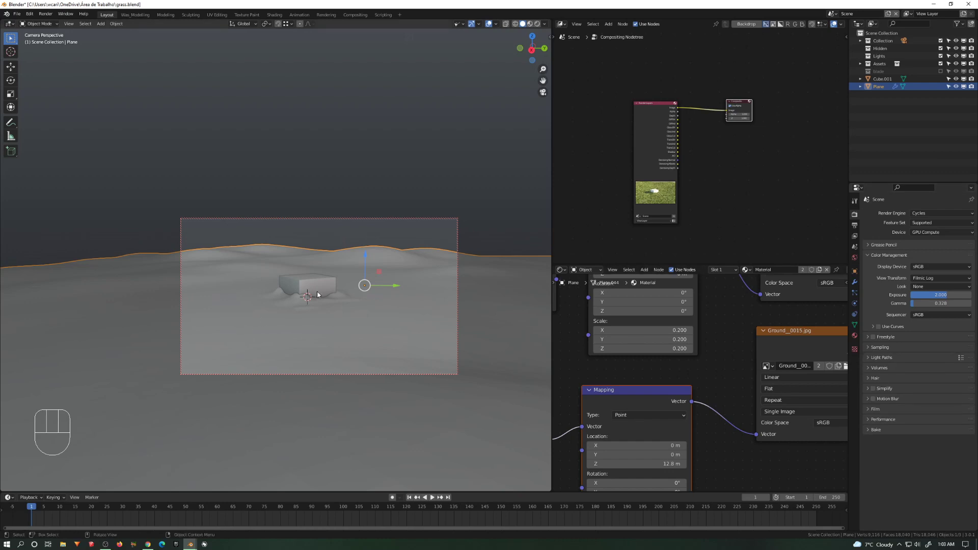
key("ctrl")
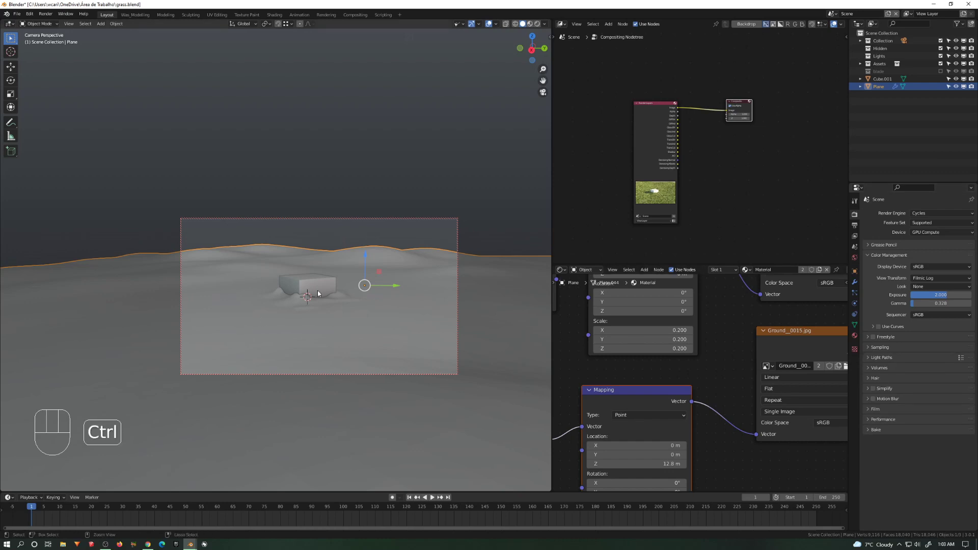
key("ctrl+s")
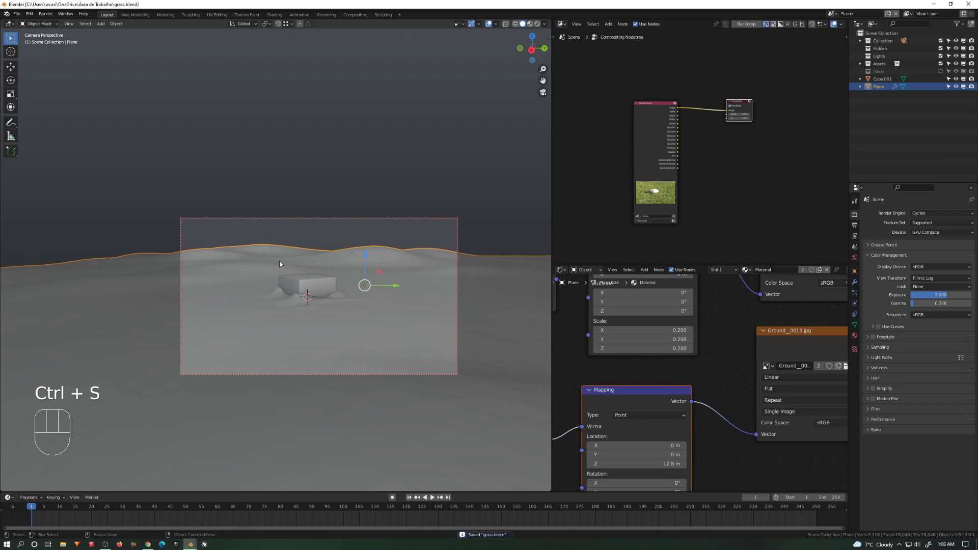
- Show the grassy hills and white cube in Rendered viewport shading and return to Render settings
key("ctrl+s")
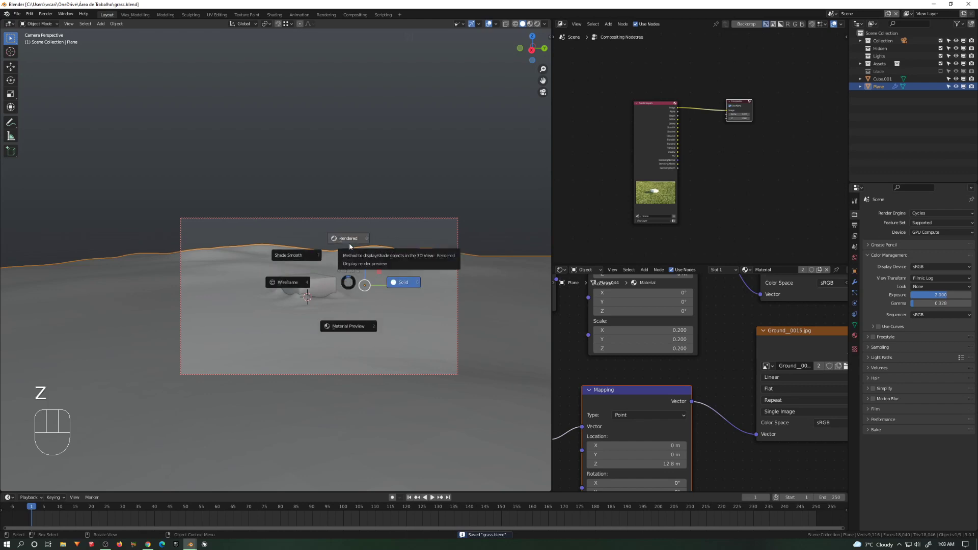
left_click(348, 238)
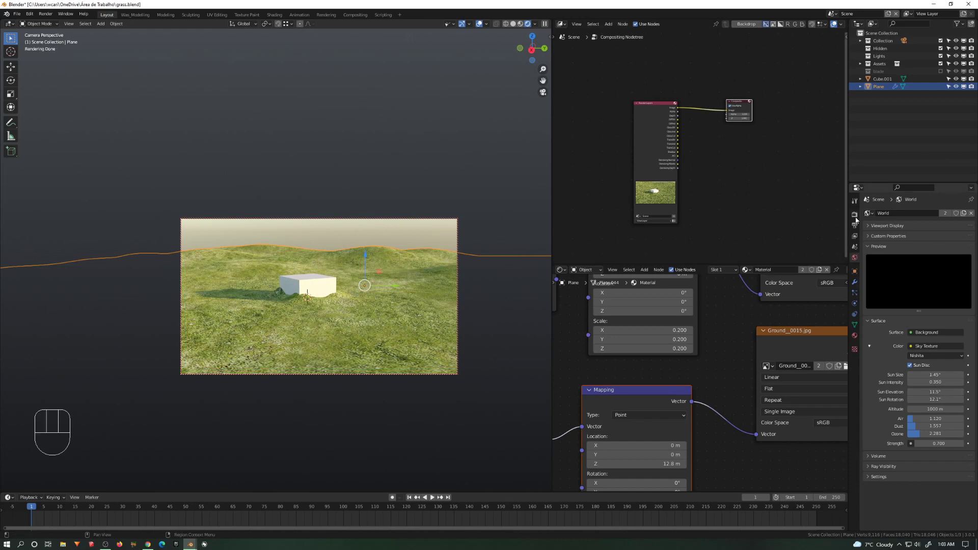
left_click(855, 213)
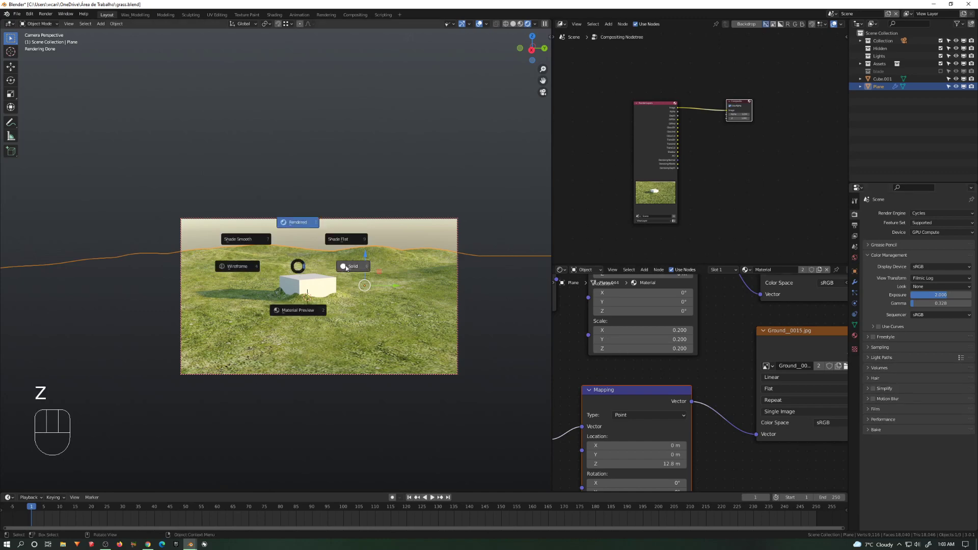
- Start the final Cycles render of the sunlit field with the cube's shadow (F12)
key("F12")
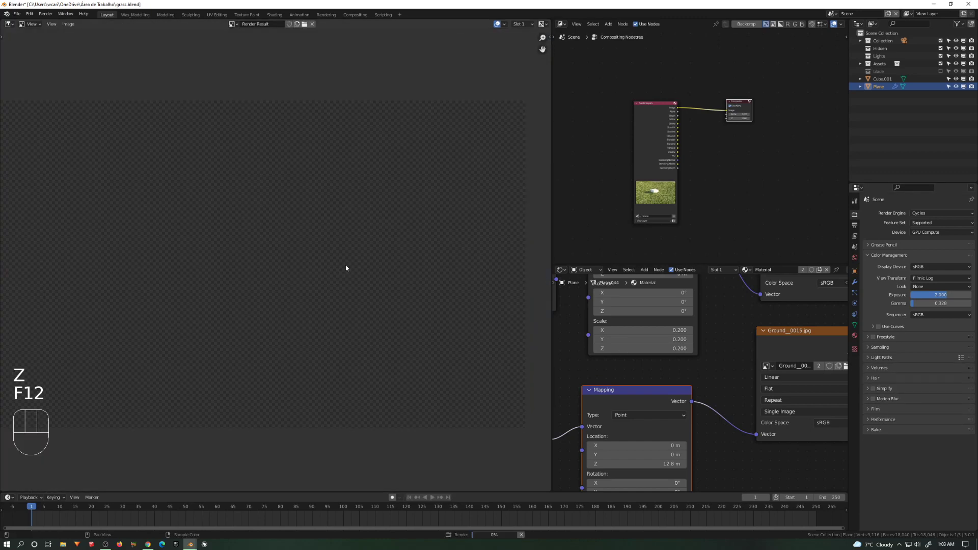
key("shift")
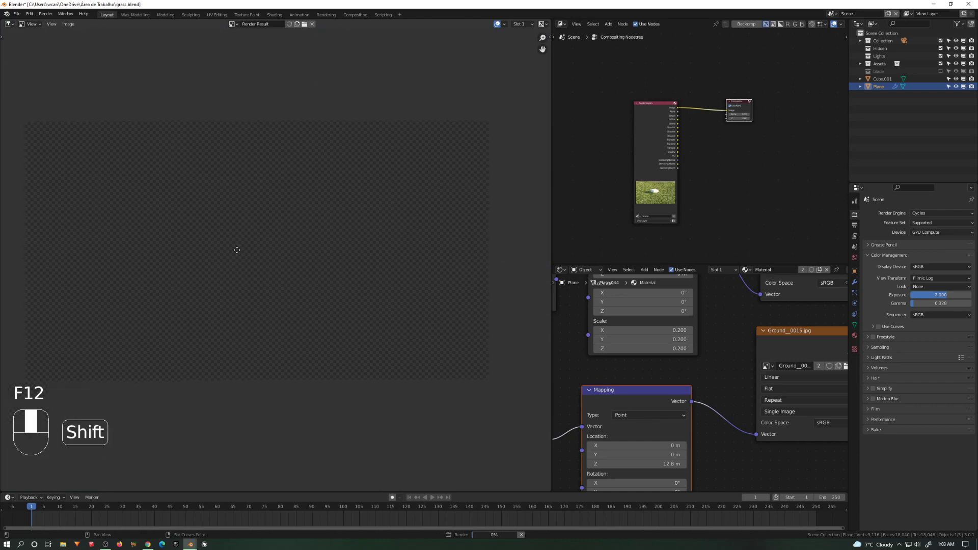
key("F12")
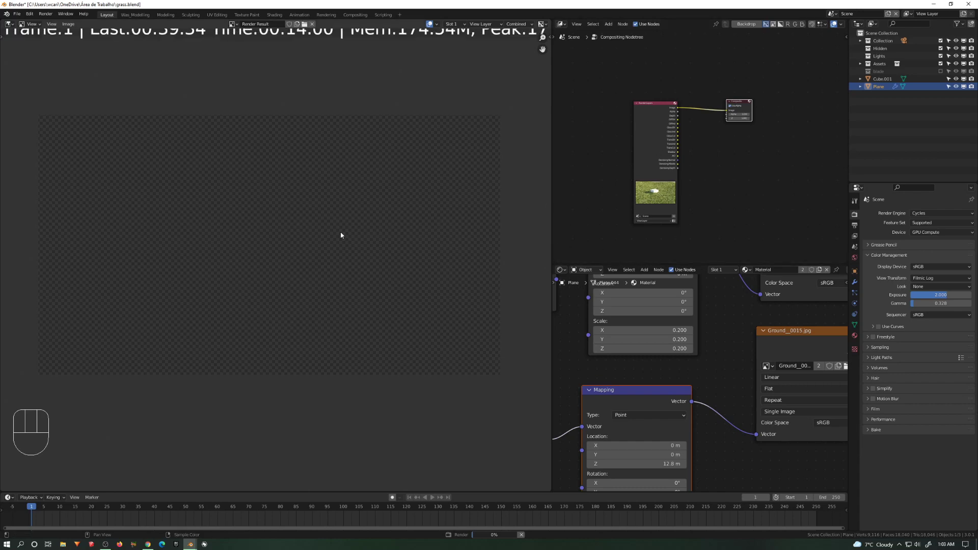
mouse_move(221, 269)
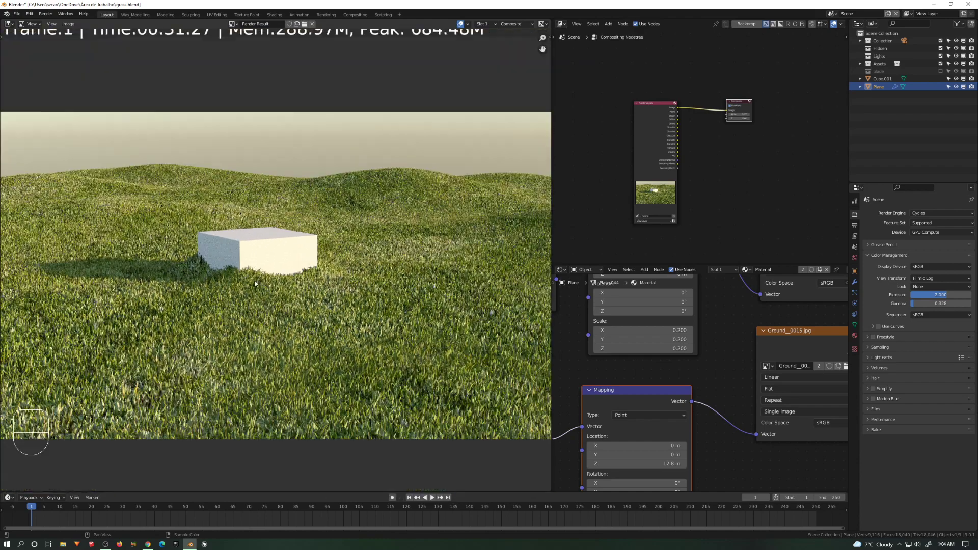
mouse_move(232, 346)
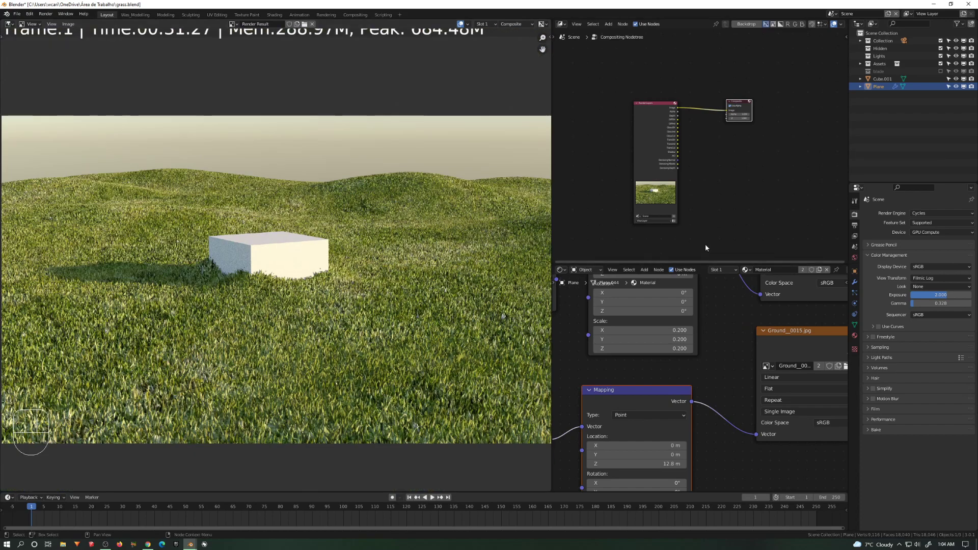
mouse_move(588, 98)
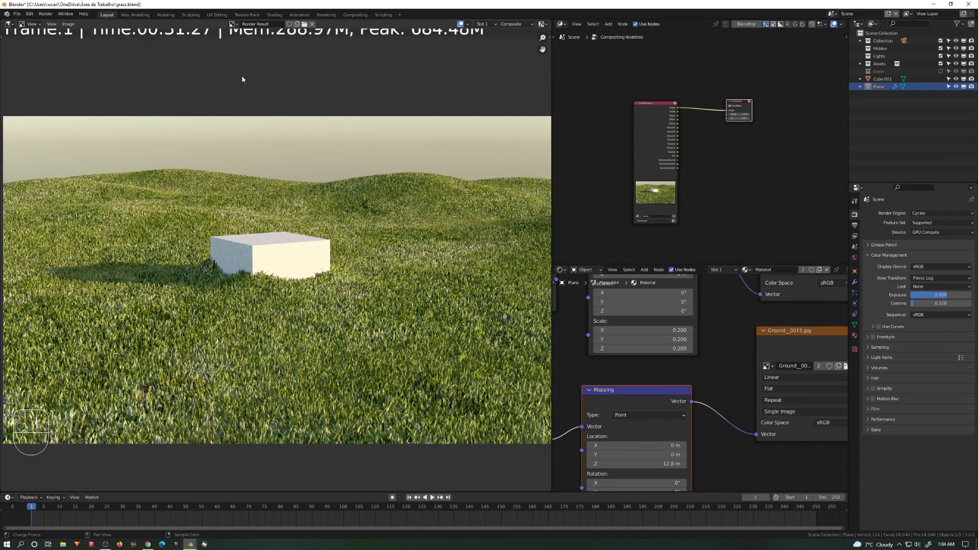
mouse_move(271, 382)
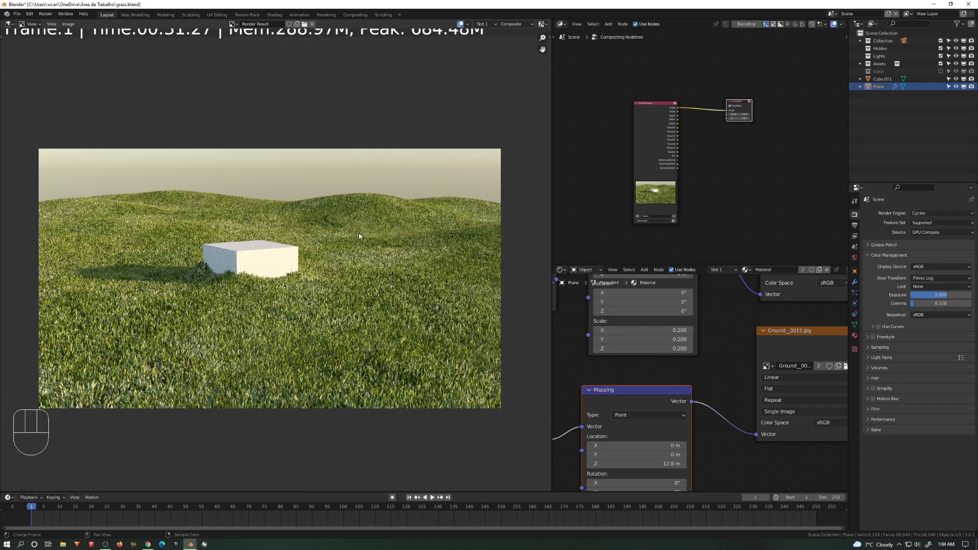
mouse_move(245, 236)
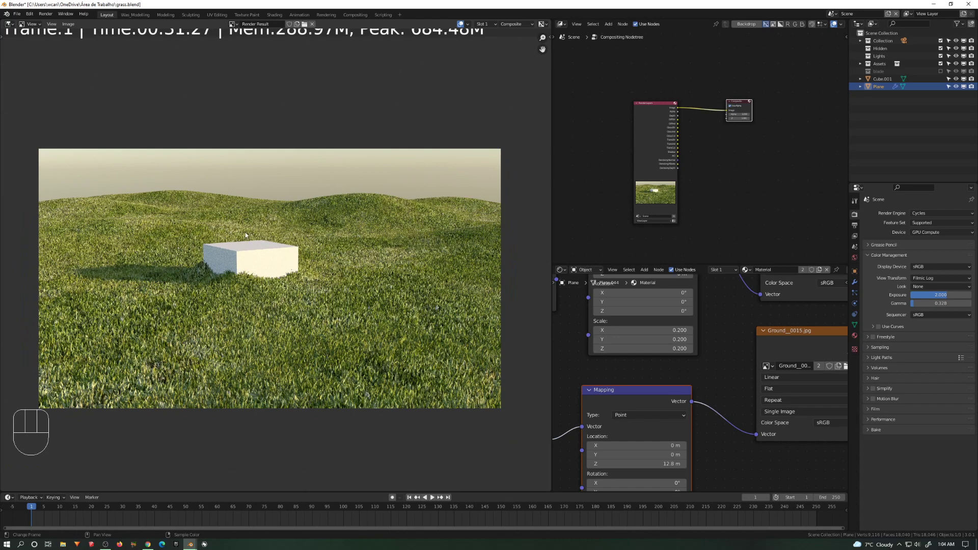
mouse_move(307, 242)
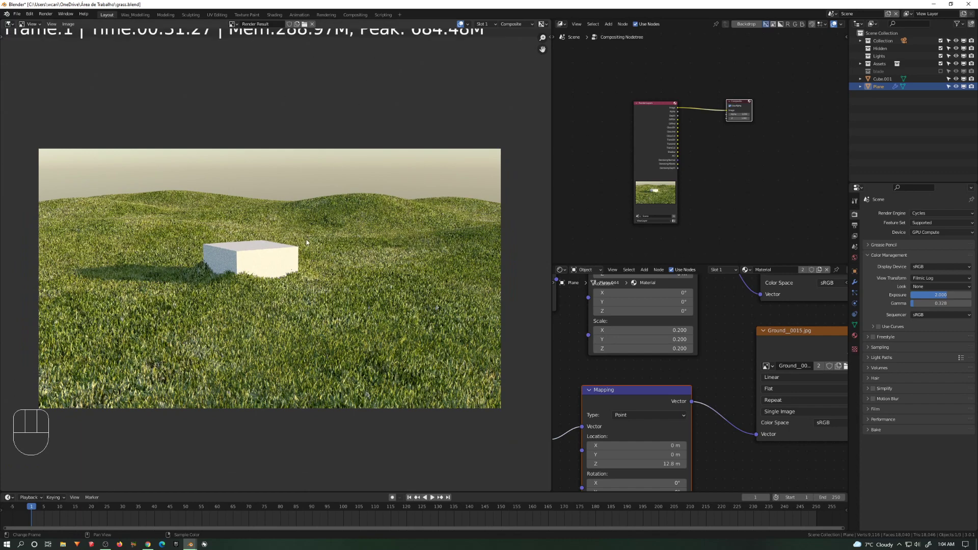
mouse_move(286, 295)
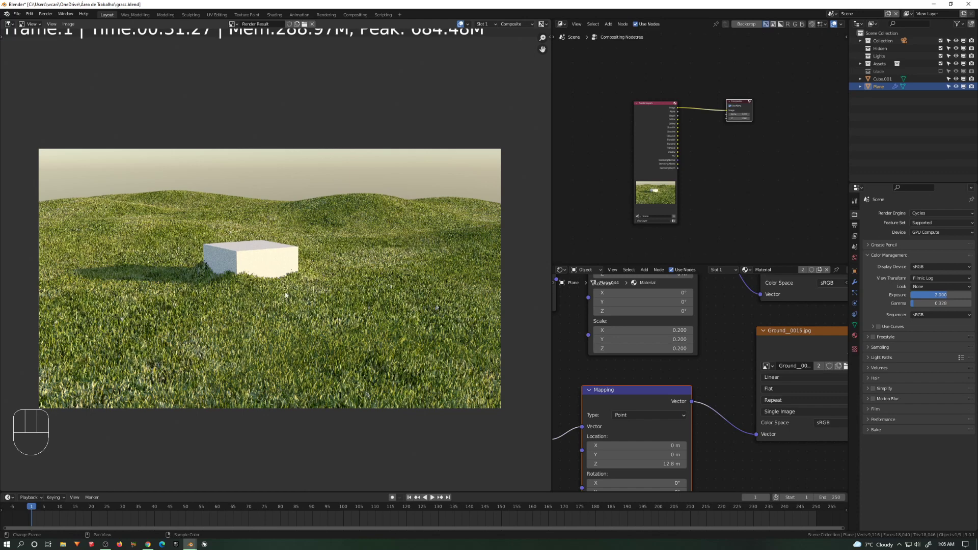
mouse_move(160, 323)
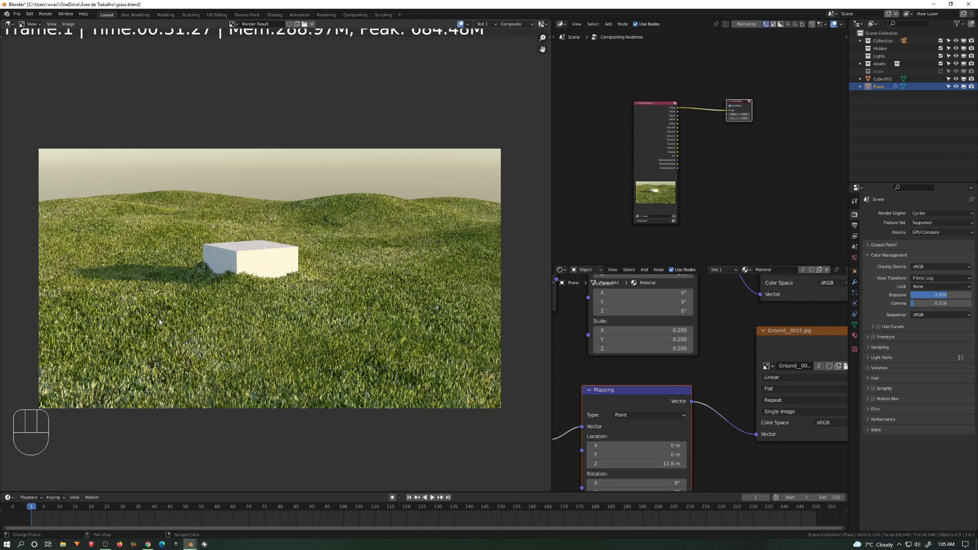
mouse_move(241, 291)
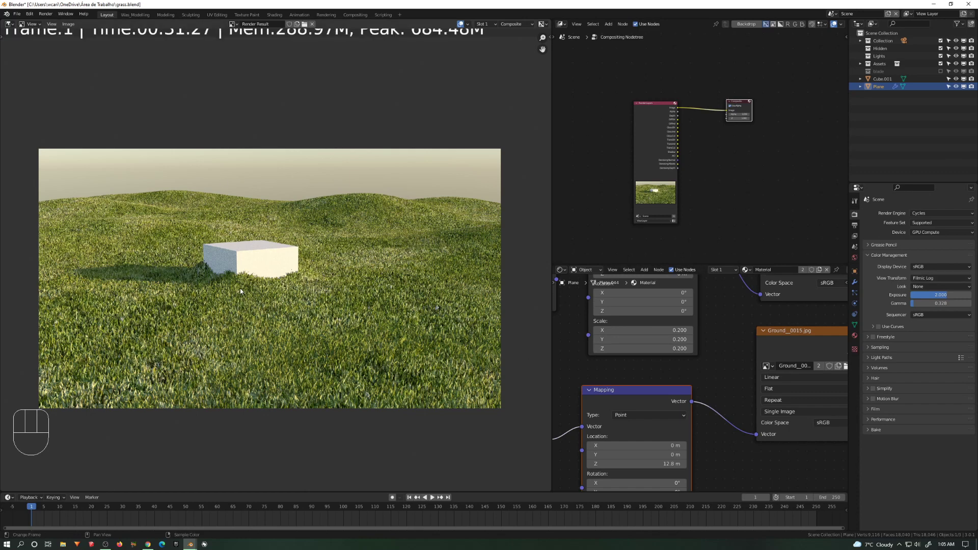
mouse_move(236, 268)
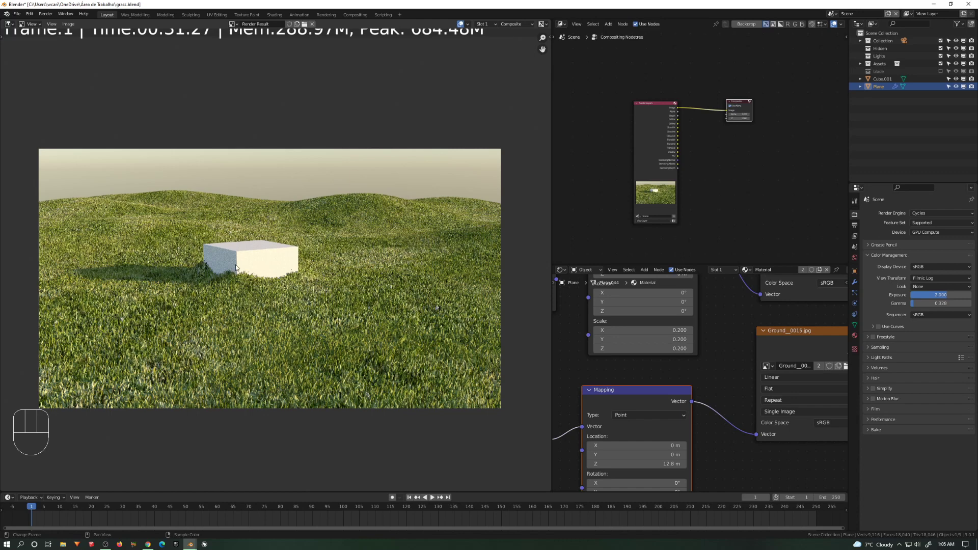
mouse_move(939, 295)
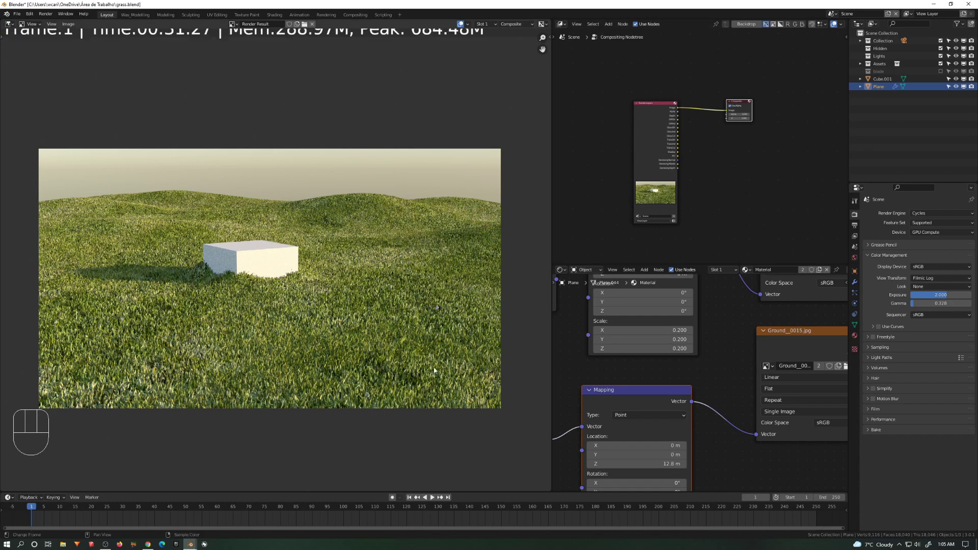
mouse_move(343, 297)
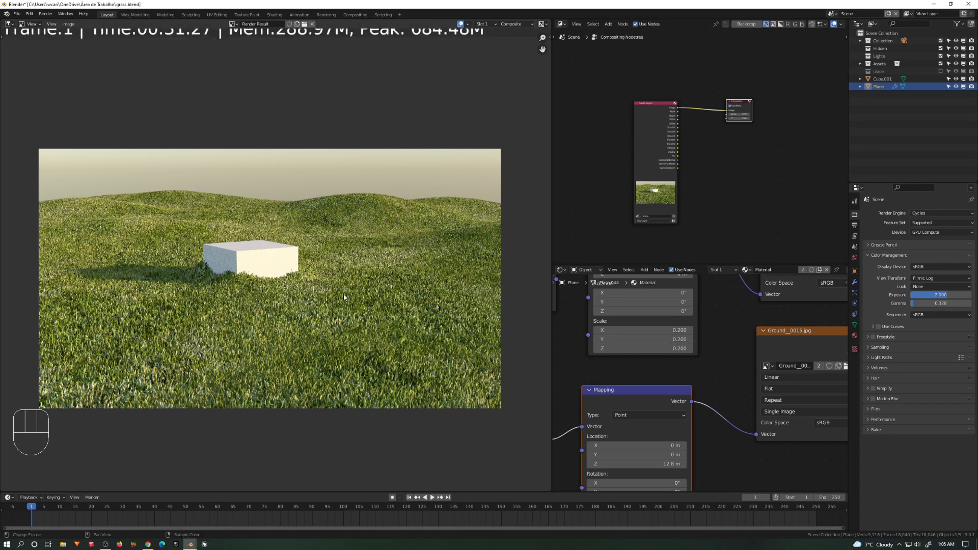
mouse_move(469, 327)
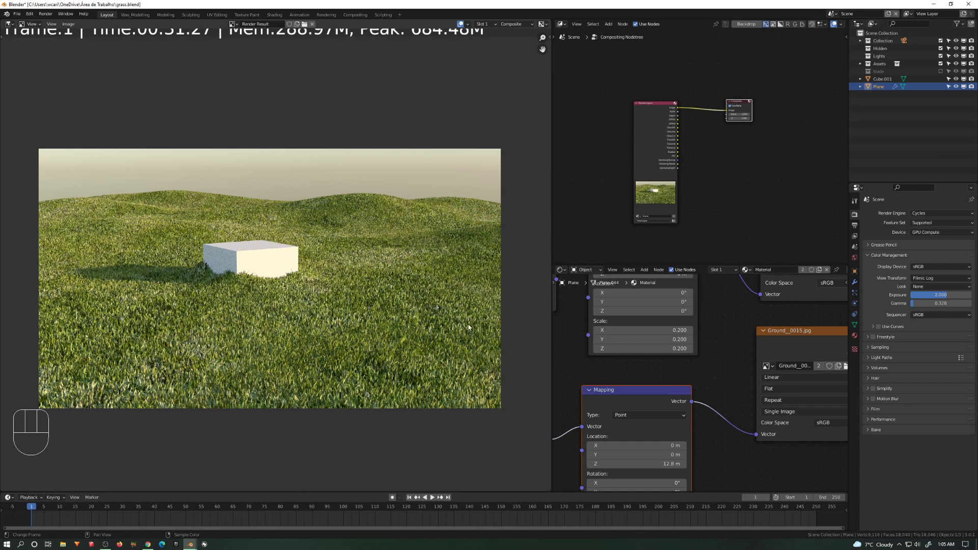
mouse_move(405, 219)
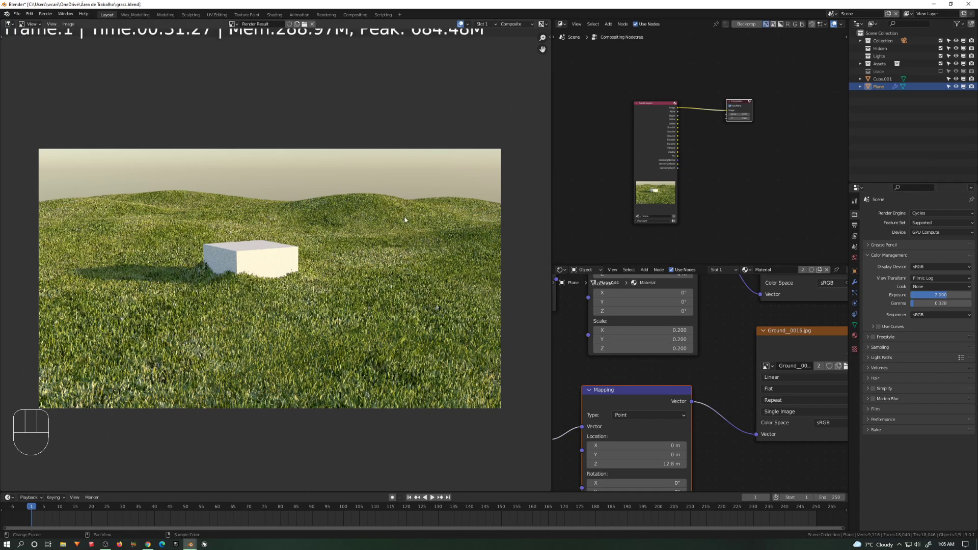
mouse_move(207, 224)
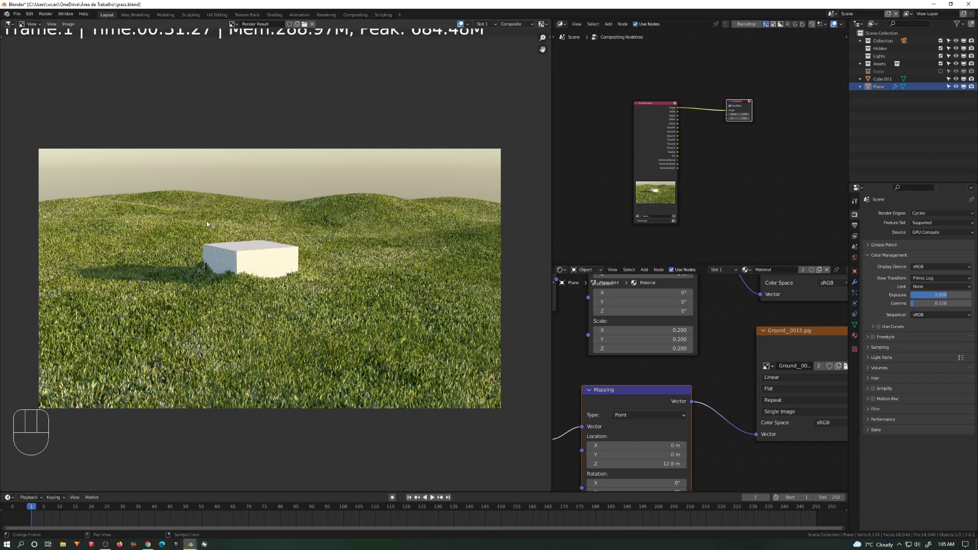
mouse_move(289, 279)
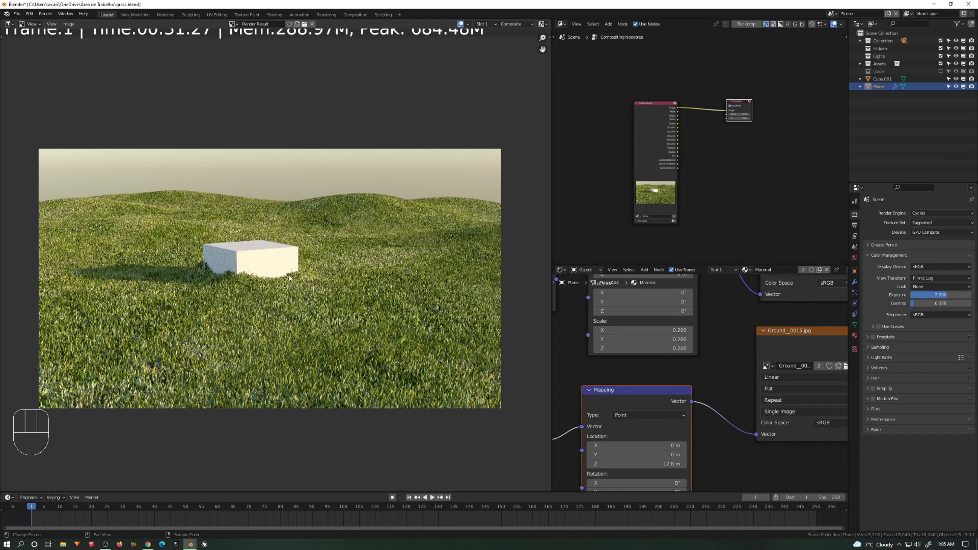
mouse_move(378, 292)
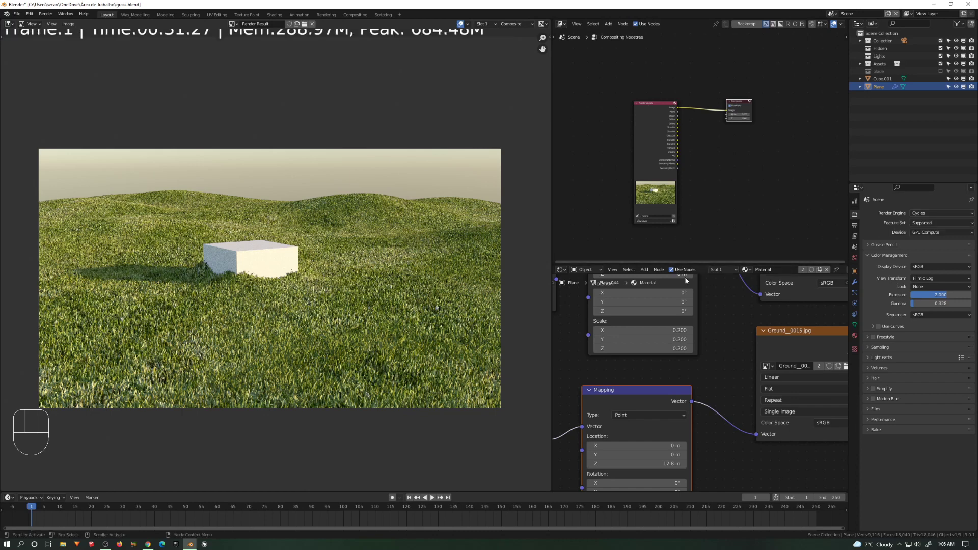
mouse_move(259, 265)
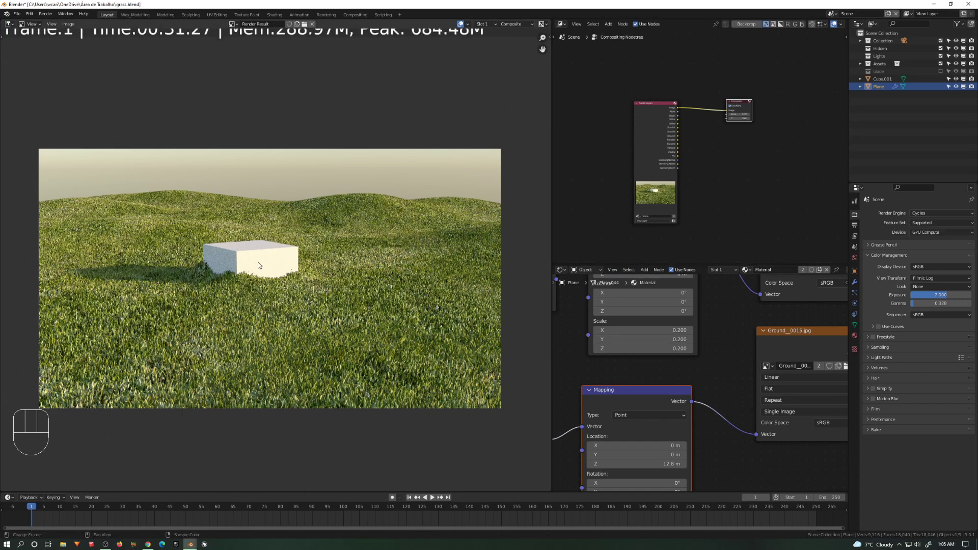